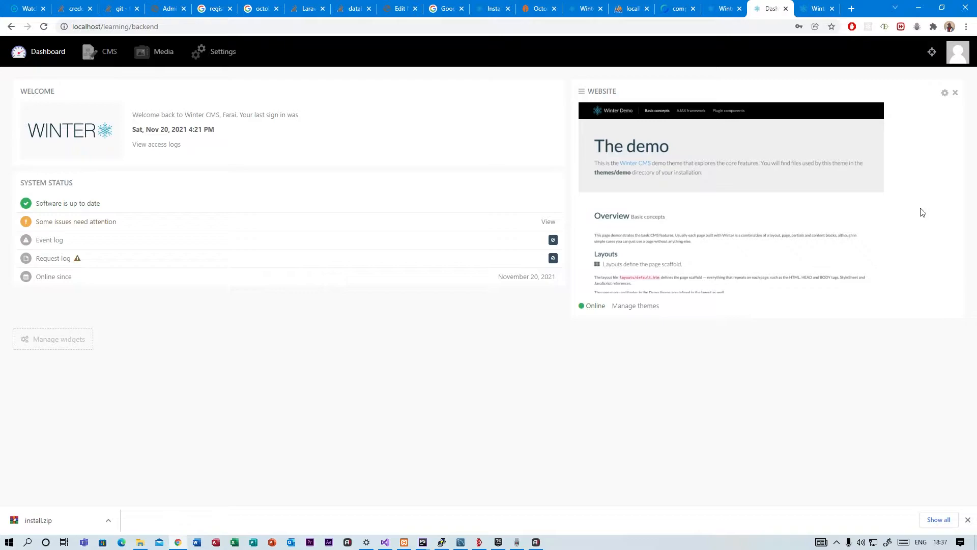
pyautogui.moveTo(933, 51)
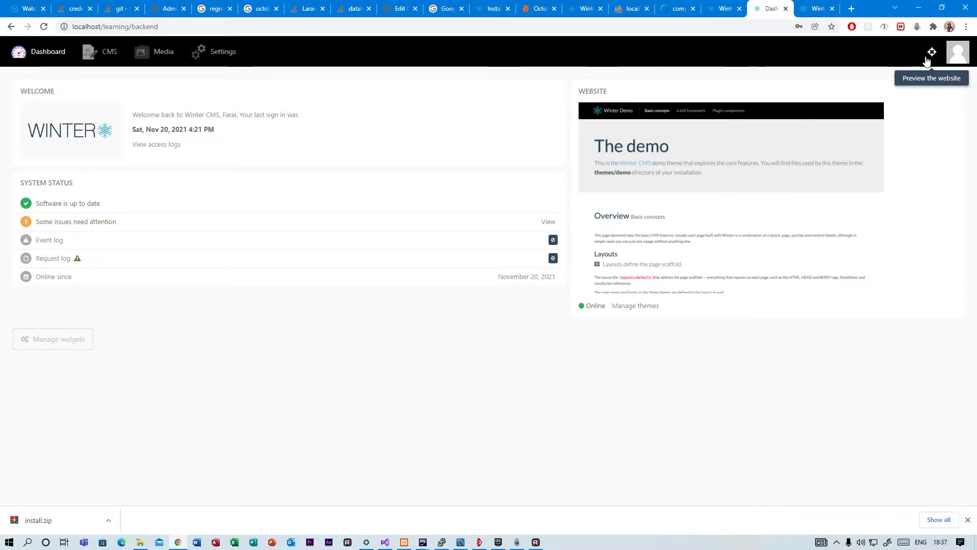
# Preview the public Winter Demo website from the backend's top bar.
pyautogui.click(930, 52)
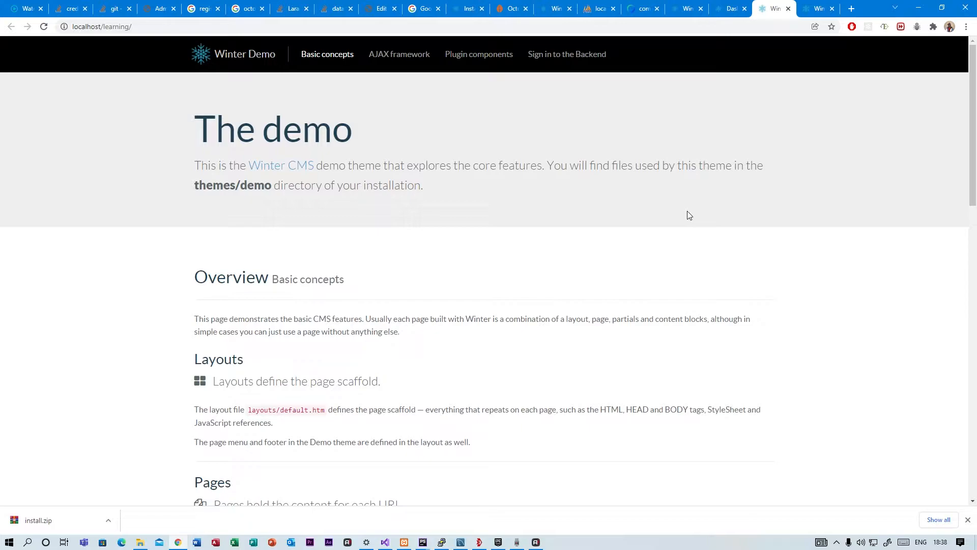
pyautogui.moveTo(526, 333)
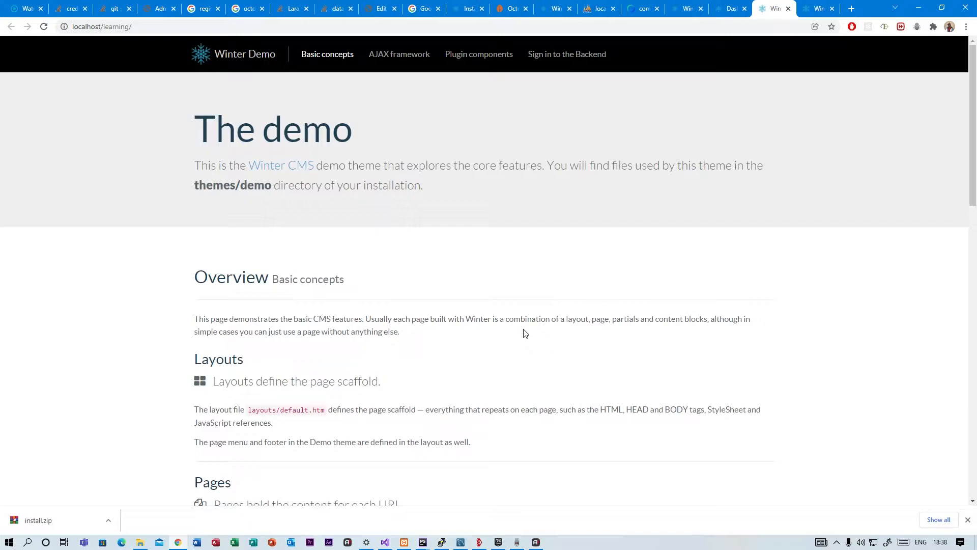
pyautogui.moveTo(525, 341)
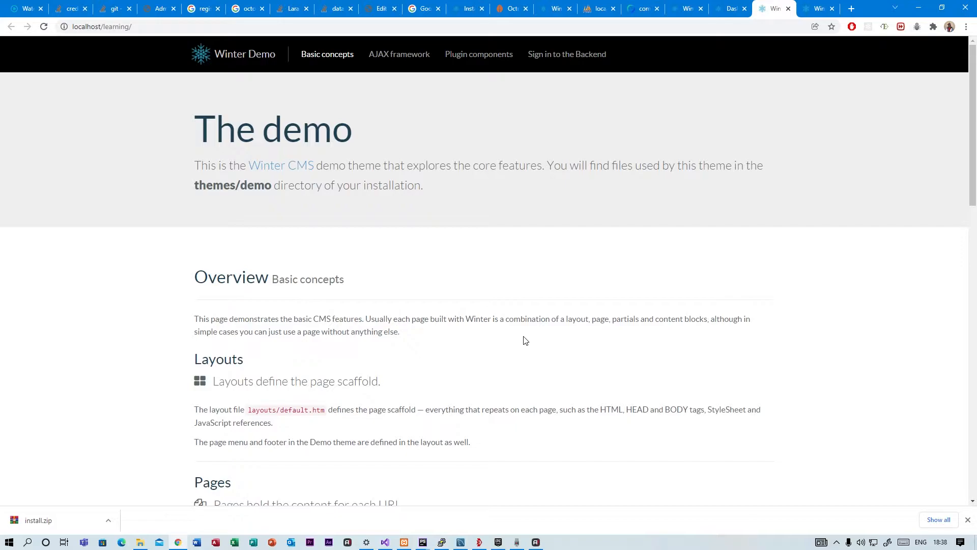
# Return to the backend and reach Settings > CMS > Front-end theme listing the Demo theme.
pyautogui.click(730, 8)
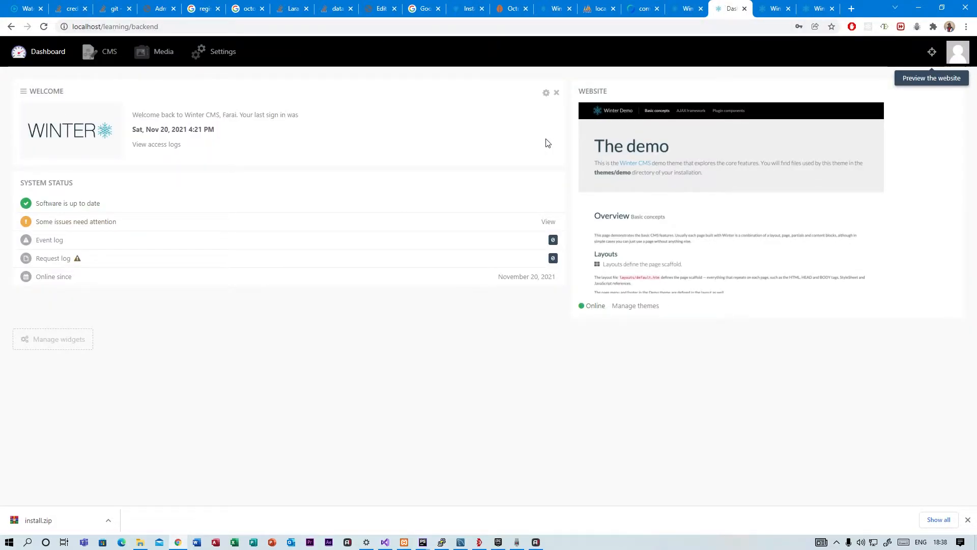
pyautogui.moveTo(209, 59)
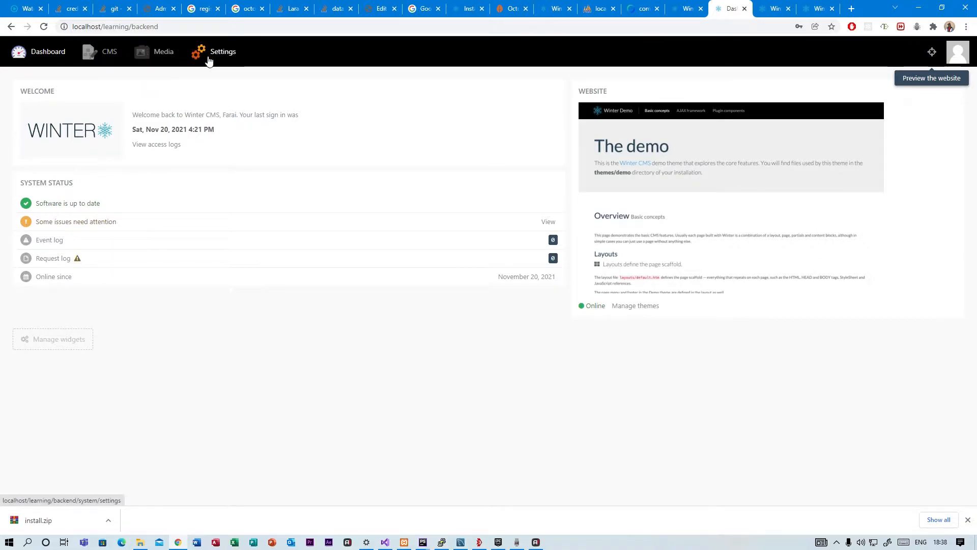
pyautogui.click(222, 50)
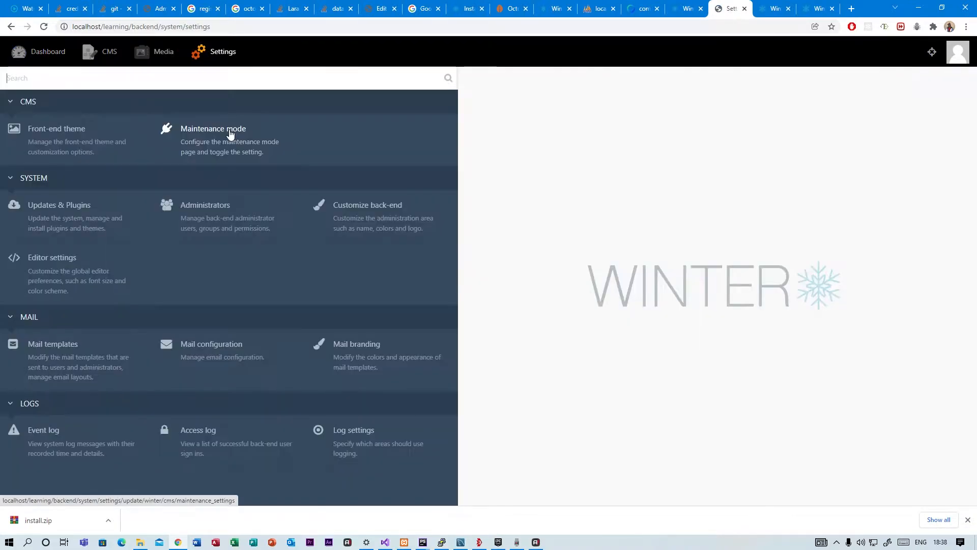
pyautogui.moveTo(181, 210)
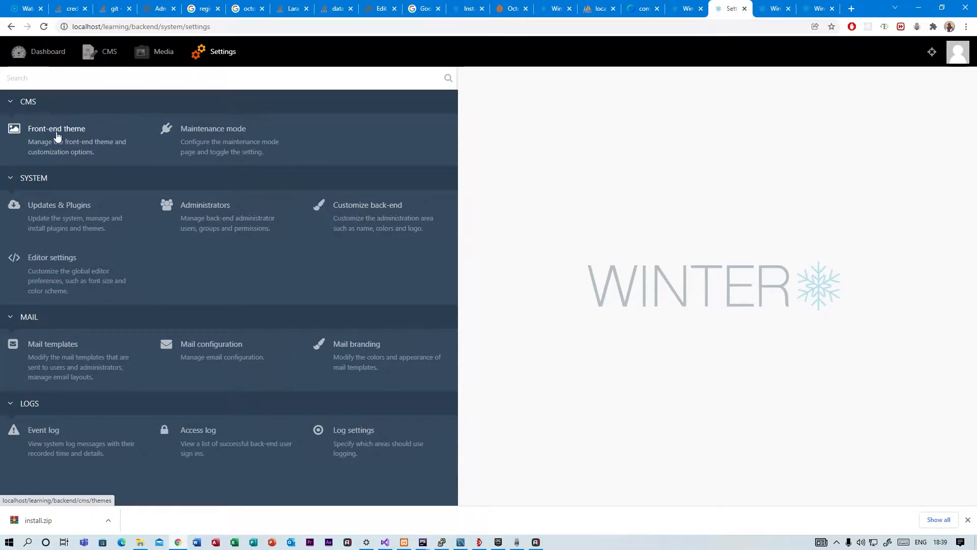
pyautogui.click(57, 128)
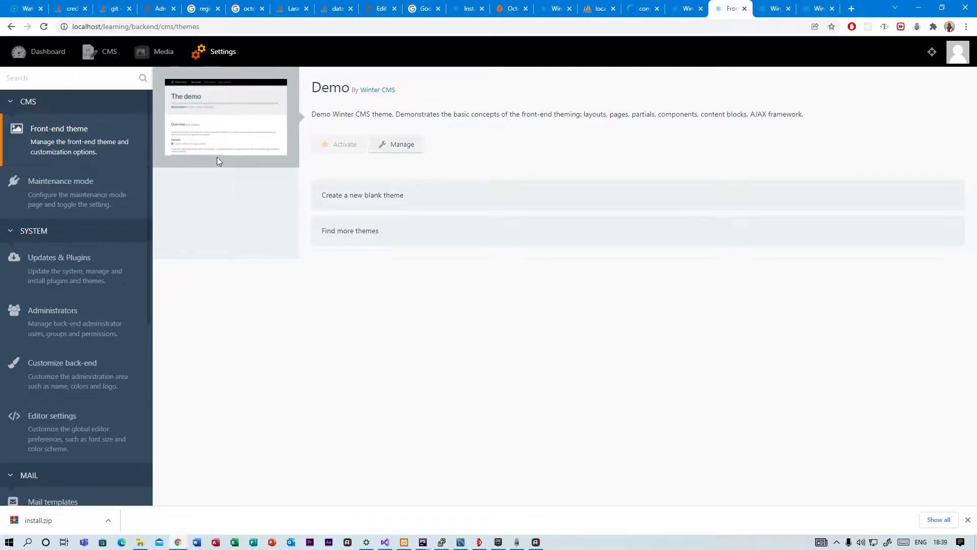
pyautogui.moveTo(377, 69)
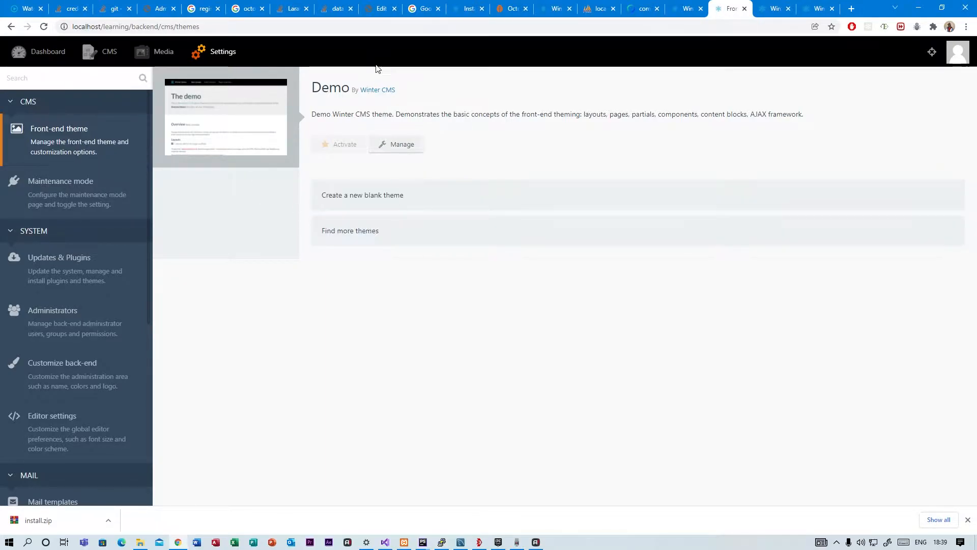
pyautogui.moveTo(399, 194)
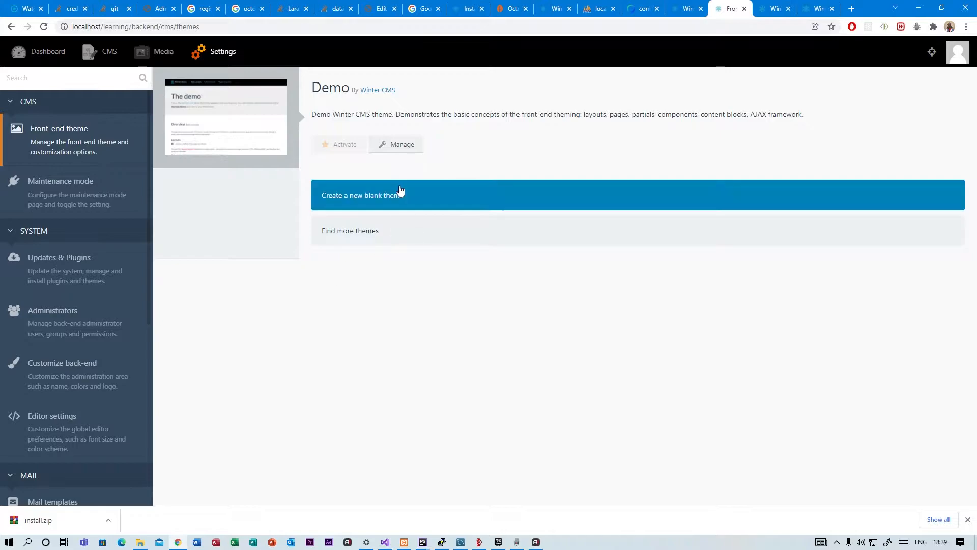
pyautogui.moveTo(360, 169)
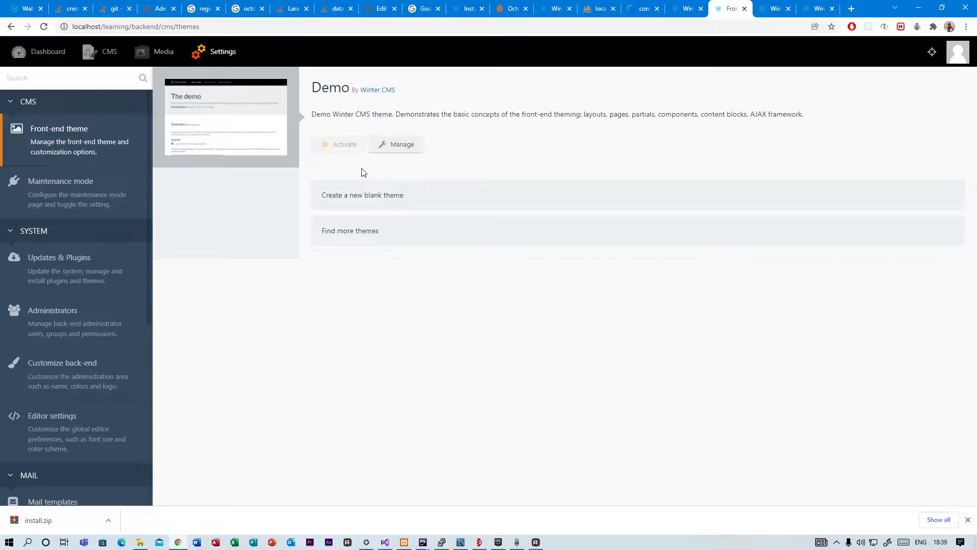
pyautogui.moveTo(361, 180)
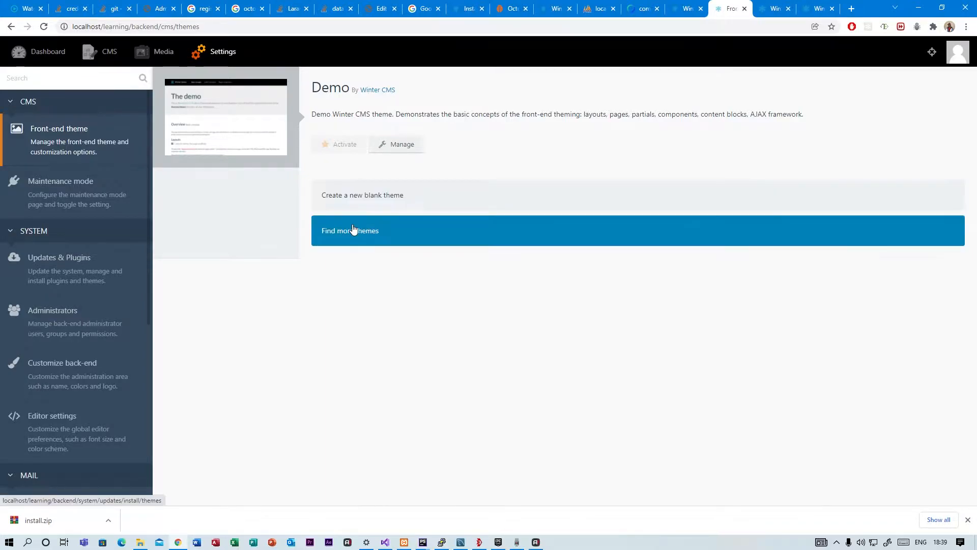
# Find more themes, install Pkurg.SpaceBootstrap5 from Recommended, and return to the theme list.
pyautogui.click(349, 230)
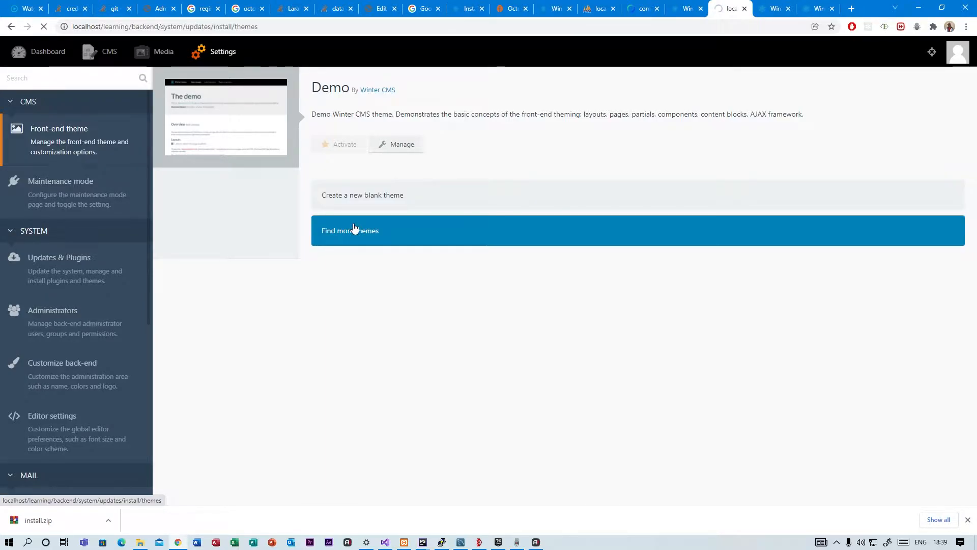
pyautogui.click(350, 230)
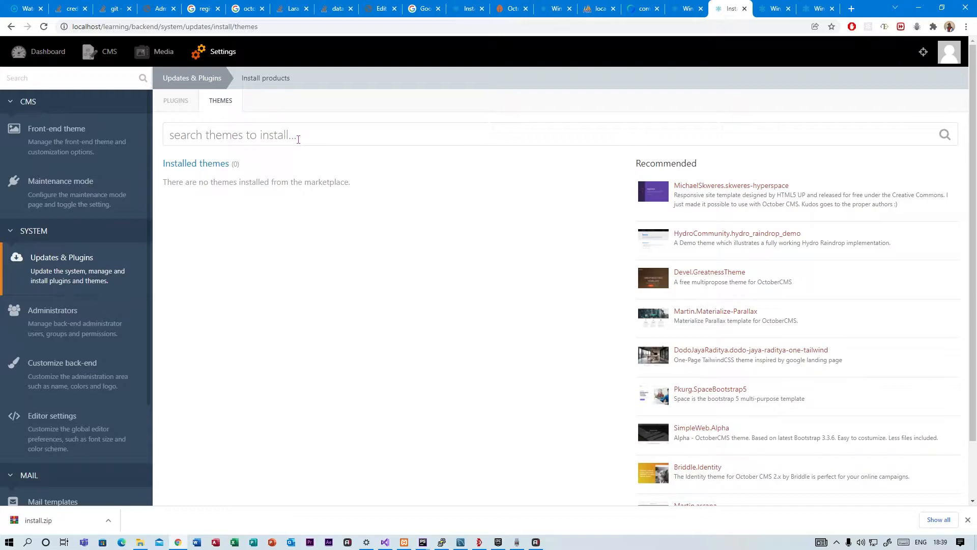
pyautogui.moveTo(705, 397)
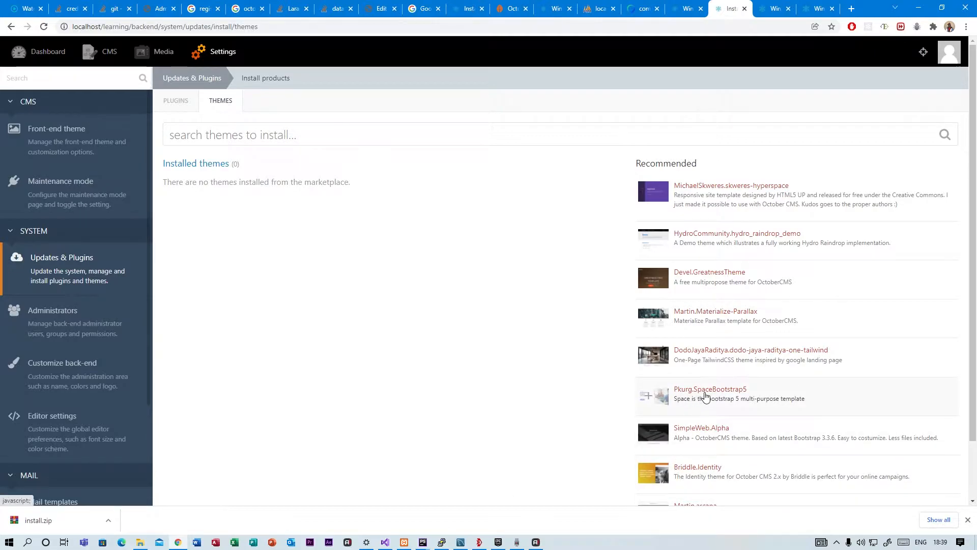
pyautogui.click(709, 389)
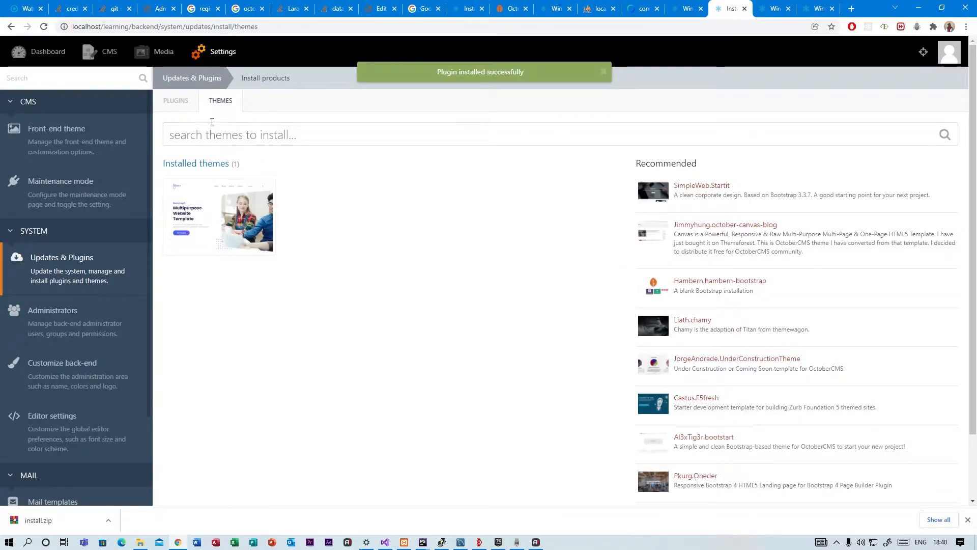
pyautogui.click(59, 128)
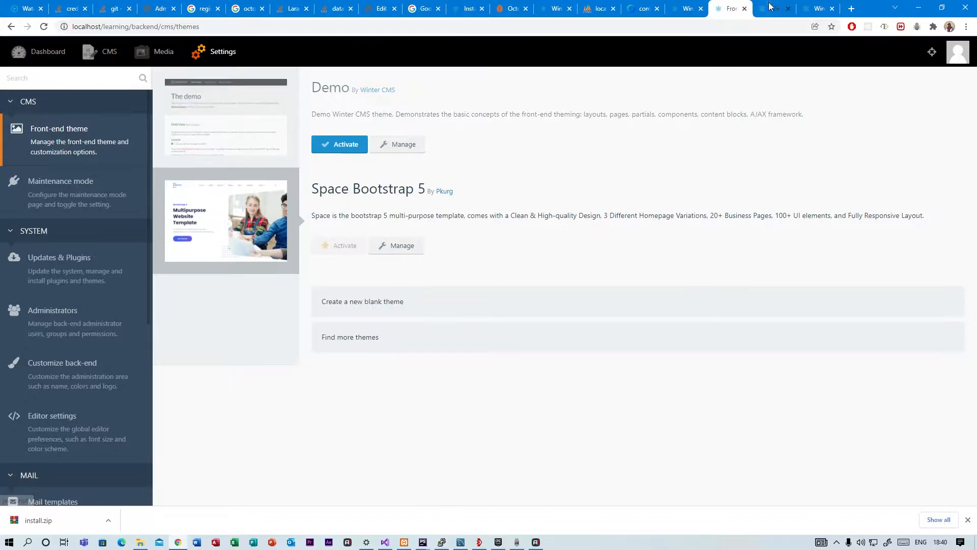
# View the localhost/learning site rendered with the Space theme and browse its home page.
pyautogui.click(775, 9)
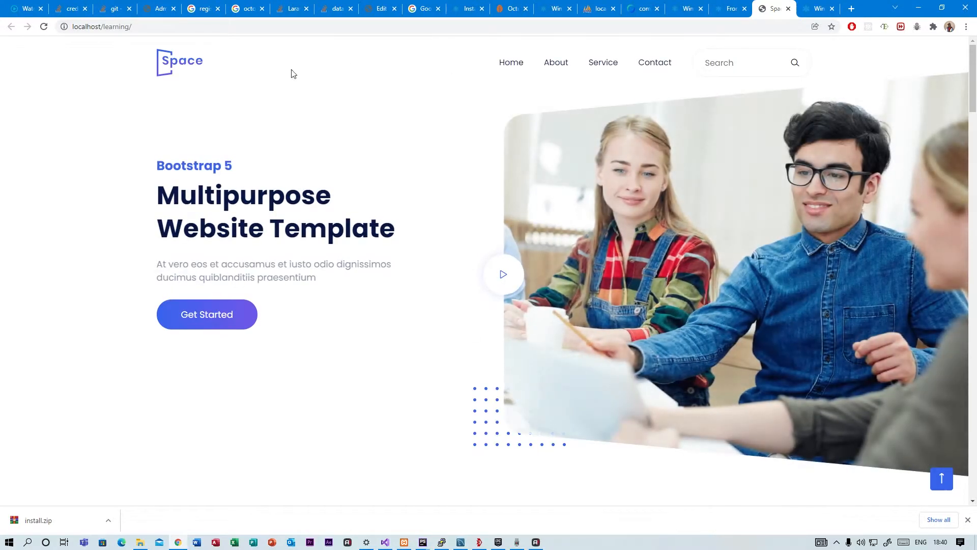
pyautogui.moveTo(474, 357)
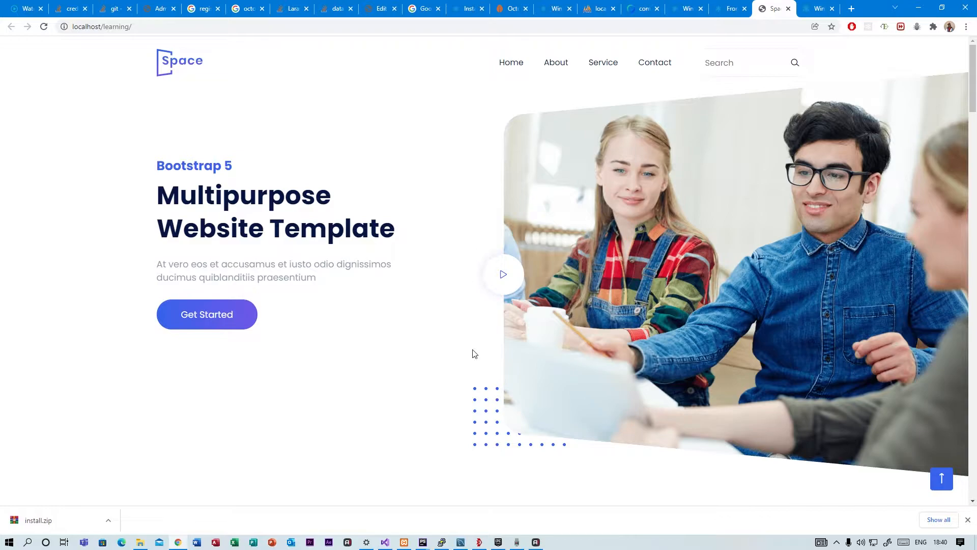
pyautogui.scroll(-3)
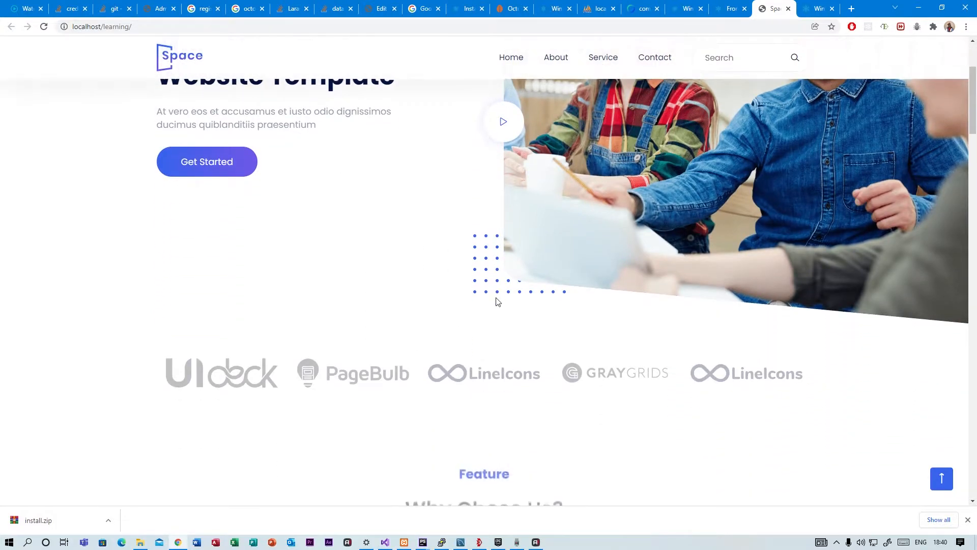
pyautogui.scroll(-3)
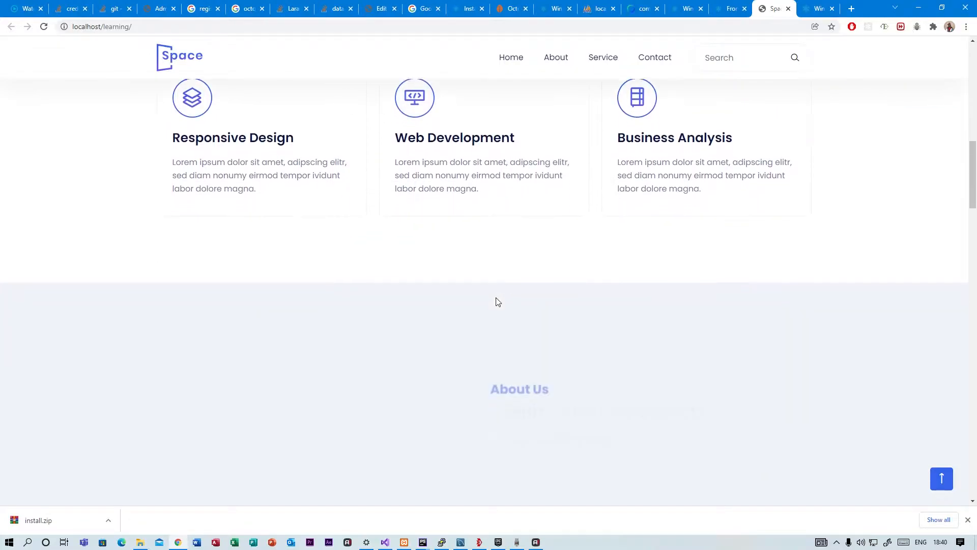
pyautogui.scroll(3)
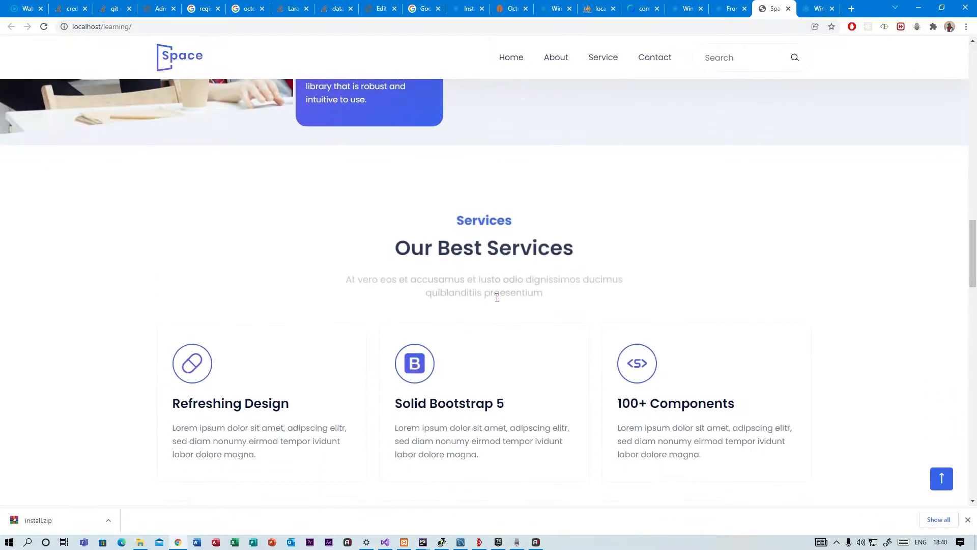
pyautogui.scroll(-3)
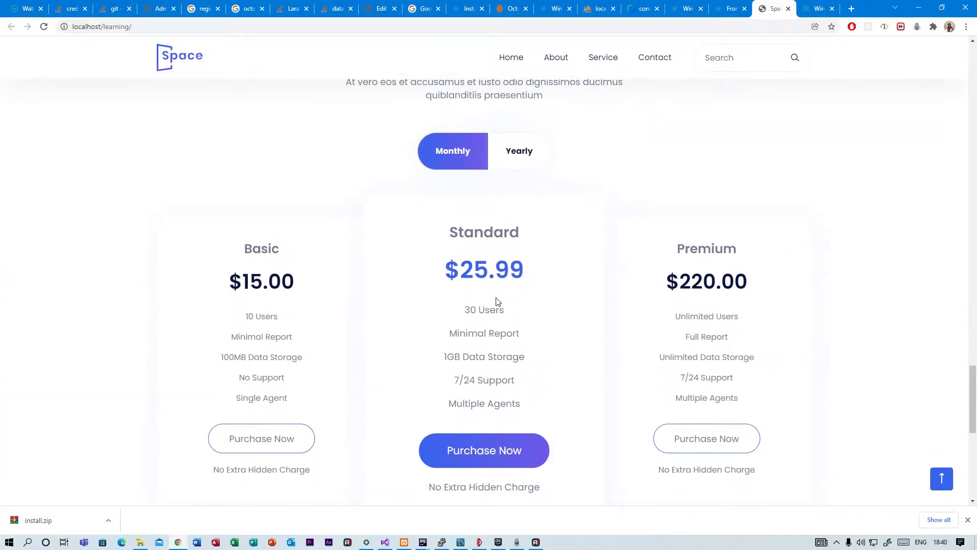
pyautogui.scroll(-3)
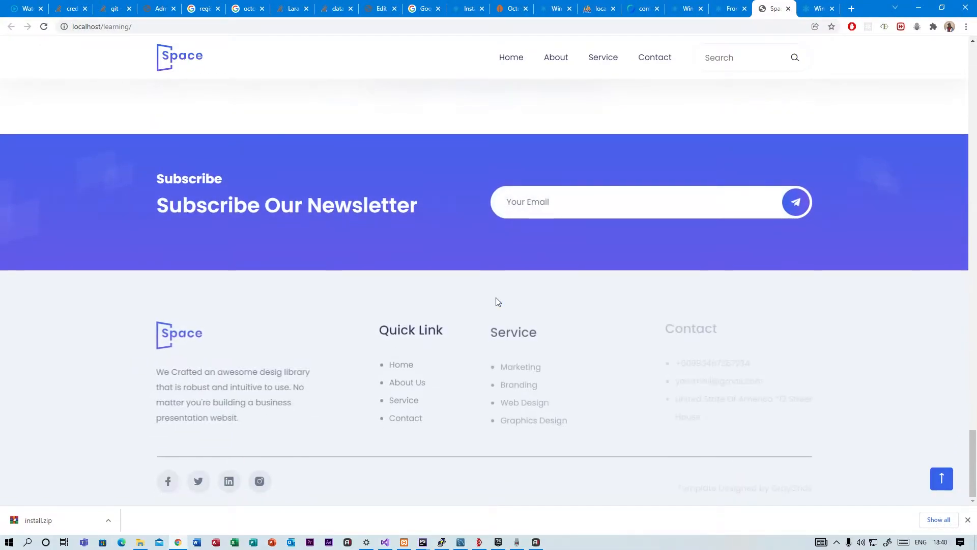
# Visit the Space theme's About page and look through its content.
pyautogui.click(555, 57)
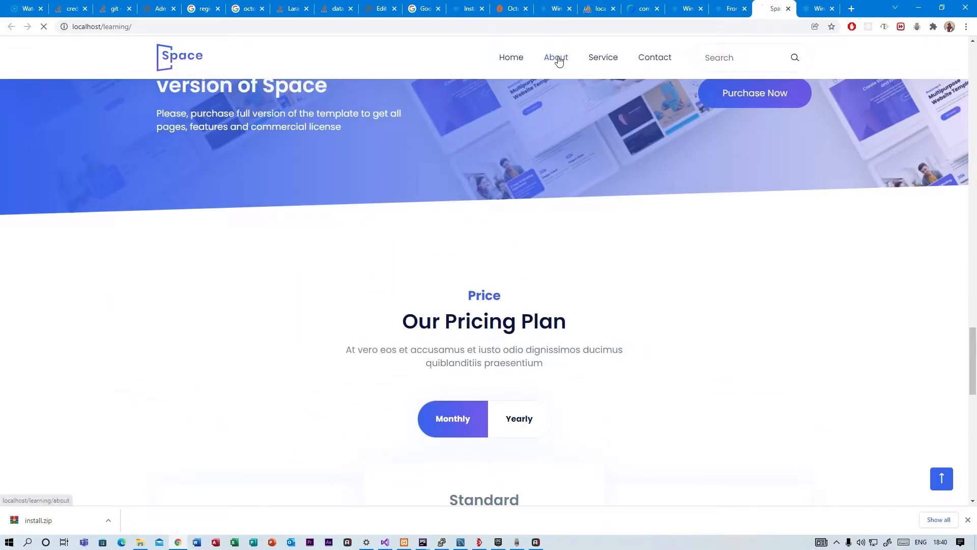
pyautogui.click(555, 57)
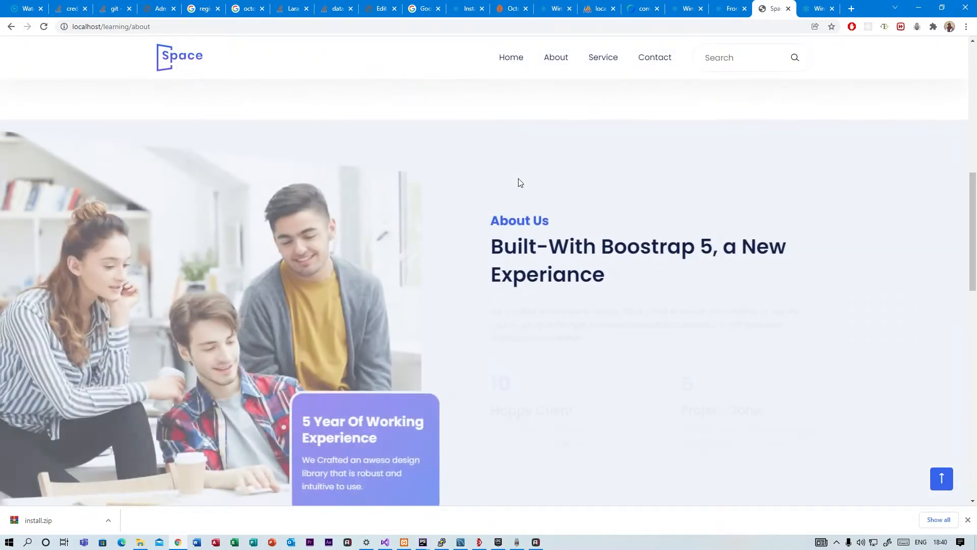
pyautogui.scroll(-3)
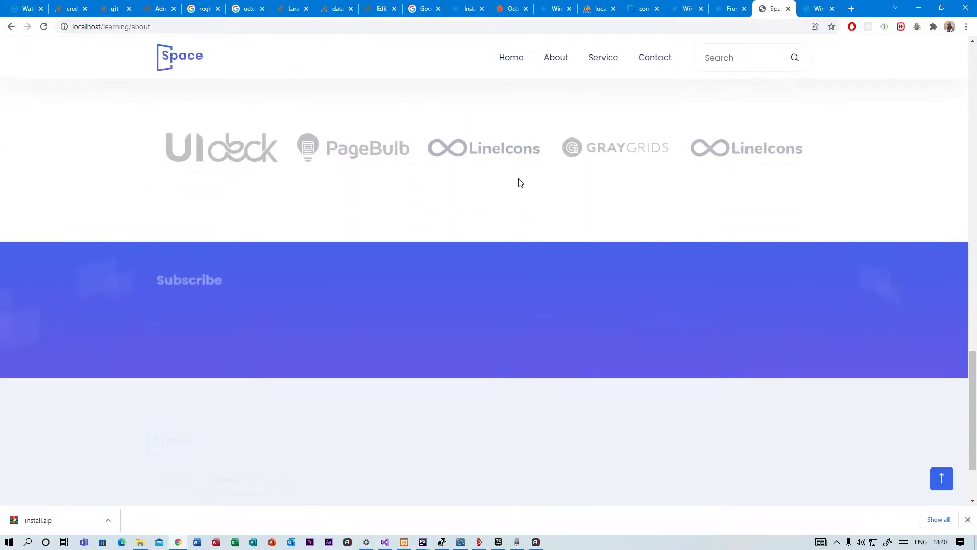
pyautogui.scroll(3)
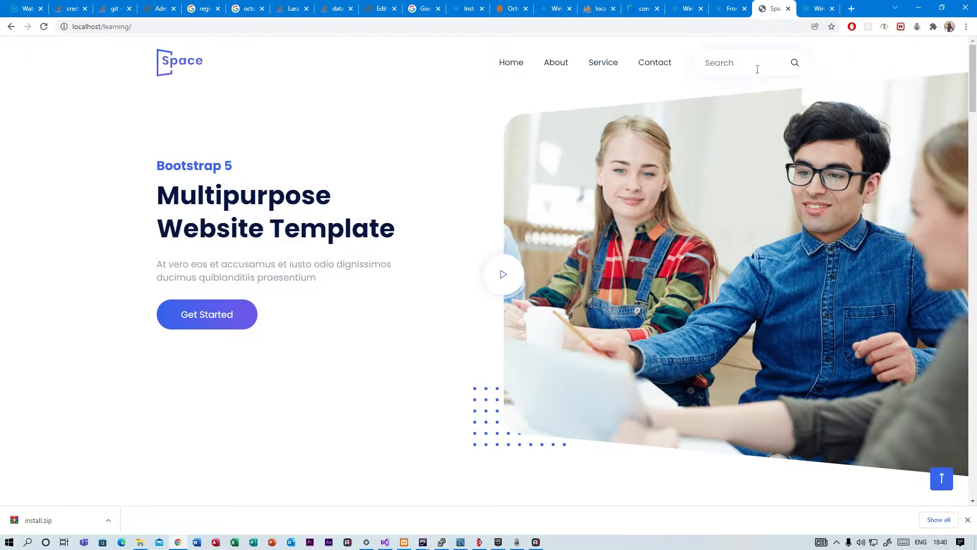
pyautogui.moveTo(713, 121)
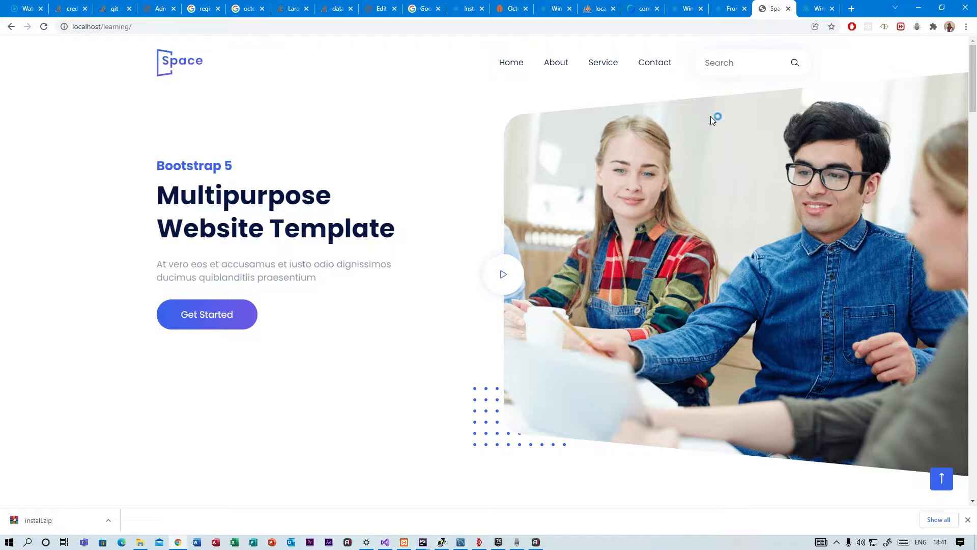
pyautogui.moveTo(818, 8)
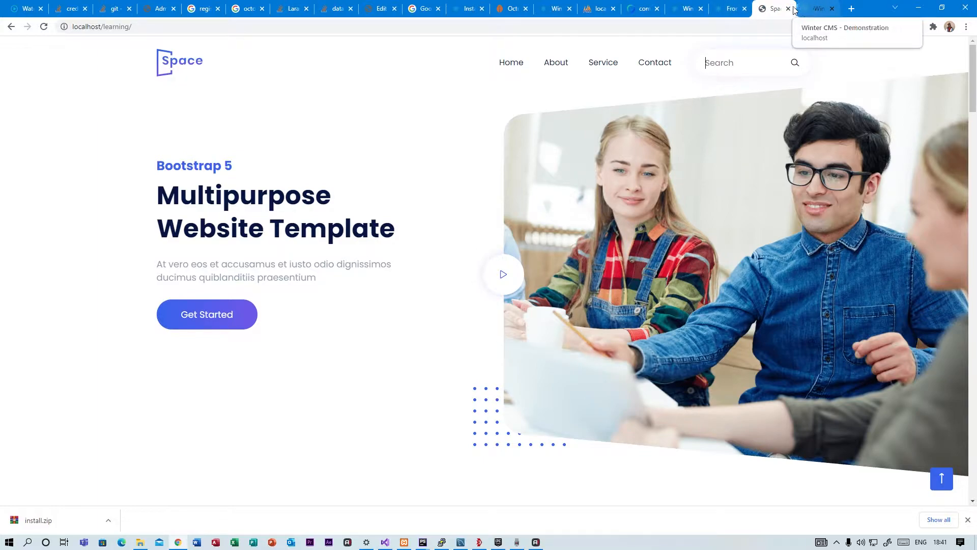
pyautogui.moveTo(686, 8)
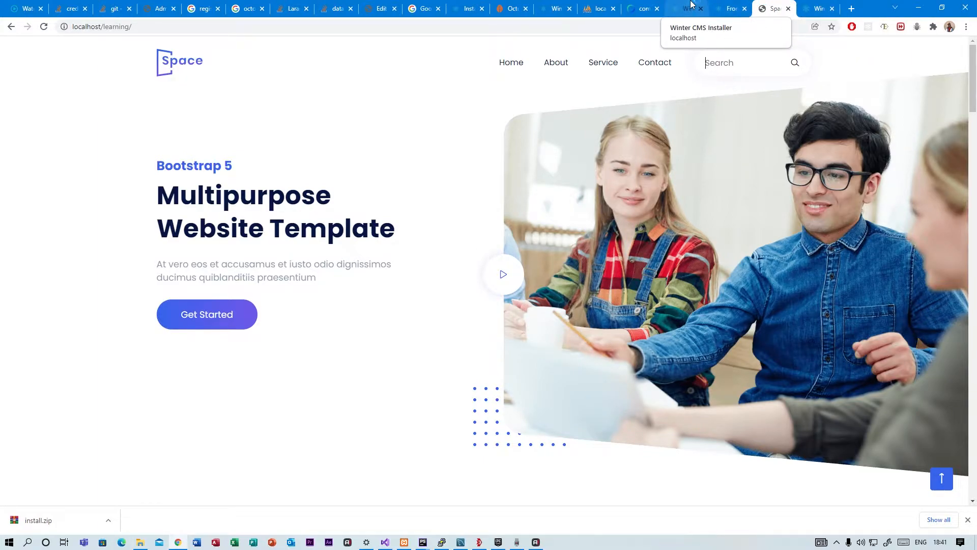
# Switch back to the backend tab showing Space Bootstrap 5 active beside Demo.
pyautogui.click(729, 8)
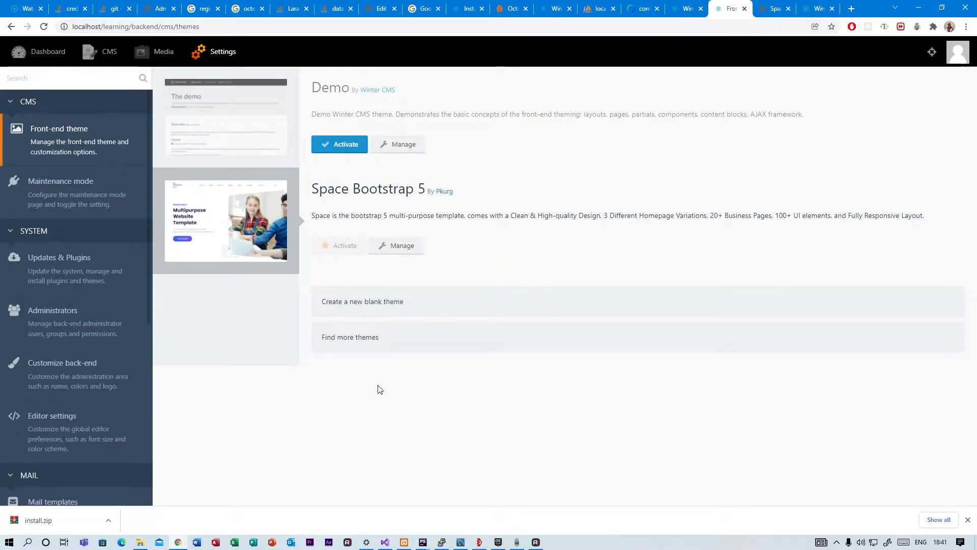
pyautogui.moveTo(402, 438)
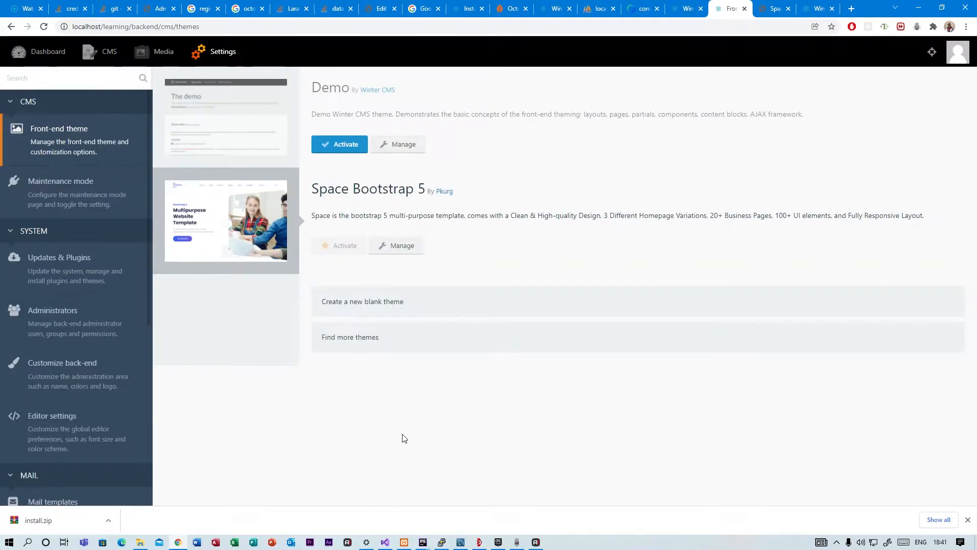
pyautogui.moveTo(455, 295)
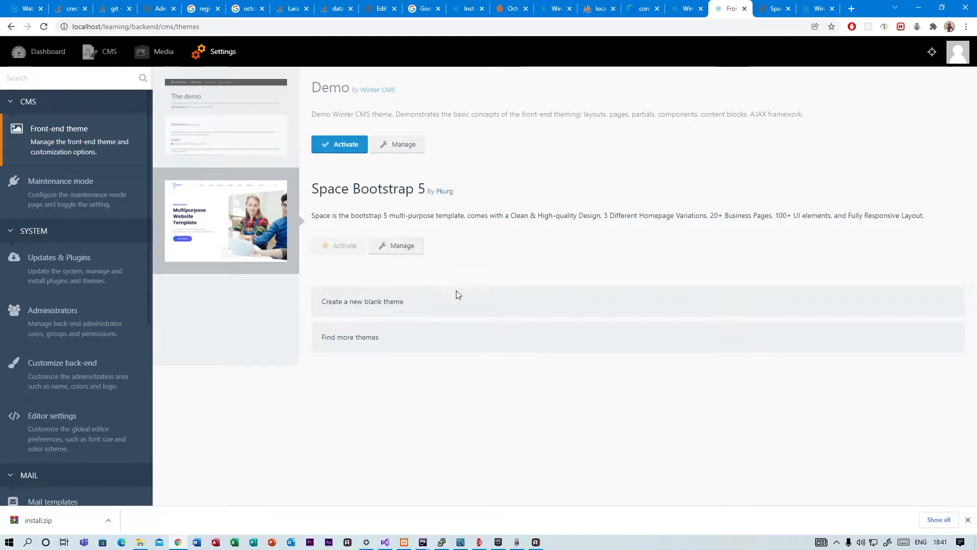
pyautogui.moveTo(371, 377)
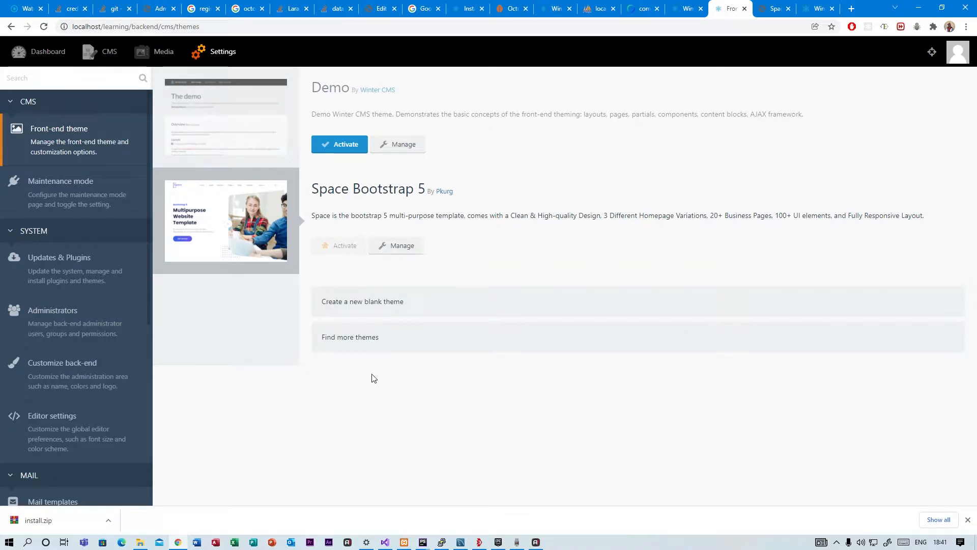
pyautogui.moveTo(349, 305)
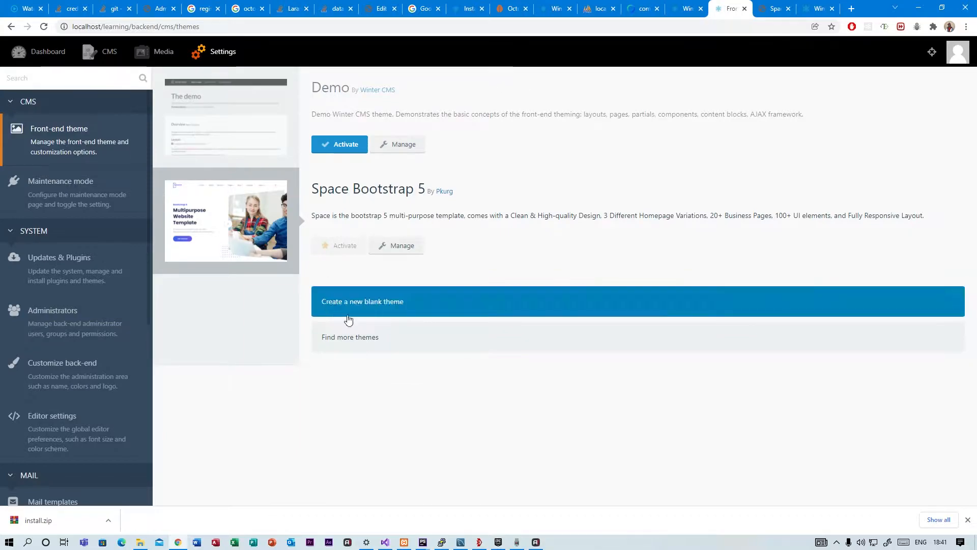
pyautogui.moveTo(428, 247)
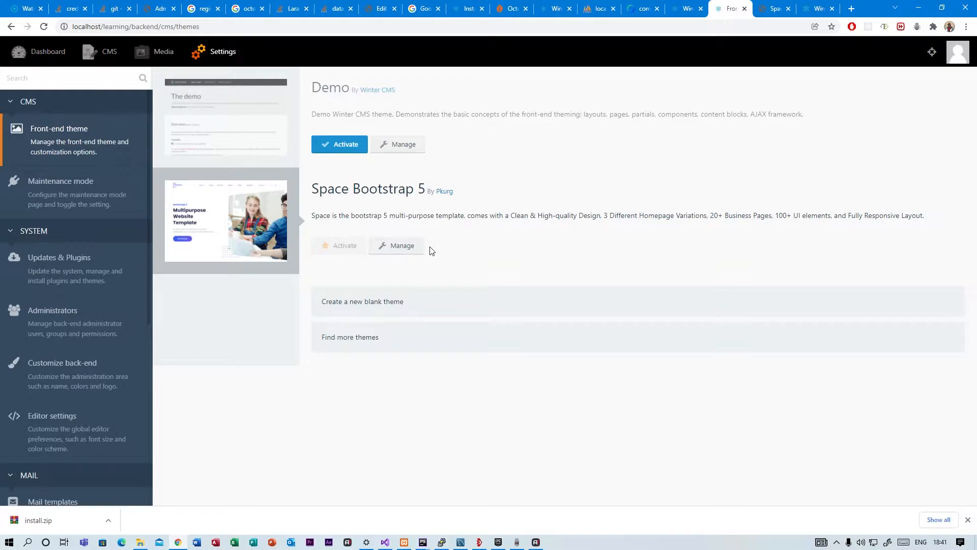
pyautogui.moveTo(503, 215)
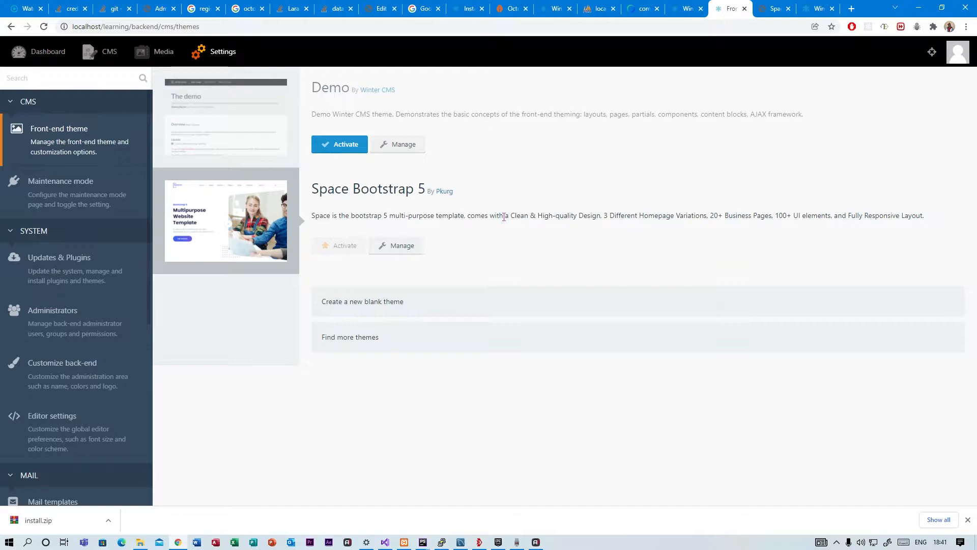
pyautogui.moveTo(330, 274)
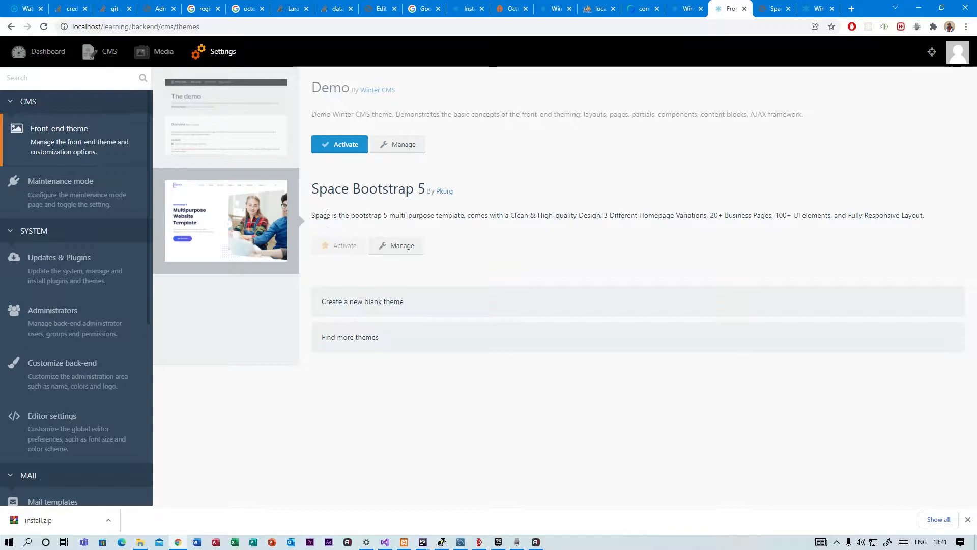
pyautogui.moveTo(459, 239)
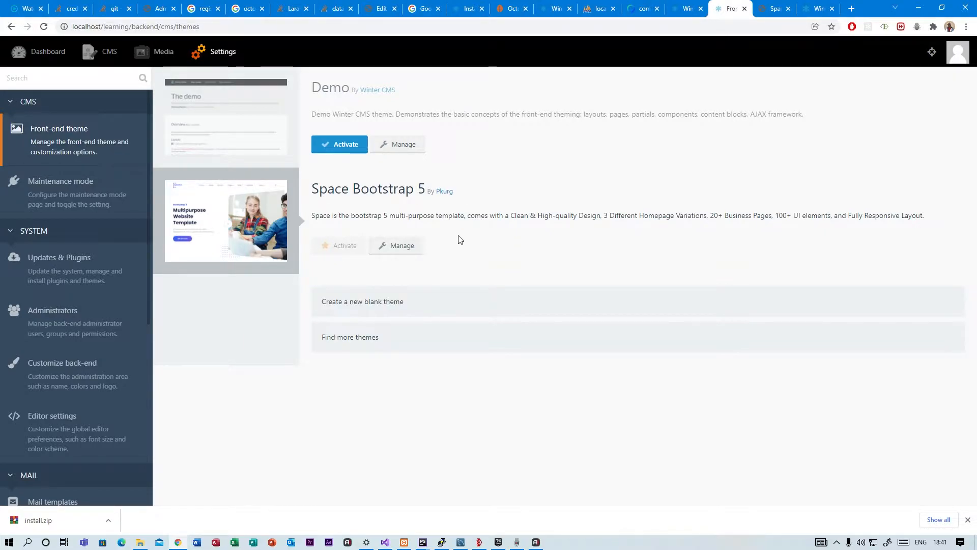
pyautogui.moveTo(368, 259)
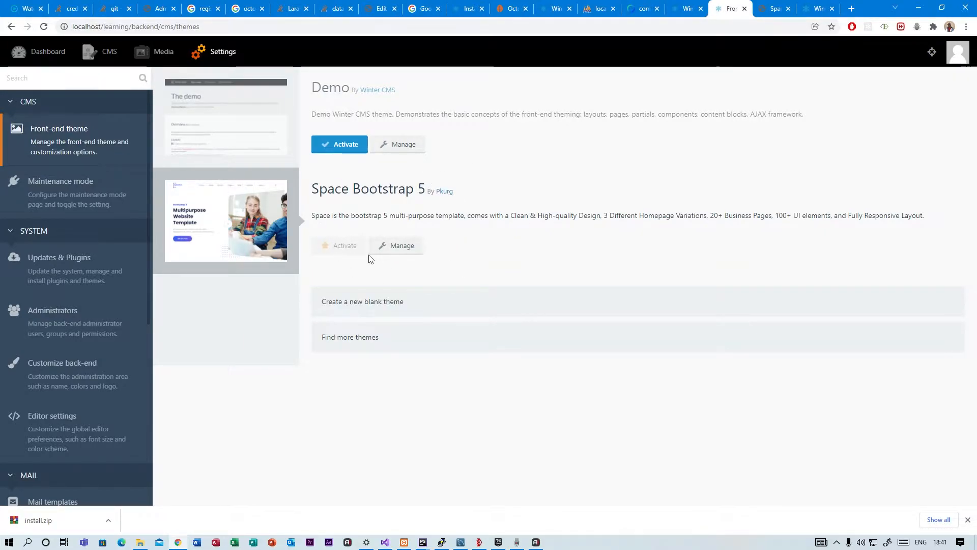
pyautogui.moveTo(430, 279)
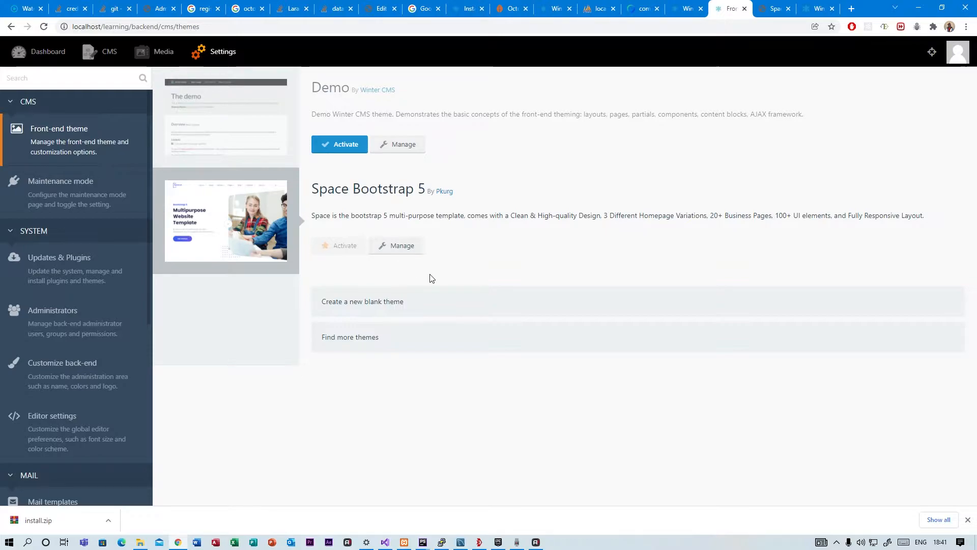
# Launch PhpStorm from the Start menu by searching 'php'.
pyautogui.click(7, 540)
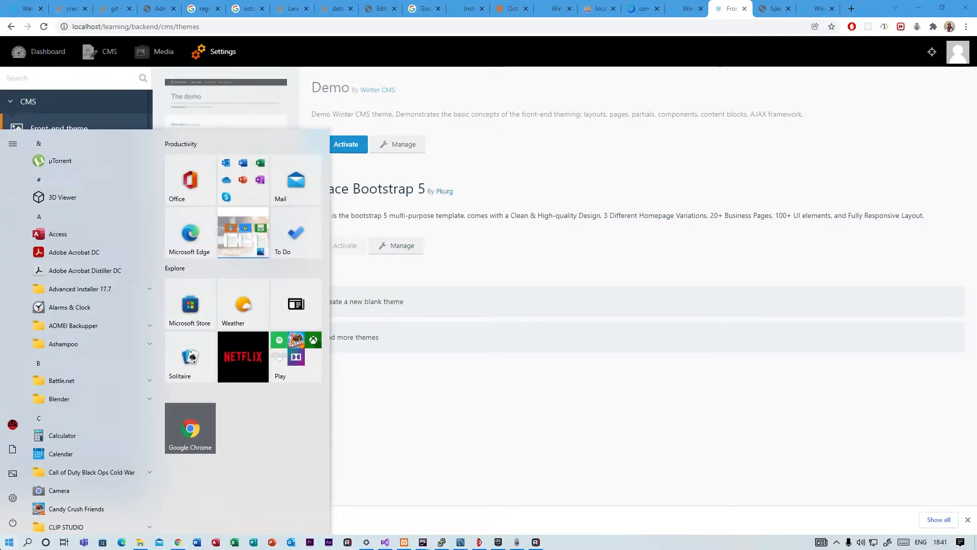
pyautogui.write('php')
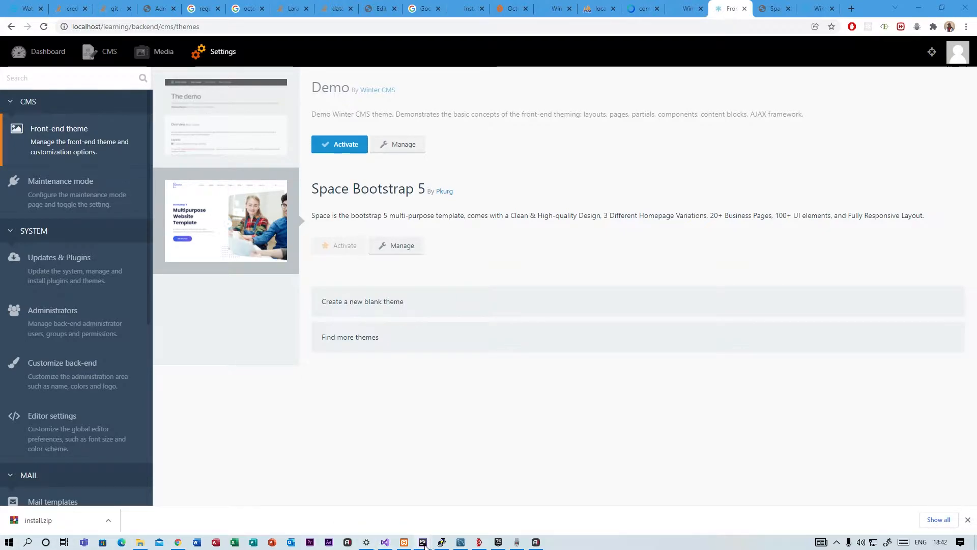
pyautogui.click(421, 541)
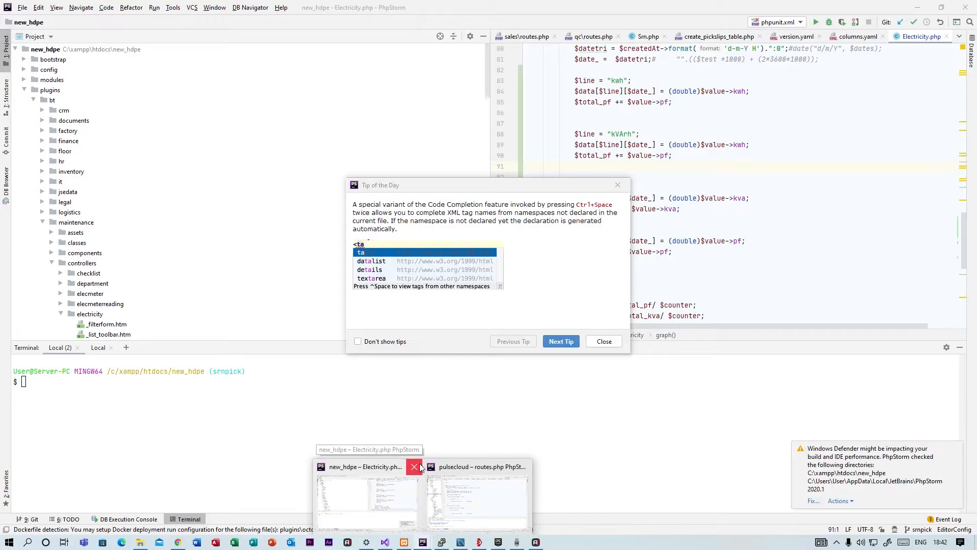
pyautogui.moveTo(414, 466)
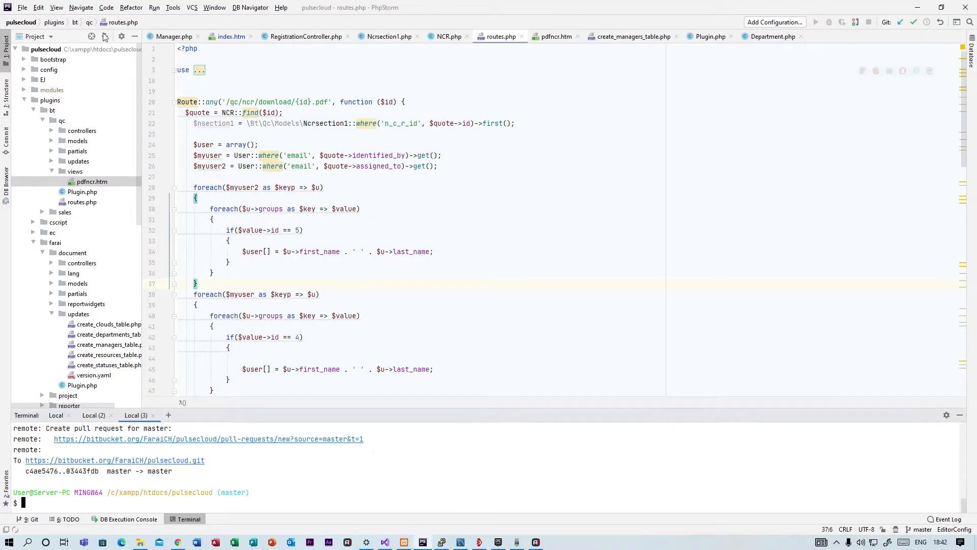
# Open the htdocs\learning folder as a project via File > Open.
pyautogui.click(21, 7)
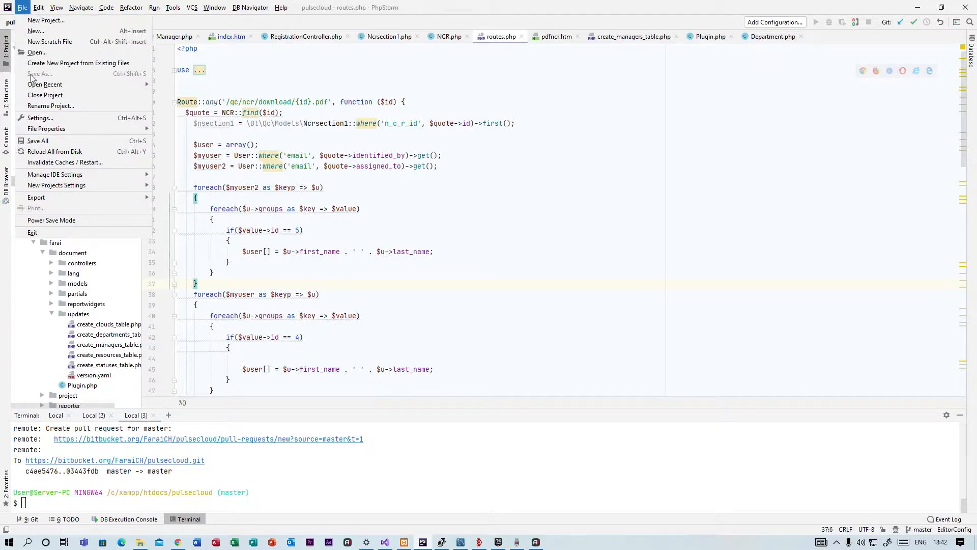
pyautogui.moveTo(45, 95)
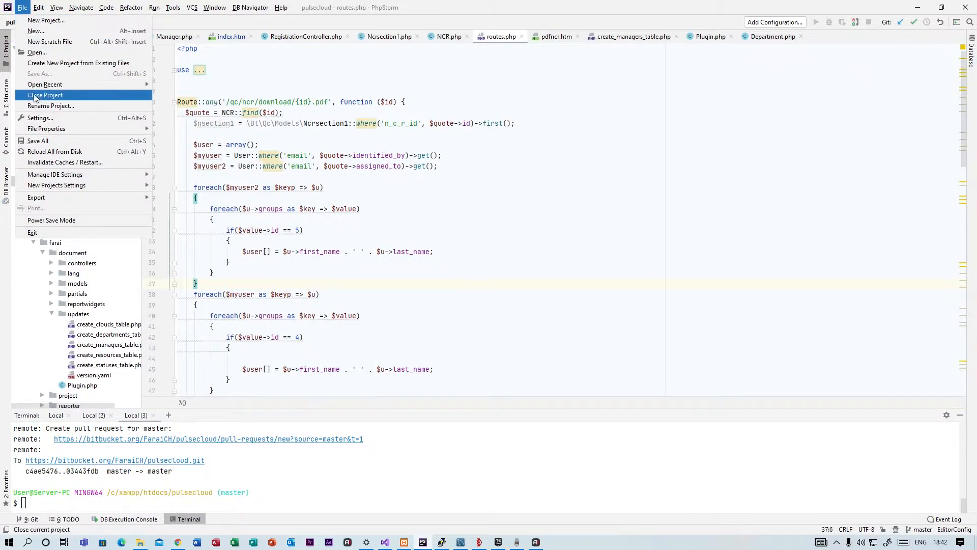
pyautogui.moveTo(45, 84)
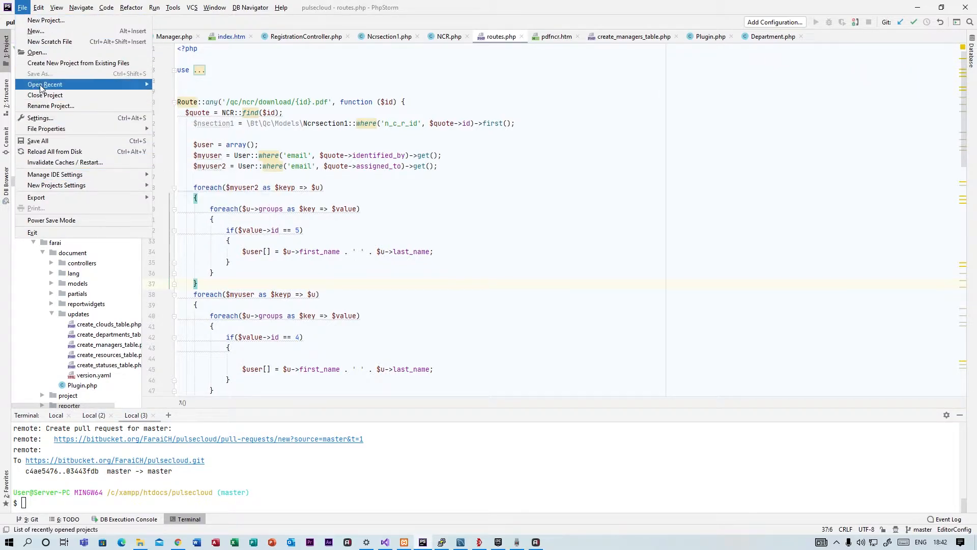
pyautogui.click(36, 52)
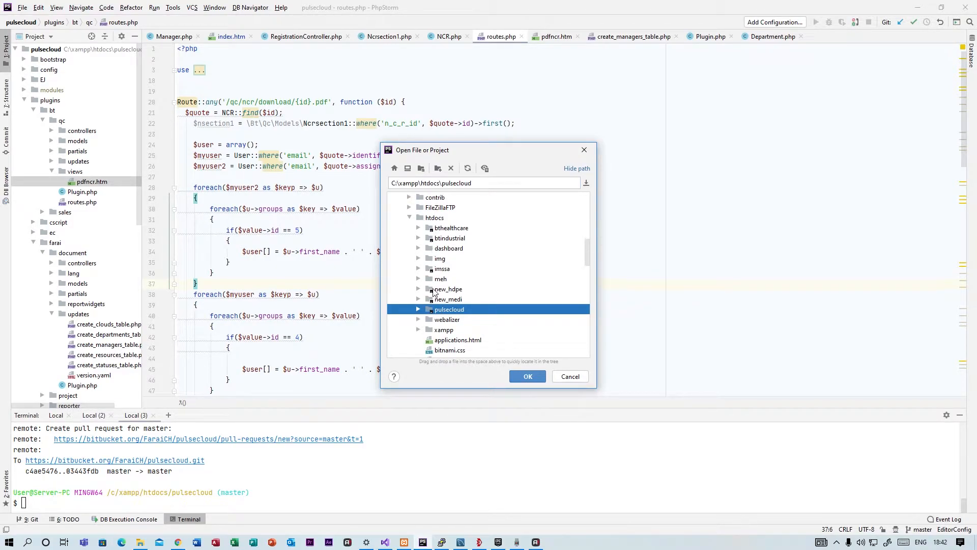
pyautogui.moveTo(444, 239)
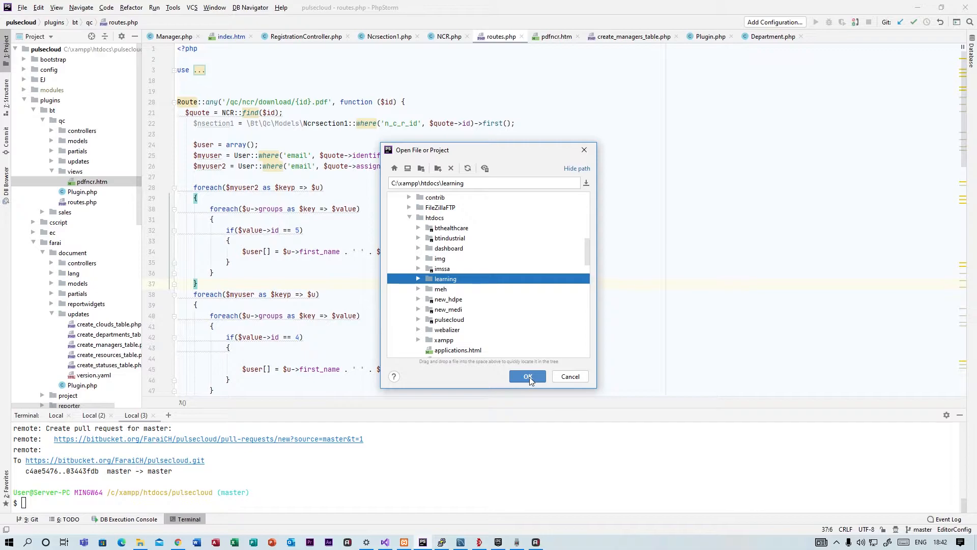
pyautogui.click(527, 375)
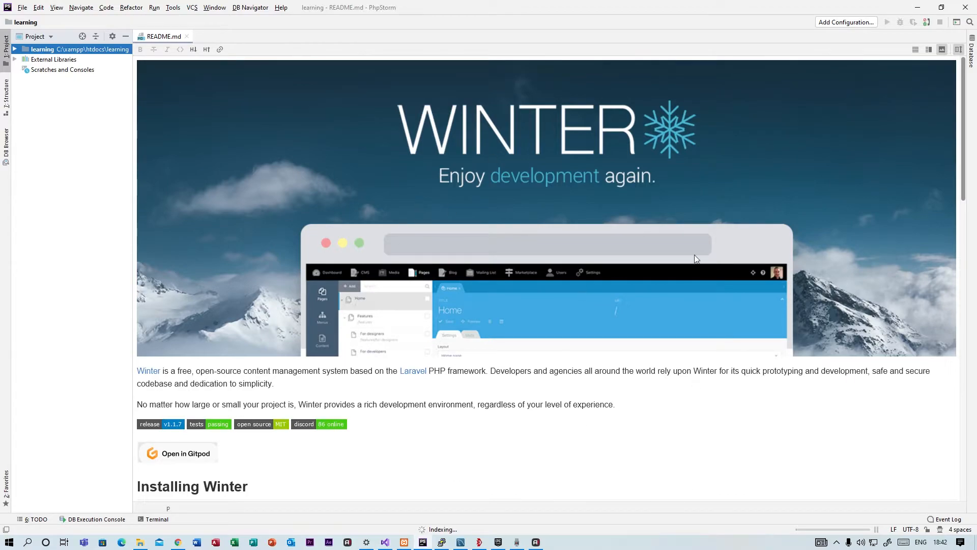
pyautogui.moveTo(568, 450)
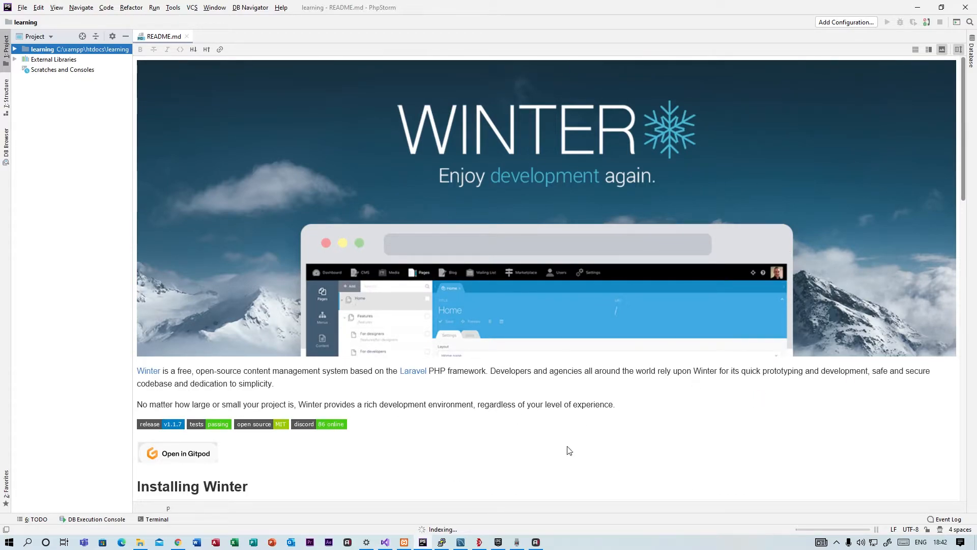
# Scroll through README.md, including the Composer install commands, and back to the top.
pyautogui.scroll(-3)
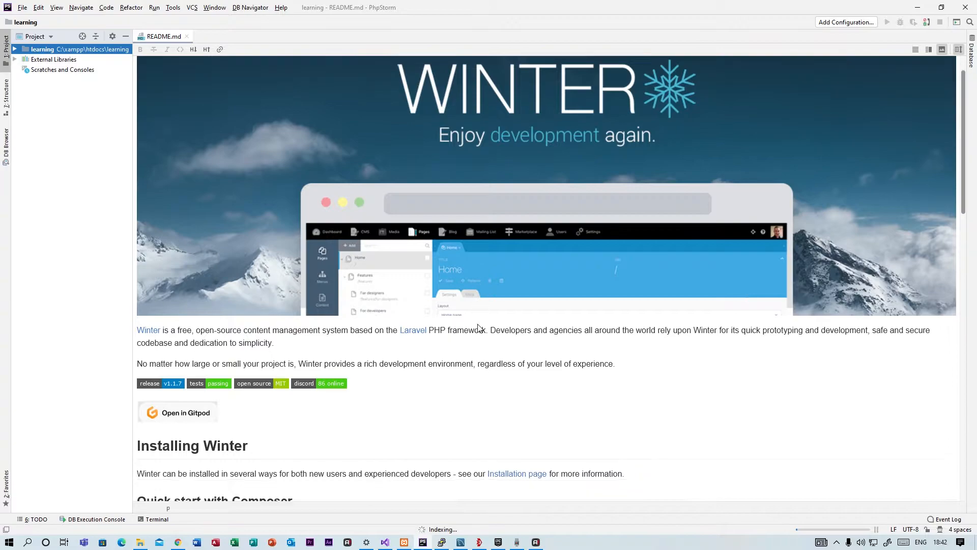
pyautogui.scroll(-3)
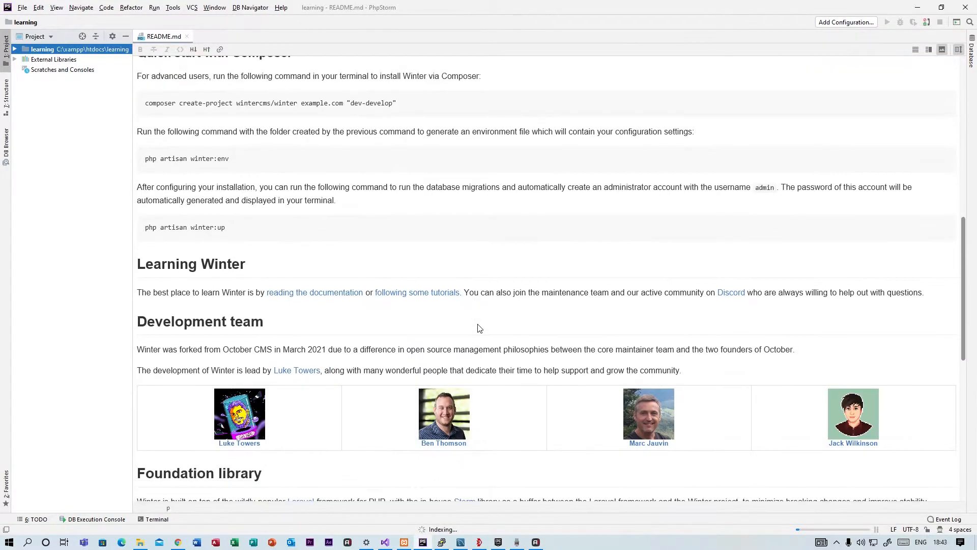
pyautogui.scroll(-3)
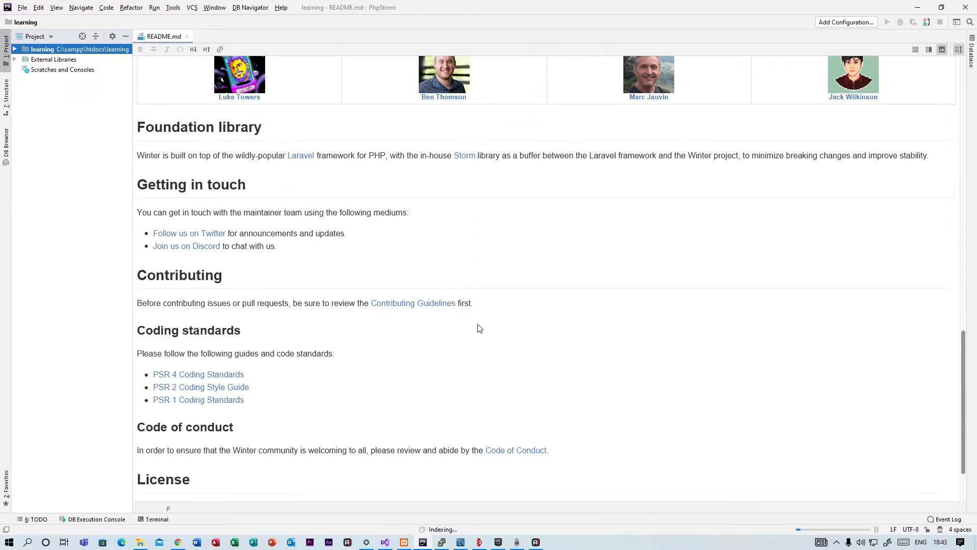
pyautogui.scroll(3)
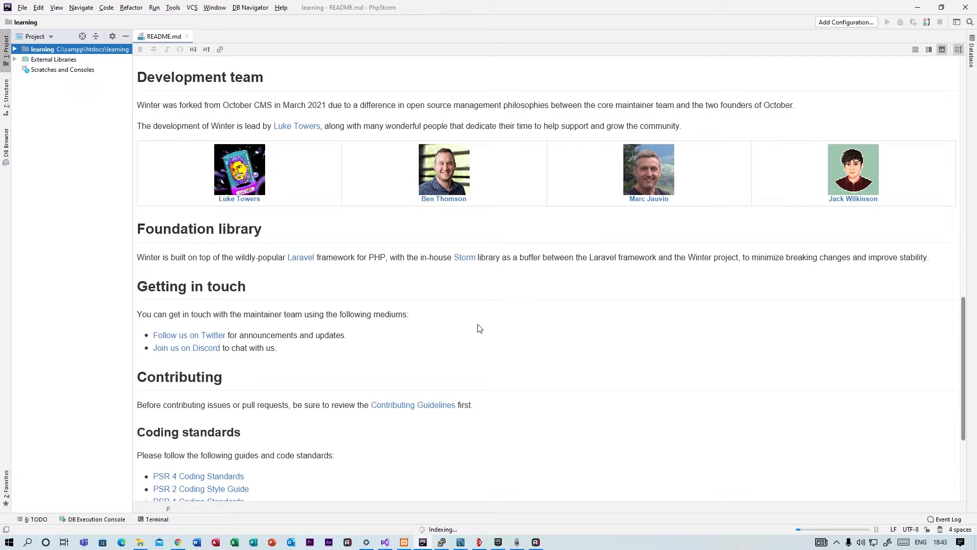
pyautogui.scroll(3)
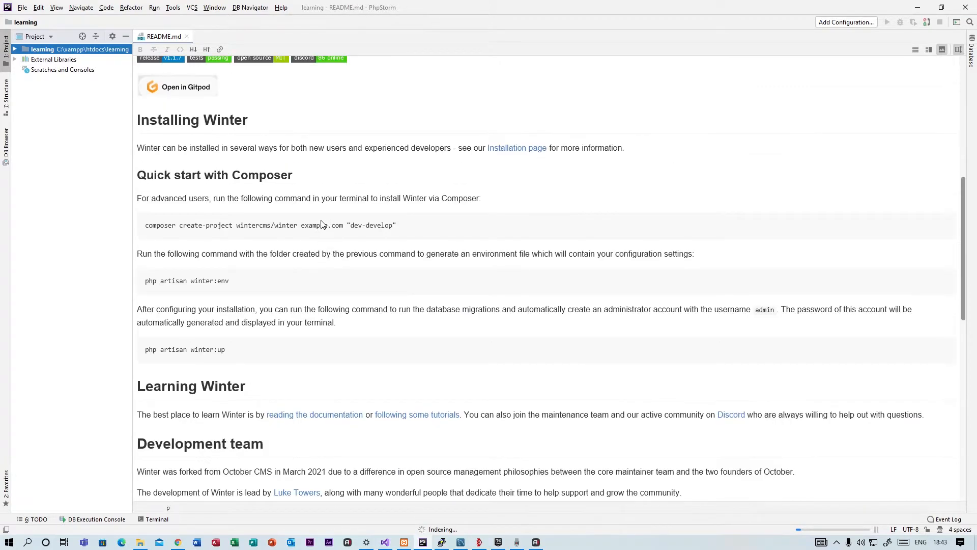
pyautogui.scroll(3)
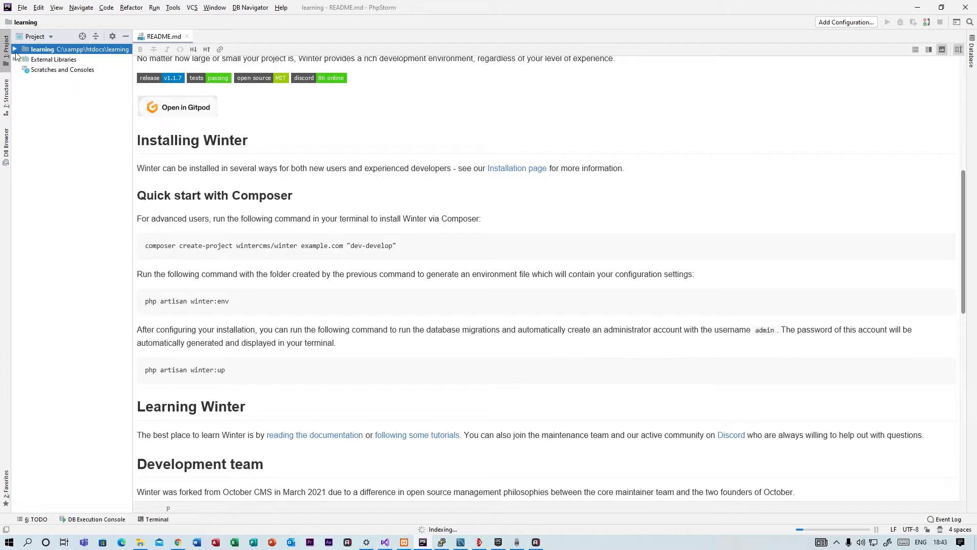
# Expand the project tree to themes, check demo, and expand pkurg-spacebootstrap5's assets, layouts, pages and partials.
pyautogui.click(15, 48)
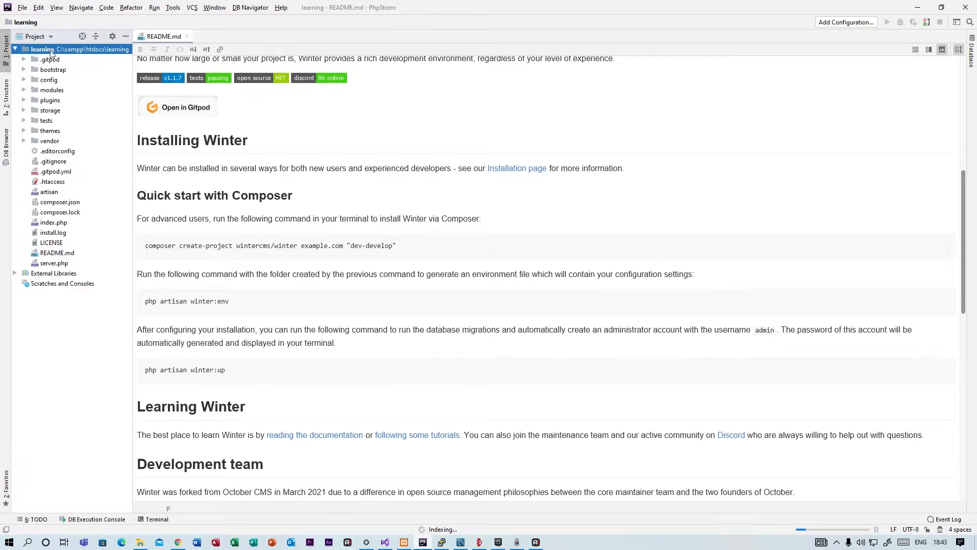
pyautogui.moveTo(49, 156)
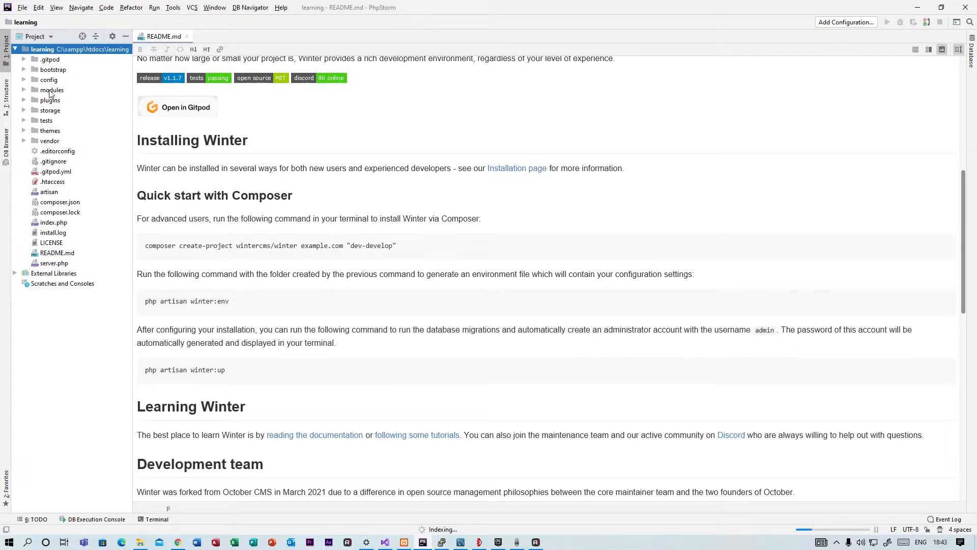
pyautogui.moveTo(56, 69)
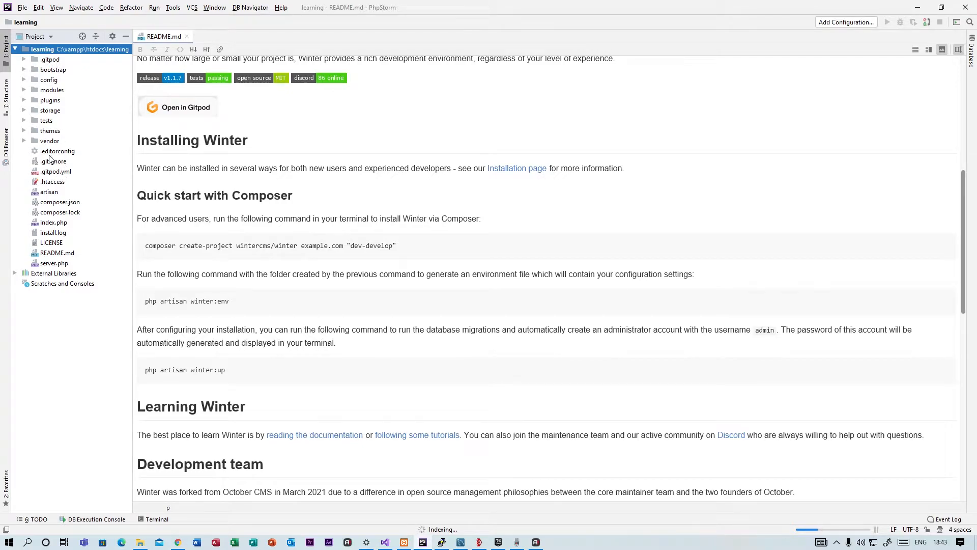
pyautogui.moveTo(56, 139)
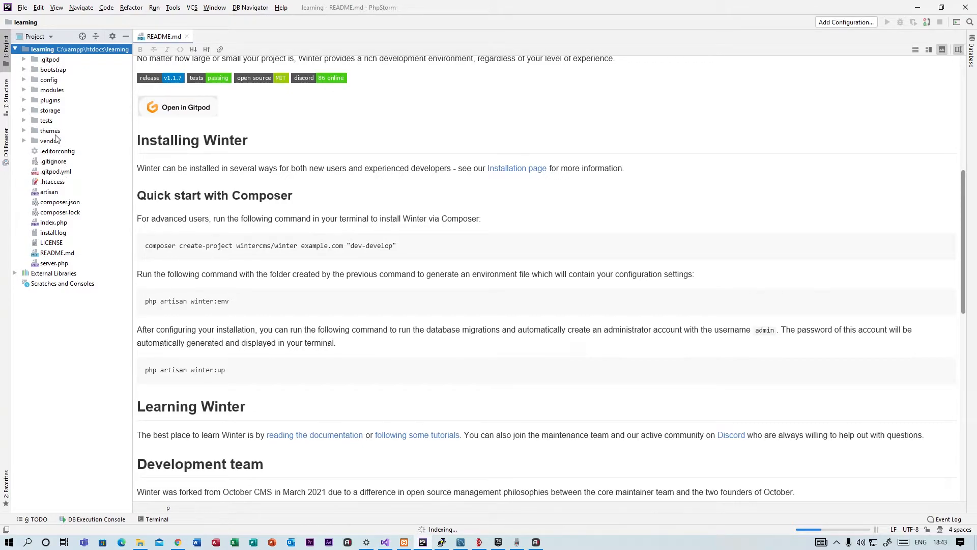
pyautogui.click(50, 130)
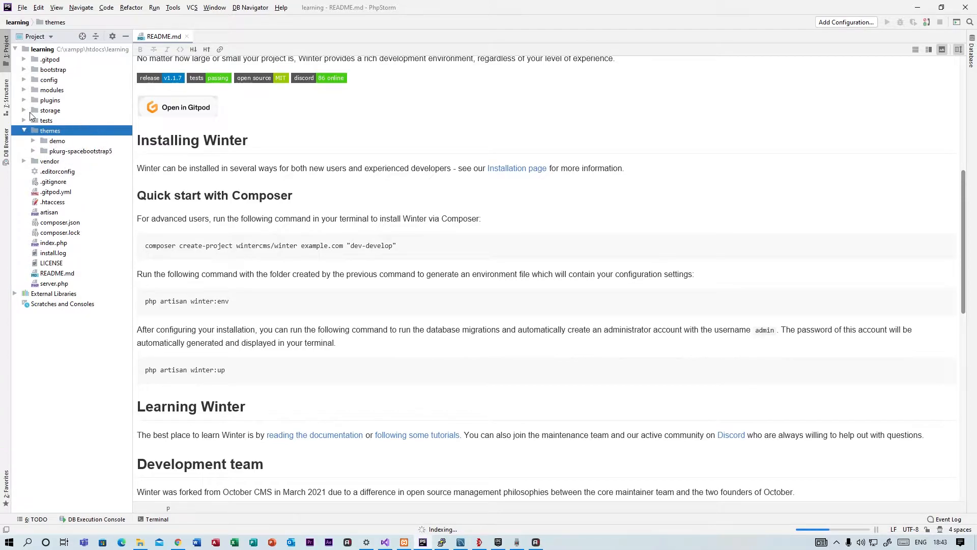
pyautogui.moveTo(61, 146)
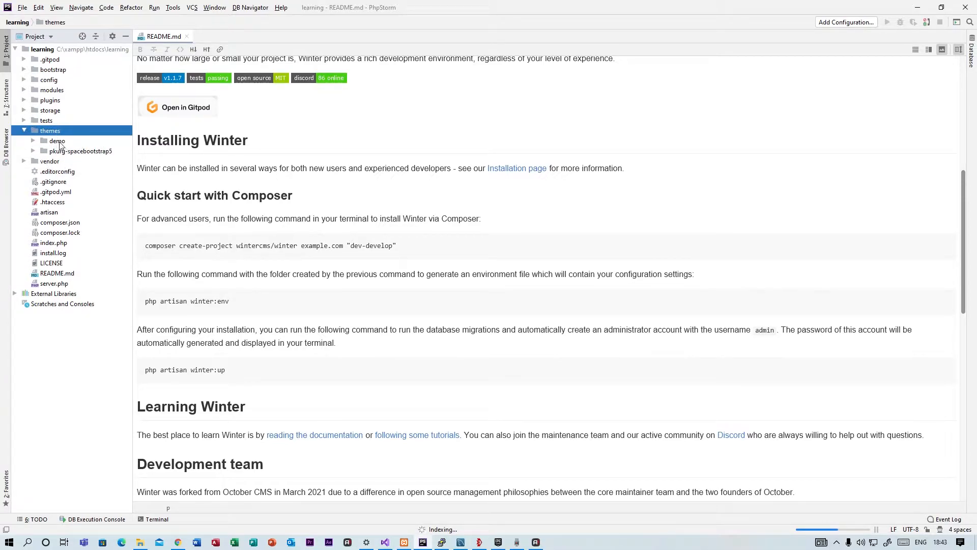
pyautogui.click(57, 141)
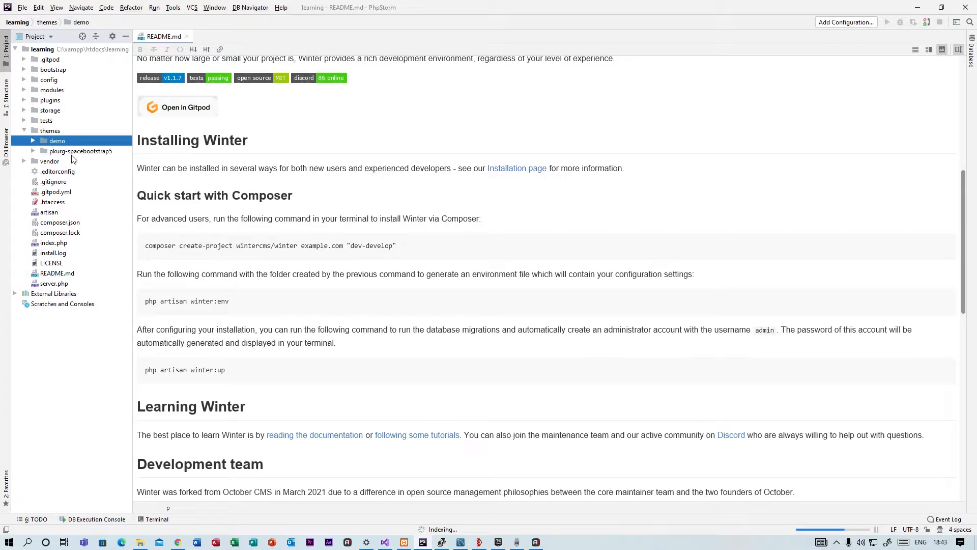
pyautogui.moveTo(27, 163)
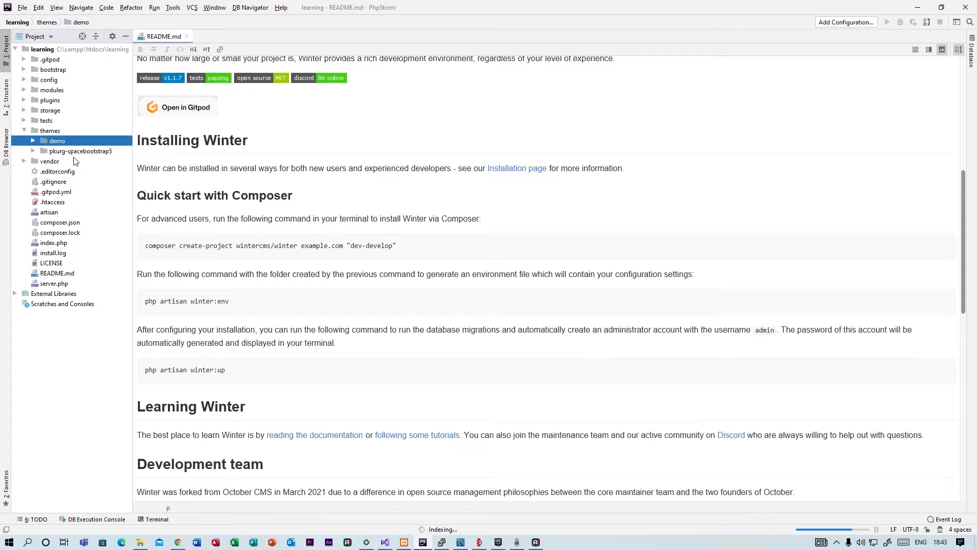
pyautogui.moveTo(84, 149)
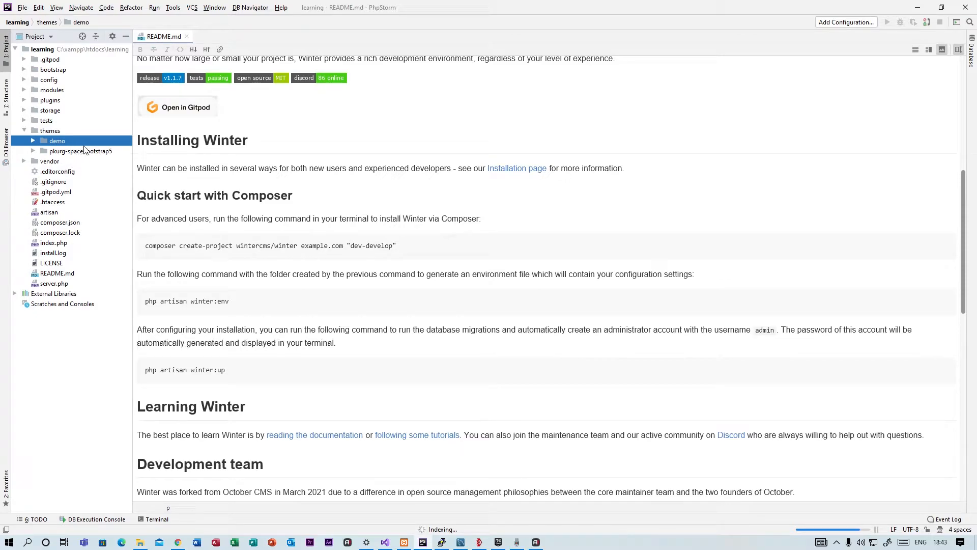
pyautogui.moveTo(106, 154)
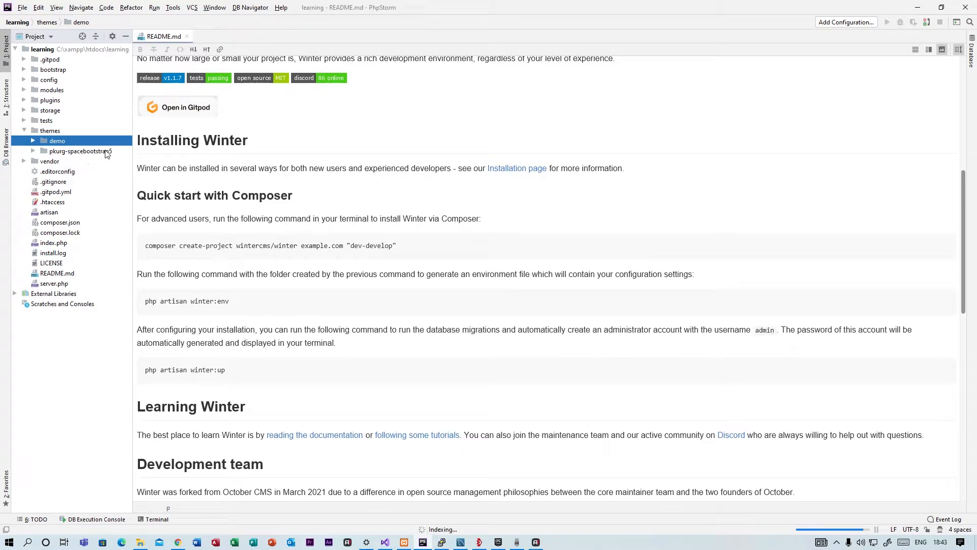
pyautogui.click(79, 150)
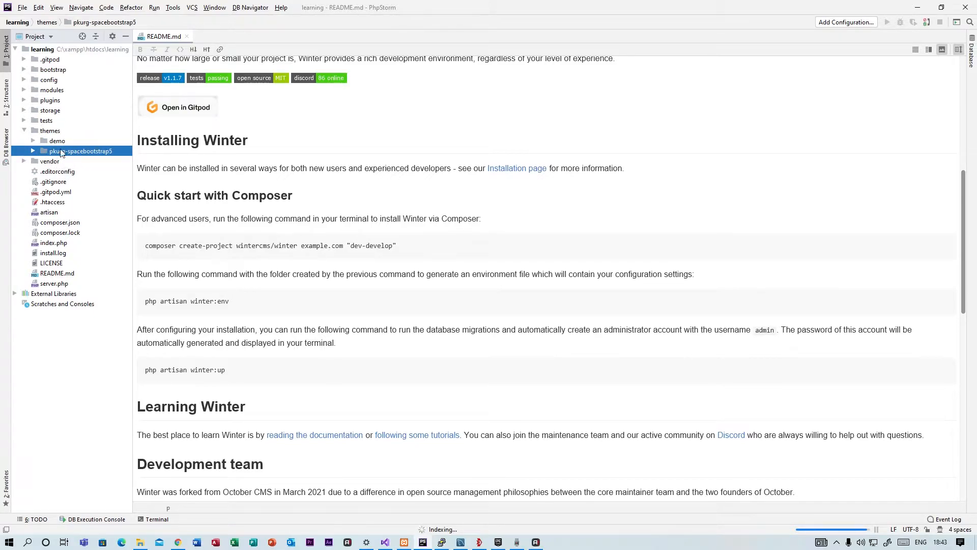
pyautogui.click(33, 151)
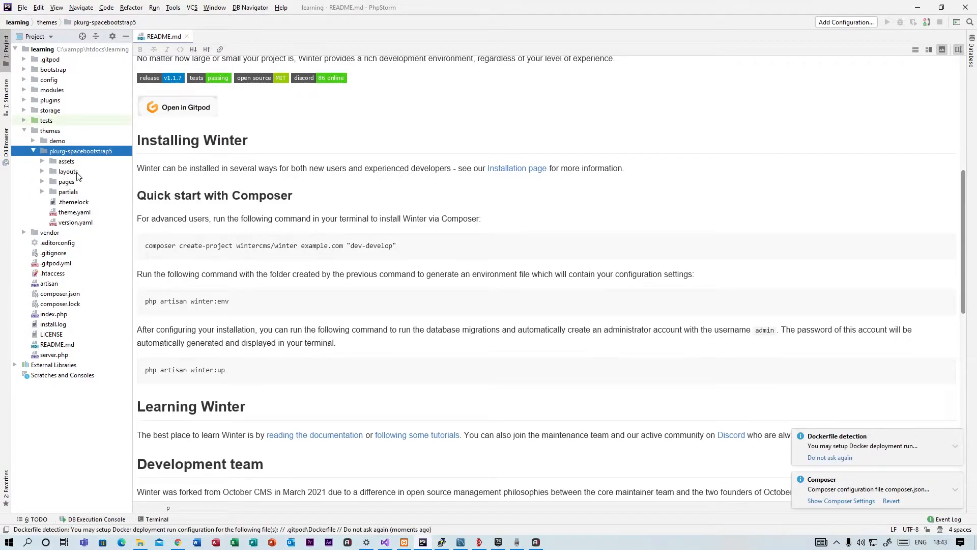
pyautogui.moveTo(97, 245)
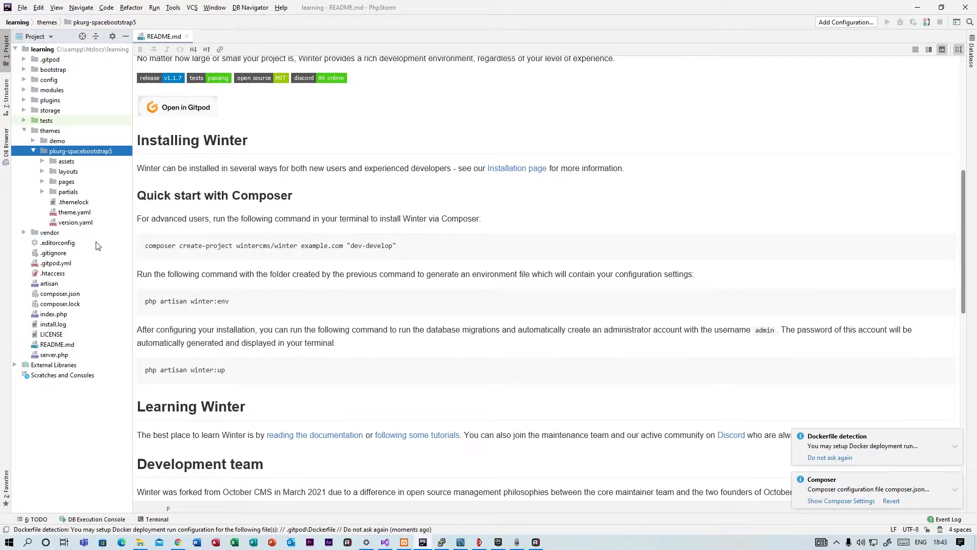
# Open the theme's footer.htm partial in the editor and read through it.
pyautogui.click(43, 191)
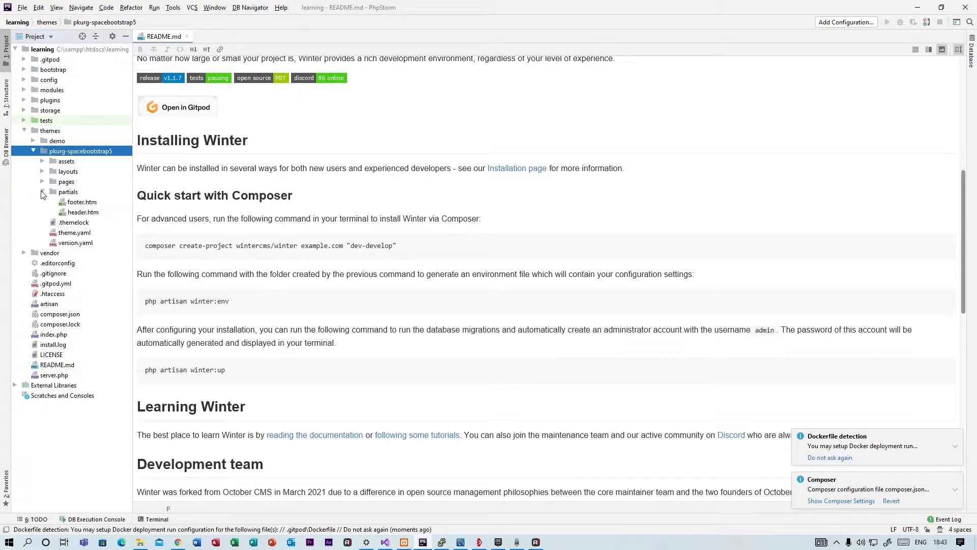
pyautogui.click(81, 202)
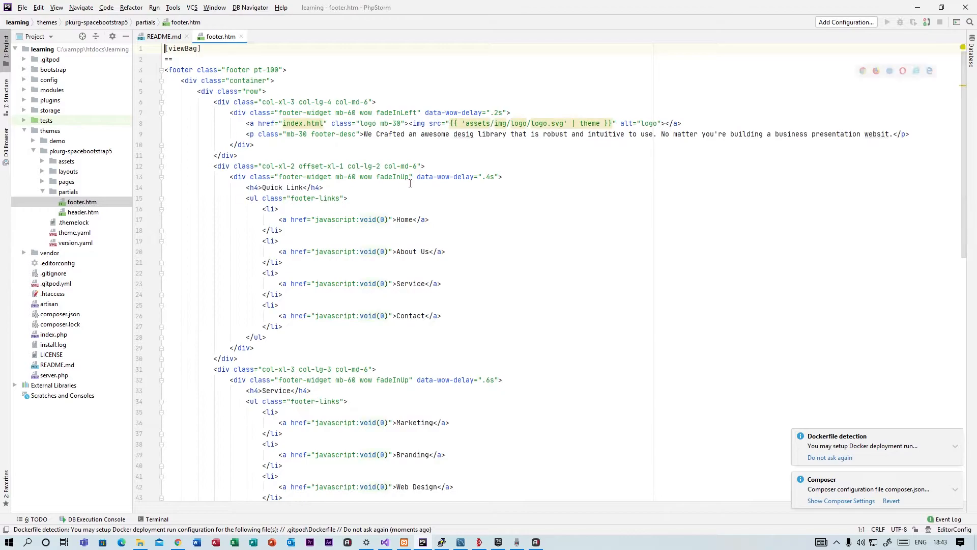
pyautogui.scroll(-3)
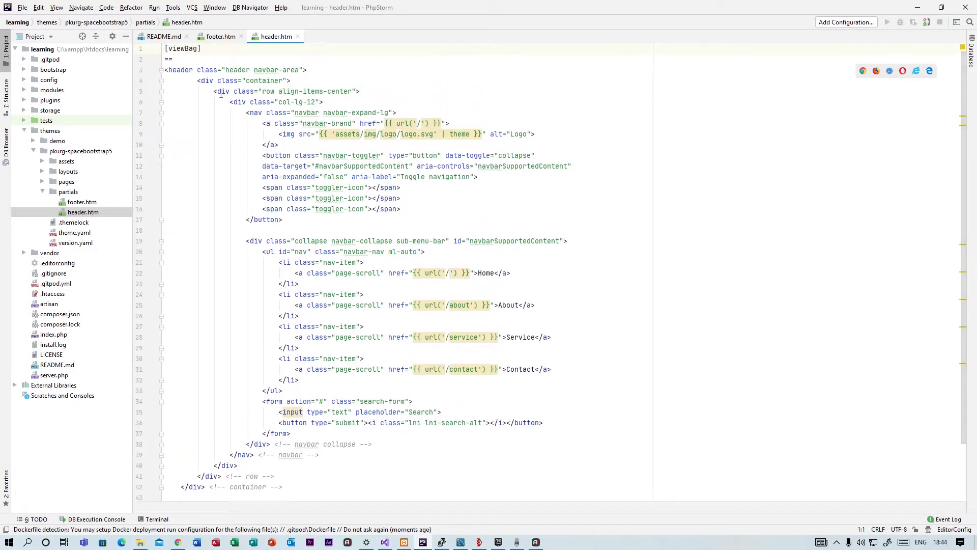
pyautogui.click(44, 191)
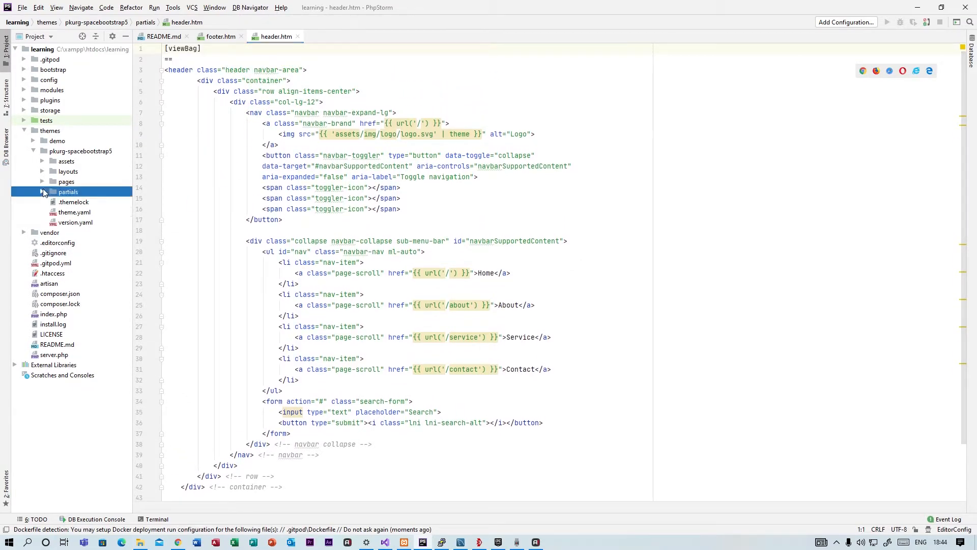
# Expand pages to look at contact.htm, 404.htm and service.htm, then expand layouts.
pyautogui.click(42, 181)
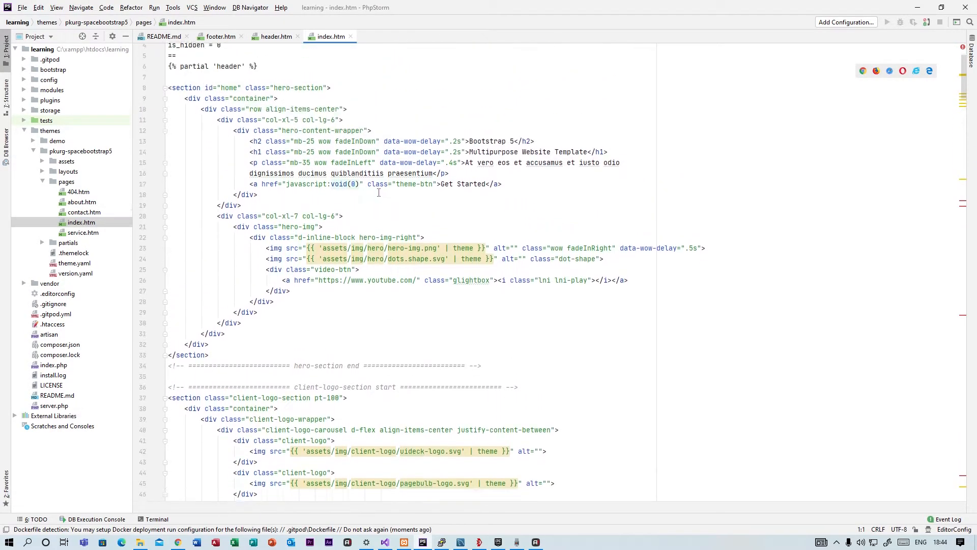
pyautogui.scroll(-3)
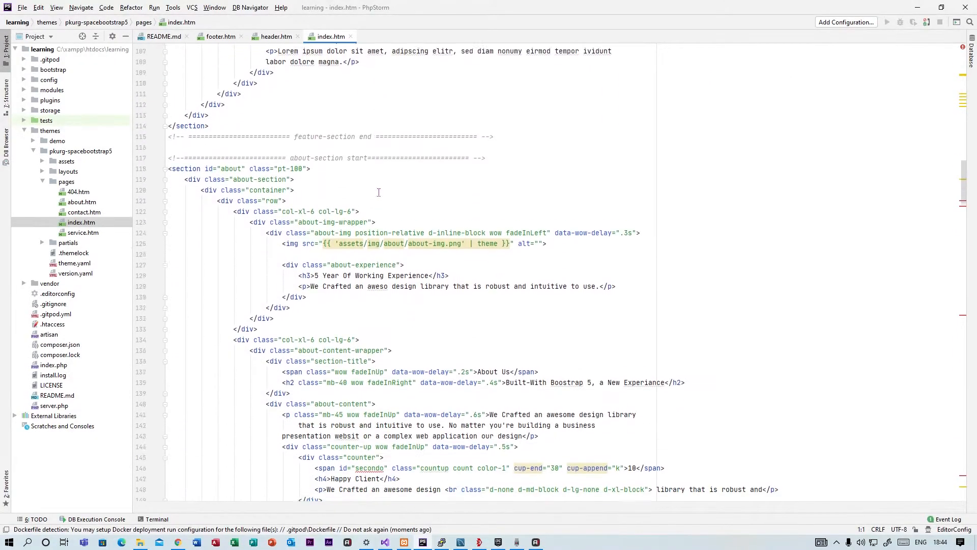
pyautogui.click(81, 212)
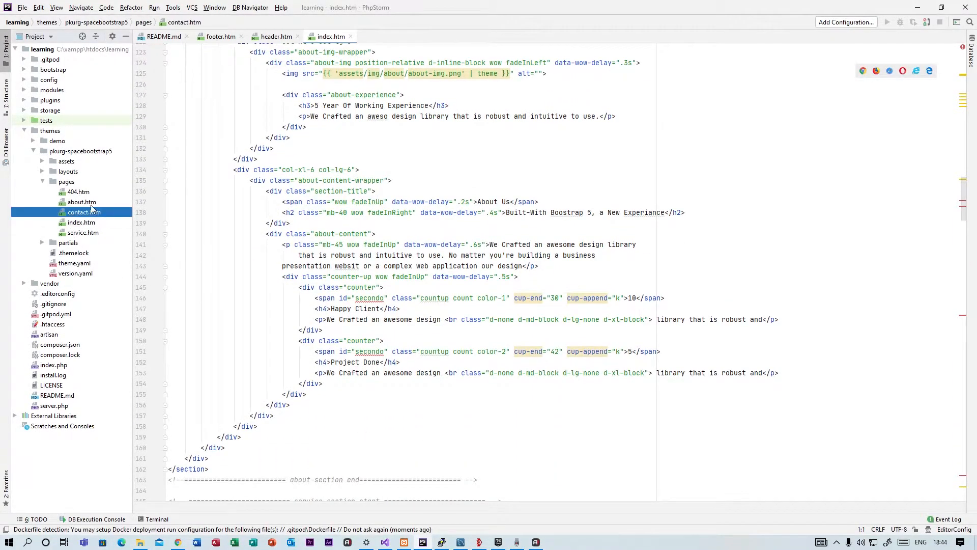
pyautogui.click(77, 191)
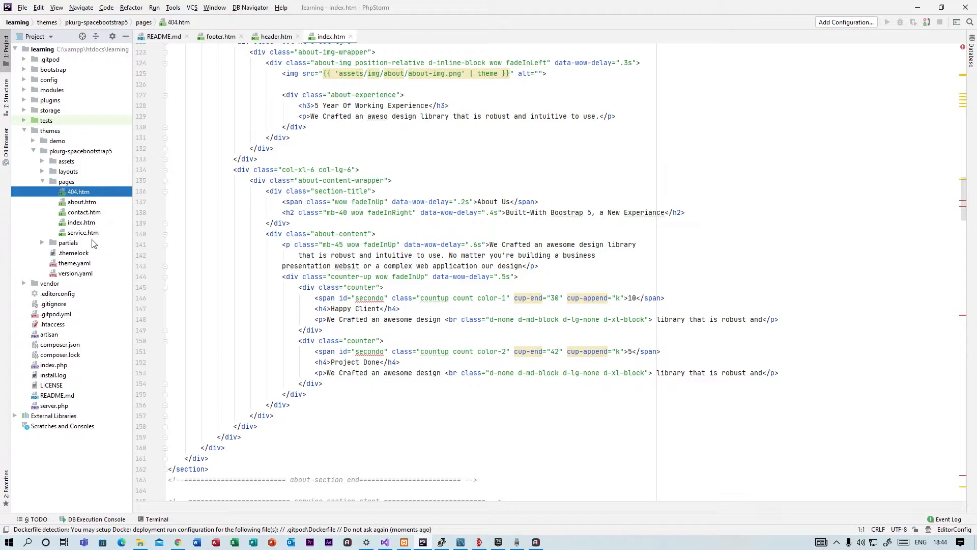
pyautogui.click(83, 233)
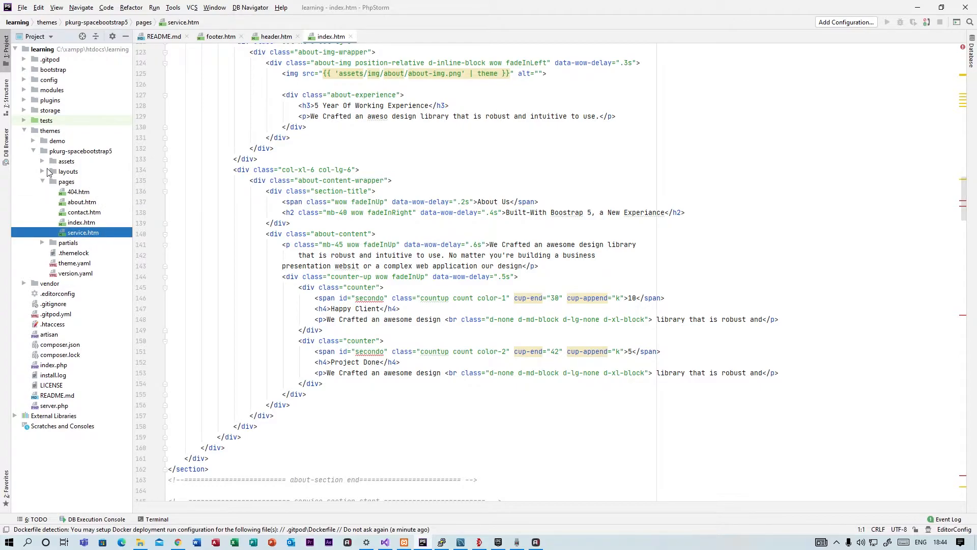
pyautogui.click(42, 171)
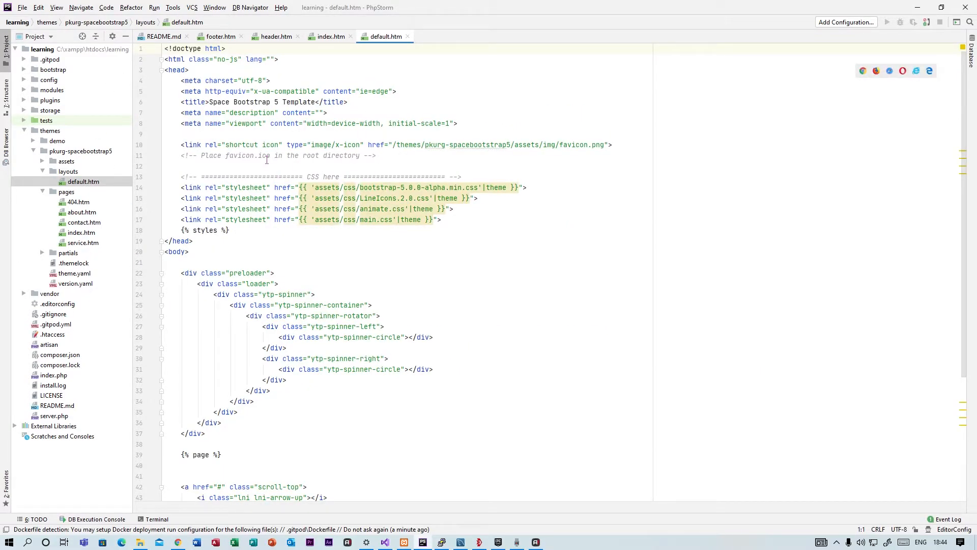
# Review default.htm's {% styles %}, {% page %} and {% scripts %} placeholders, then return to index.htm.
pyautogui.scroll(-3)
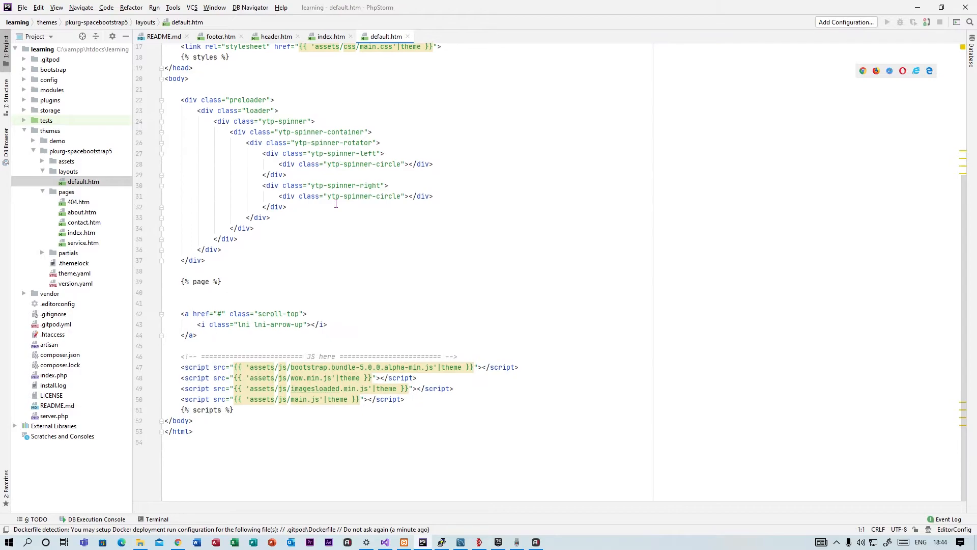
pyautogui.moveTo(315, 172)
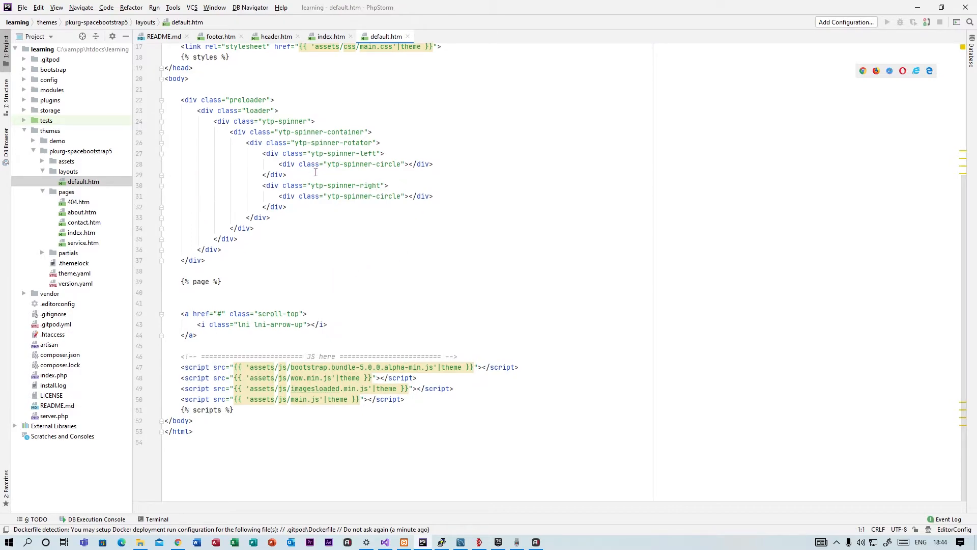
pyautogui.moveTo(318, 190)
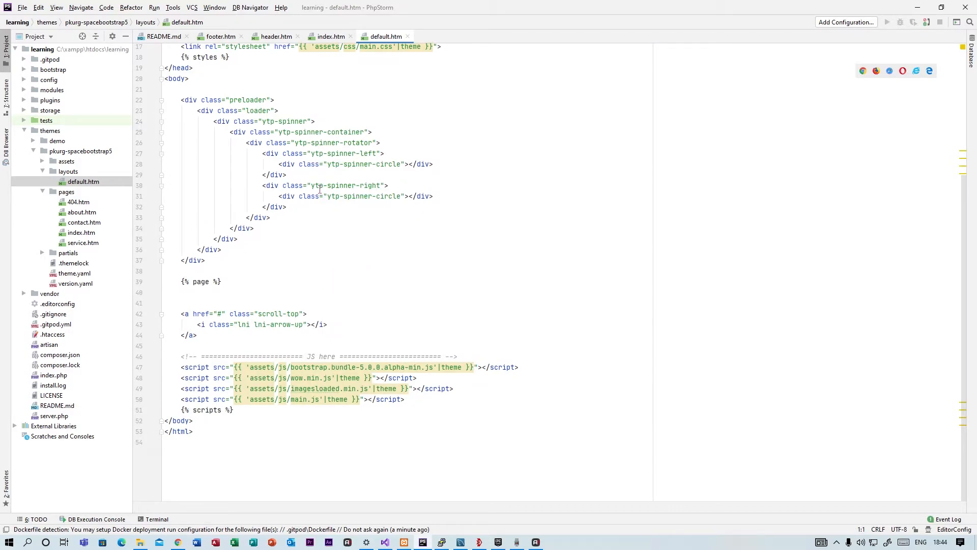
pyautogui.moveTo(357, 169)
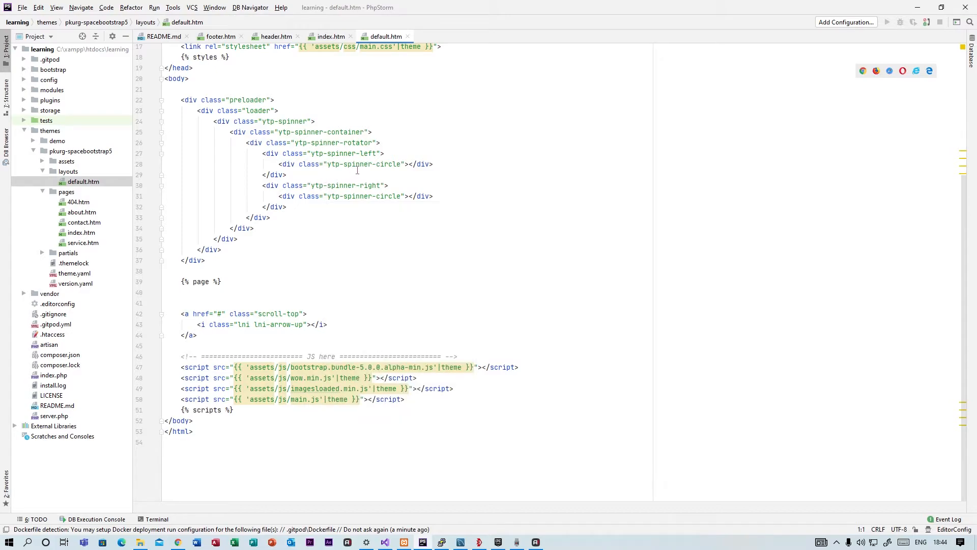
pyautogui.scroll(3)
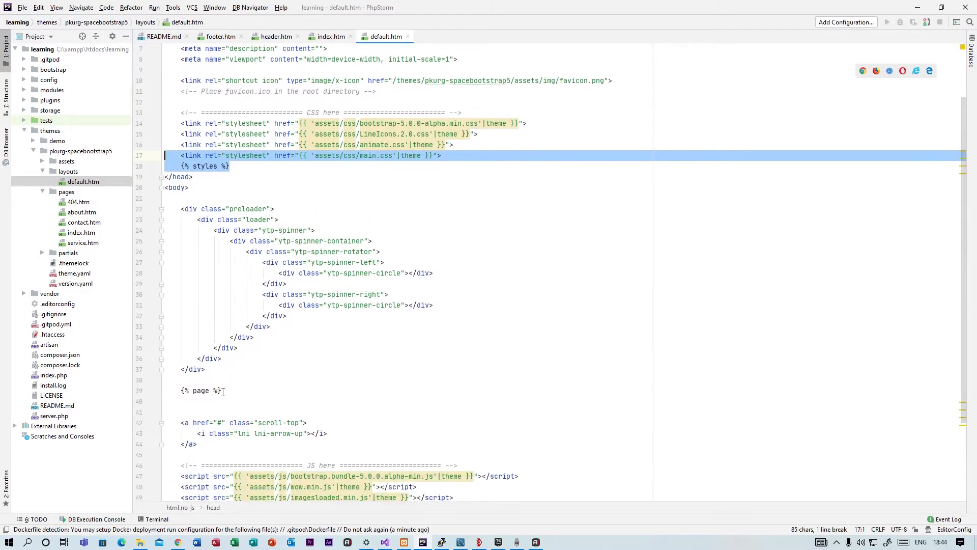
pyautogui.scroll(-3)
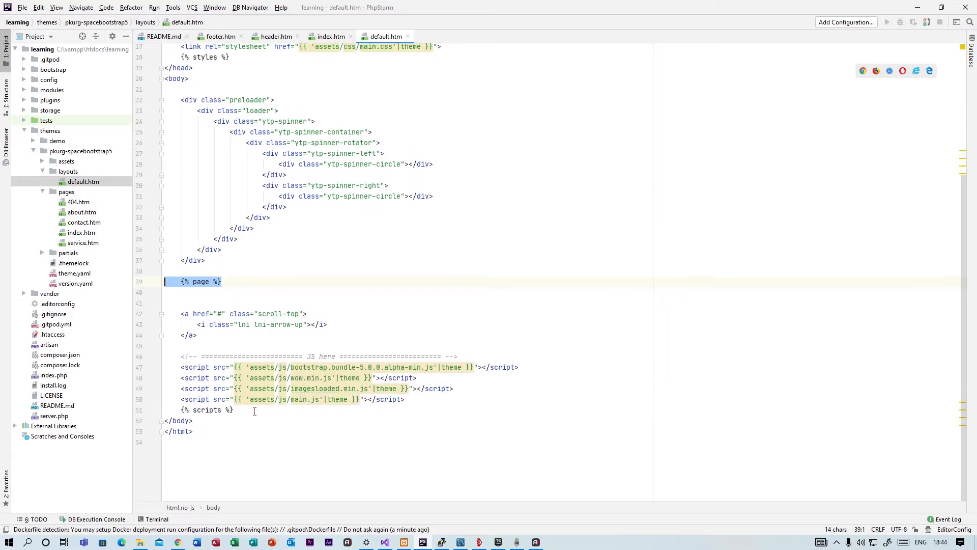
pyautogui.click(208, 409)
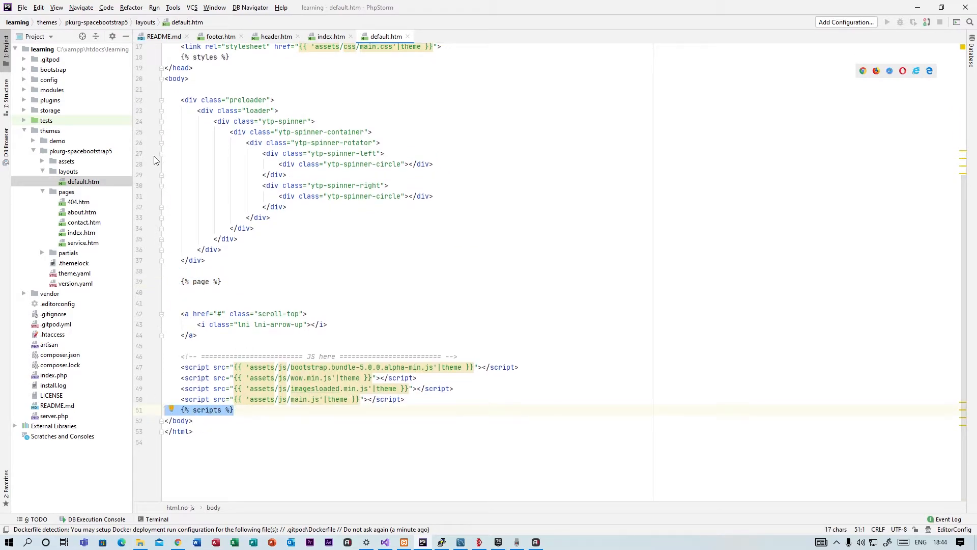
pyautogui.click(78, 202)
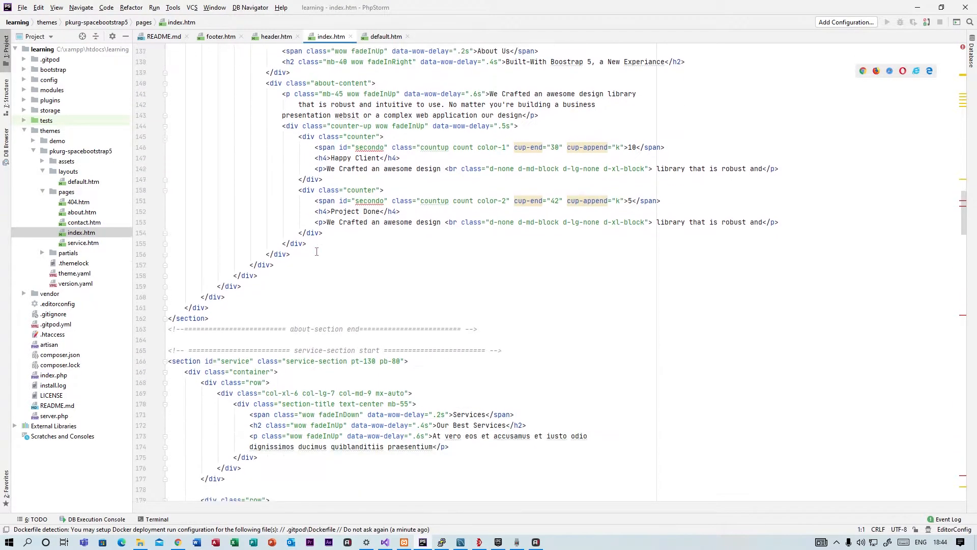
# Review index.htm's page settings at the top and expand the theme's partials folder showing header and footer.
pyautogui.scroll(-3)
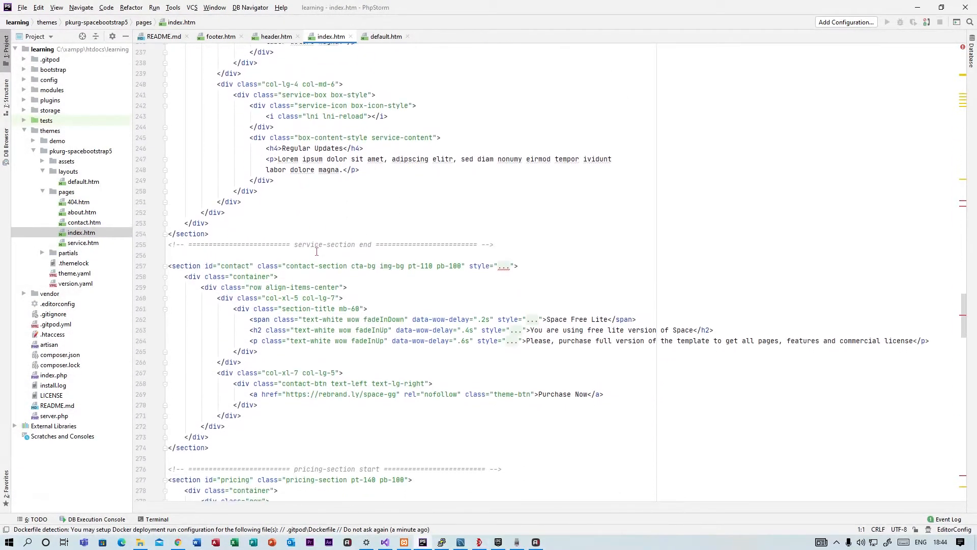
pyautogui.scroll(3)
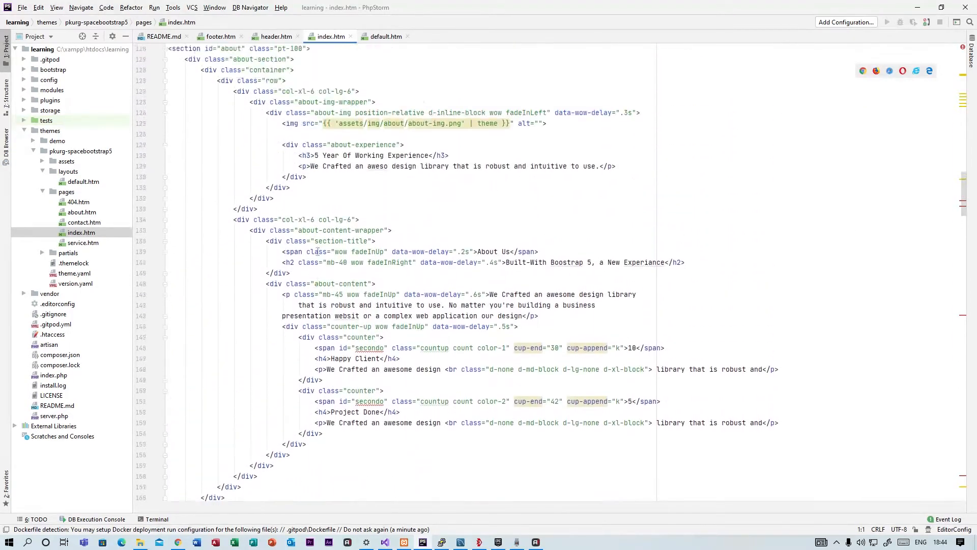
pyautogui.scroll(3)
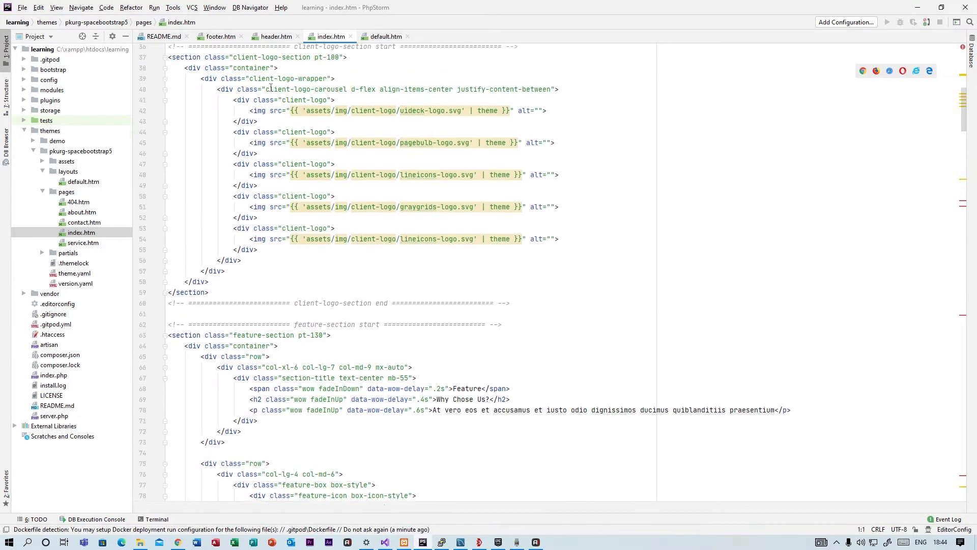
pyautogui.scroll(3)
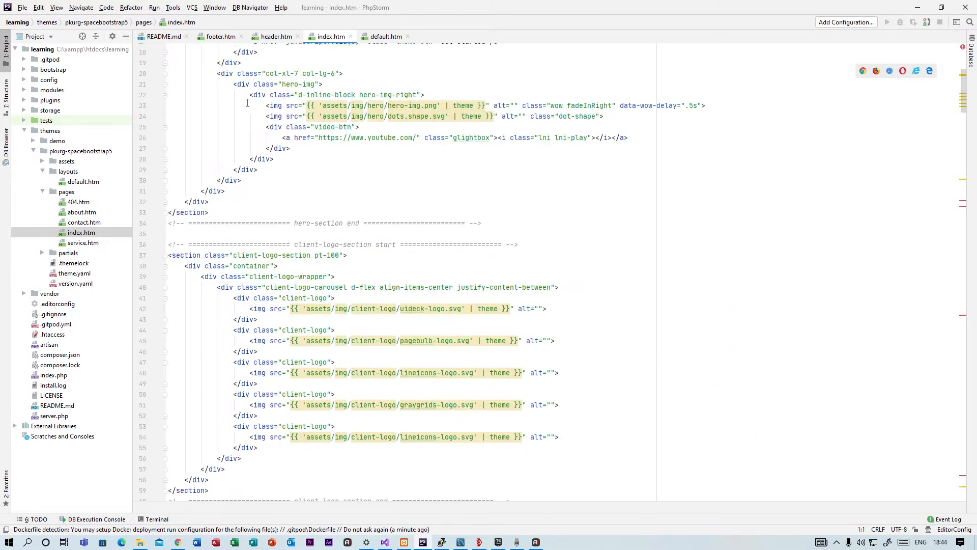
pyautogui.scroll(3)
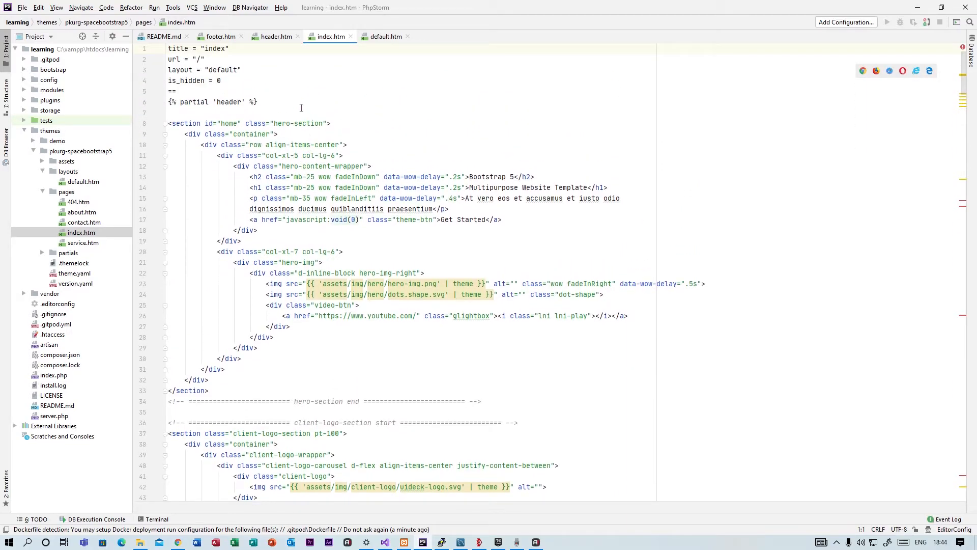
pyautogui.moveTo(422, 178)
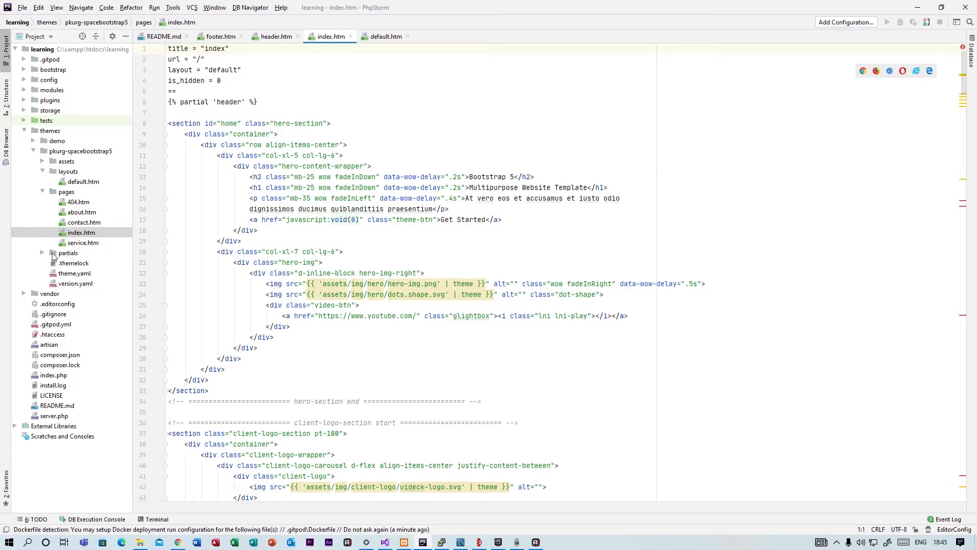
pyautogui.click(67, 252)
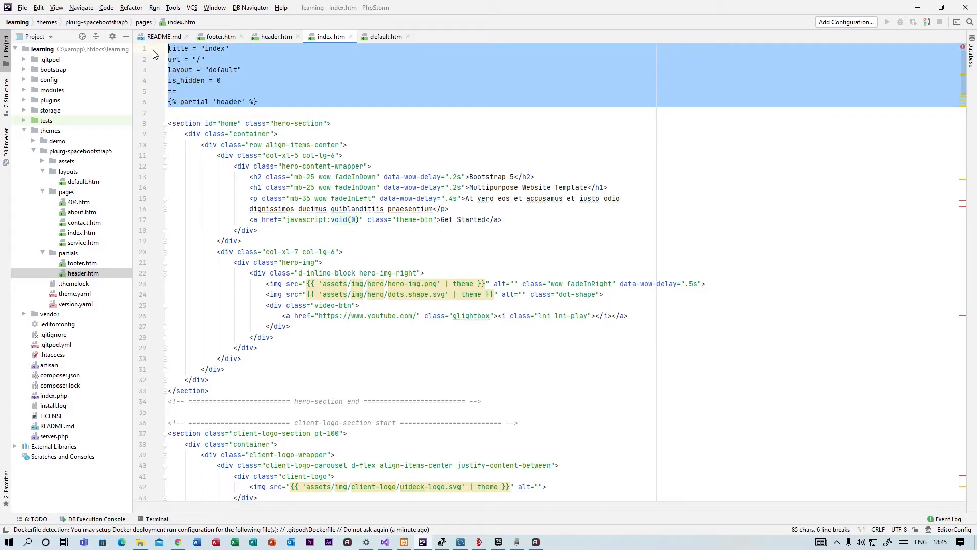
# Select the {% partial 'header' %} line, then read down through the services and pricing plans markup.
pyautogui.click(205, 59)
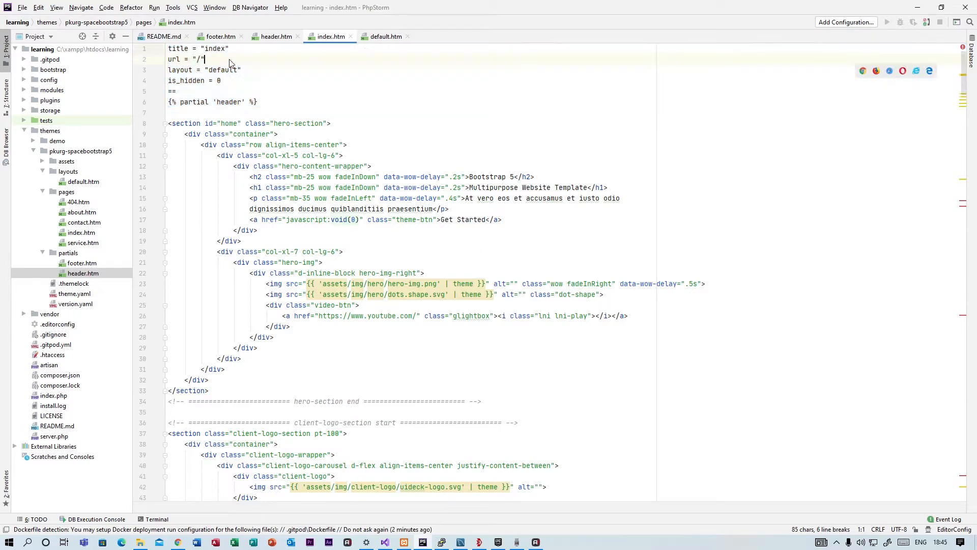
pyautogui.click(220, 80)
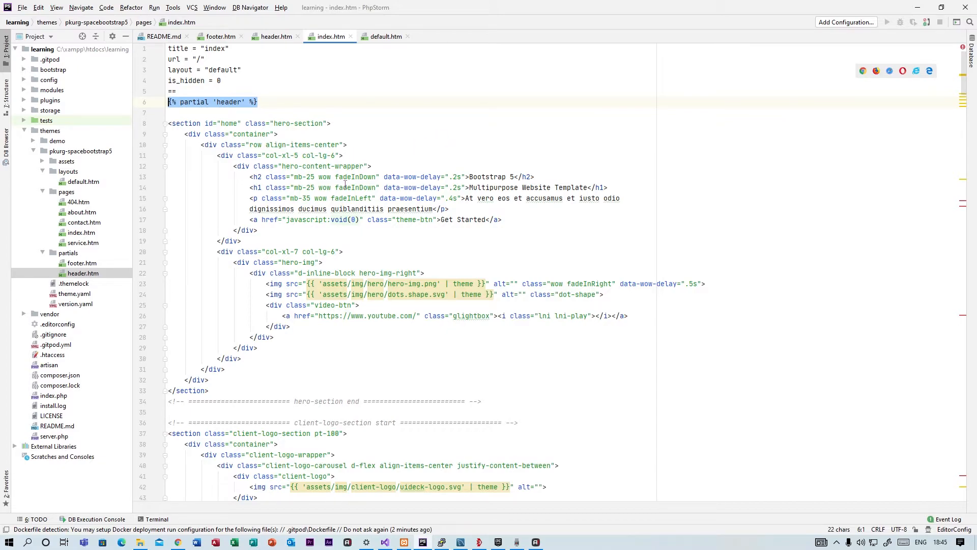
pyautogui.scroll(-3)
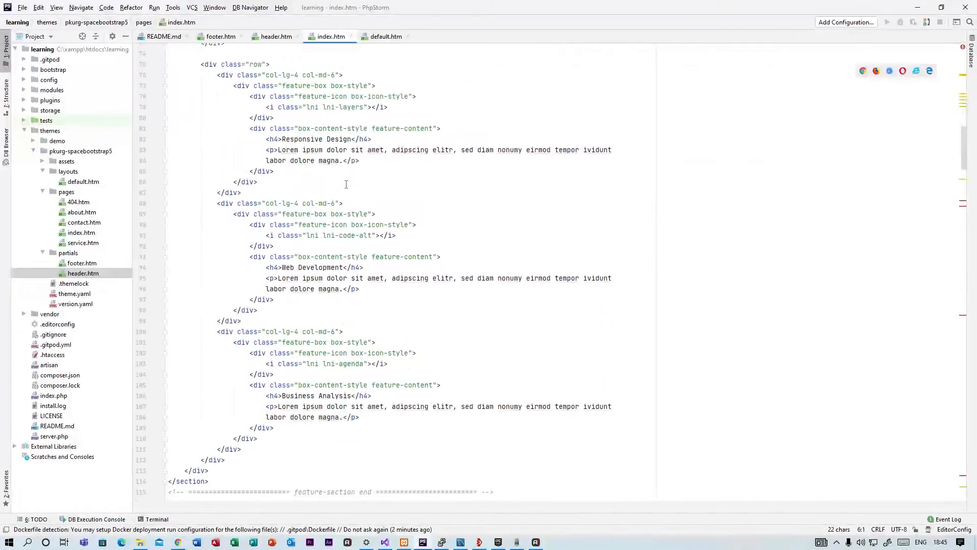
pyautogui.scroll(-3)
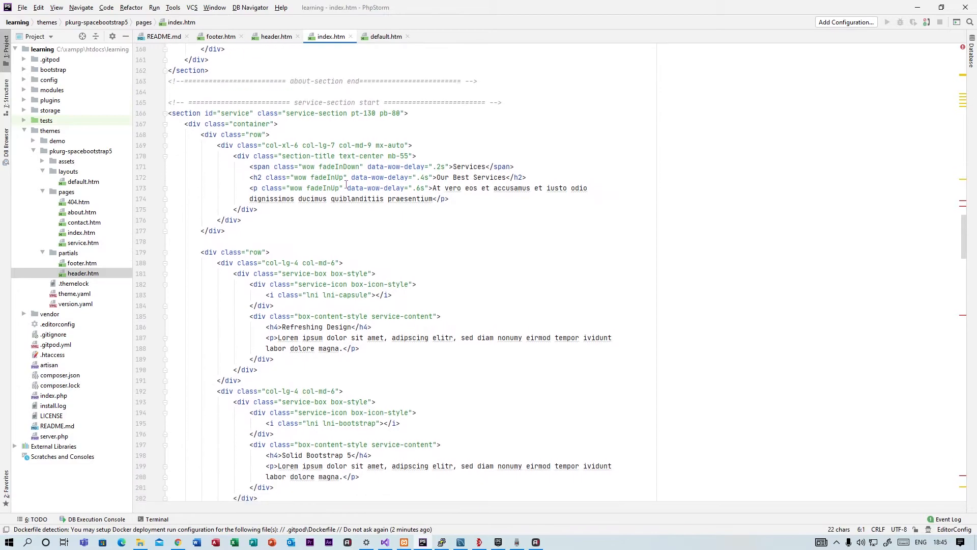
pyautogui.scroll(-3)
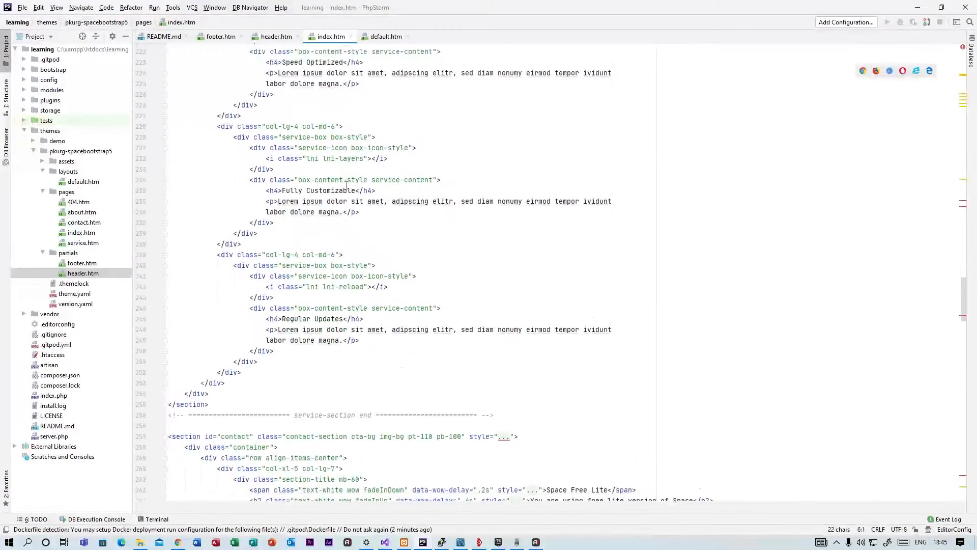
pyautogui.scroll(-3)
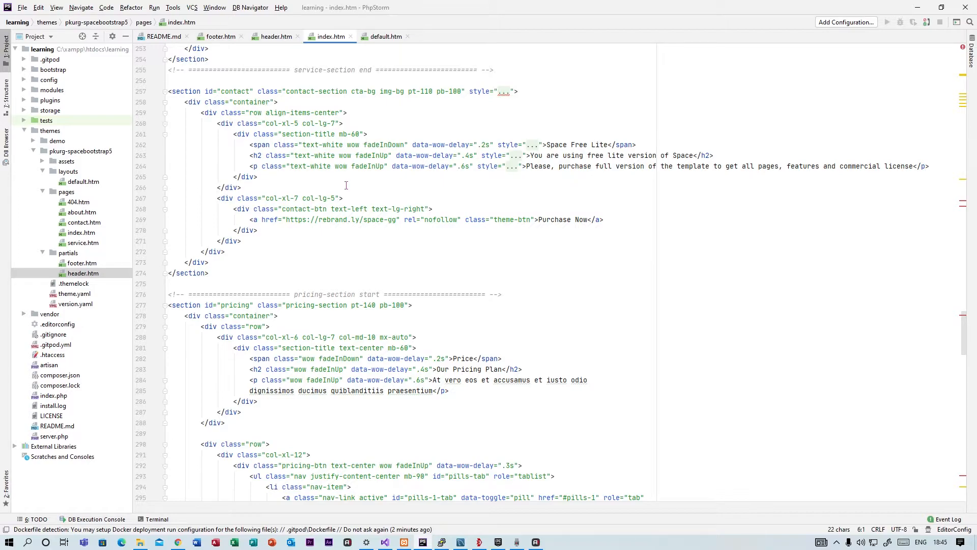
pyautogui.scroll(-3)
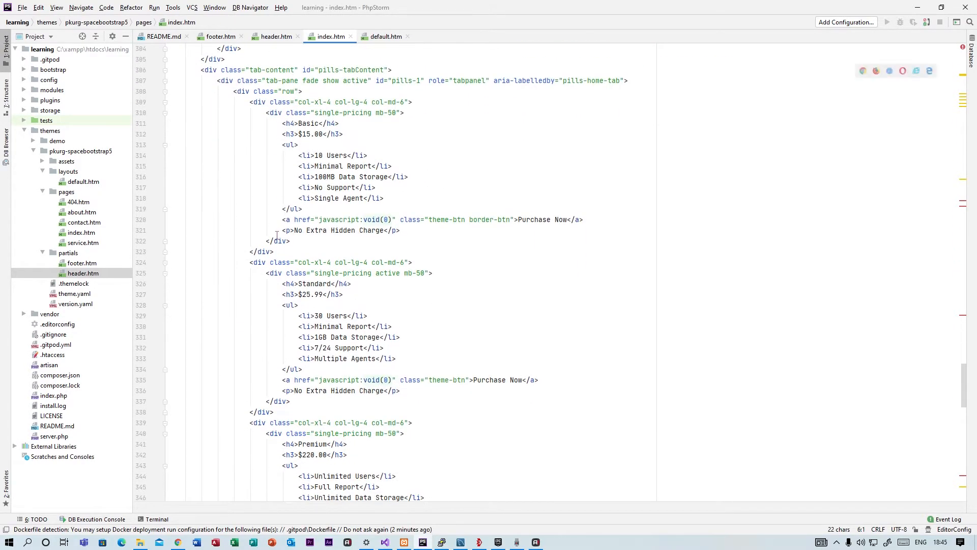
# Collapse the pages and layouts folders and expand assets to show css, fonts, images, img and js.
pyautogui.click(42, 191)
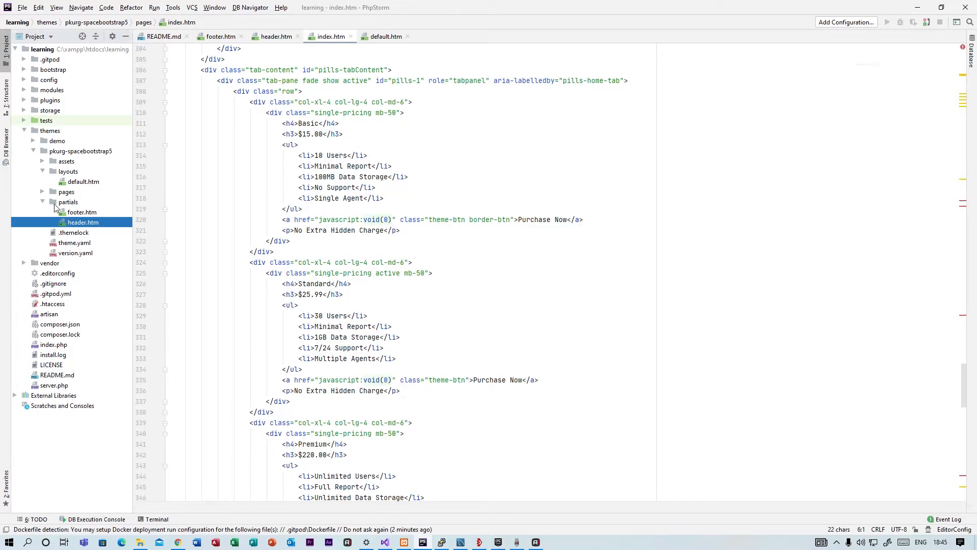
pyautogui.click(43, 172)
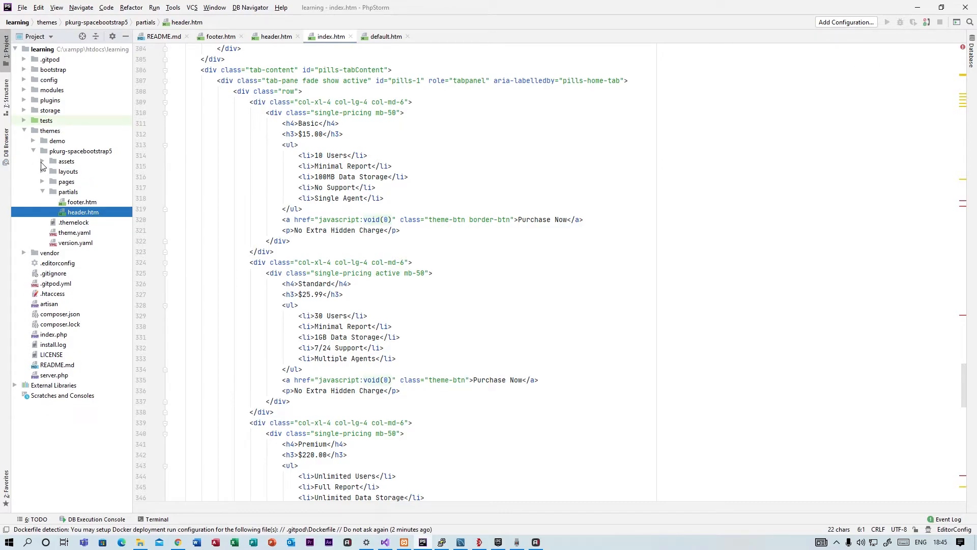
pyautogui.click(42, 160)
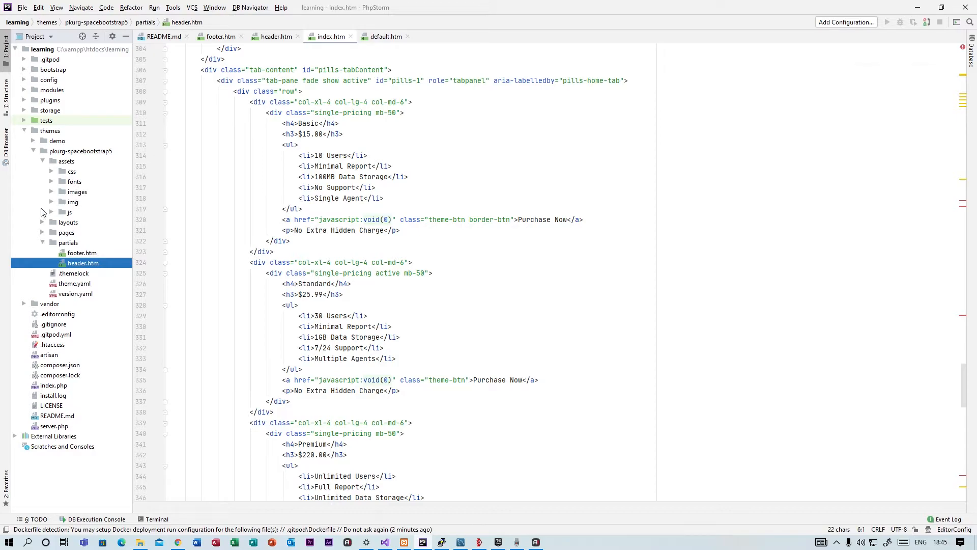
pyautogui.moveTo(336, 401)
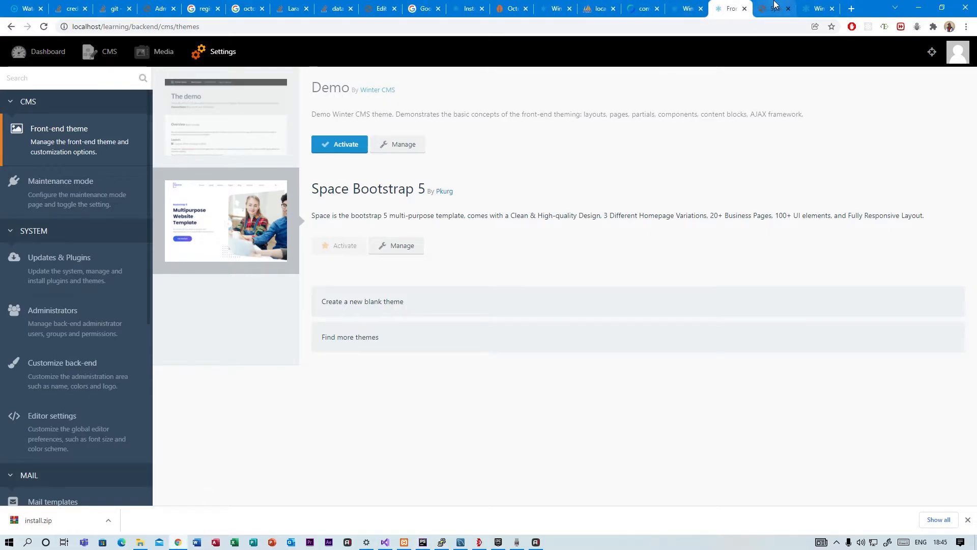
# Switch to the Space site on localhost/learning and look over its hero, features, about and services sections.
pyautogui.click(773, 8)
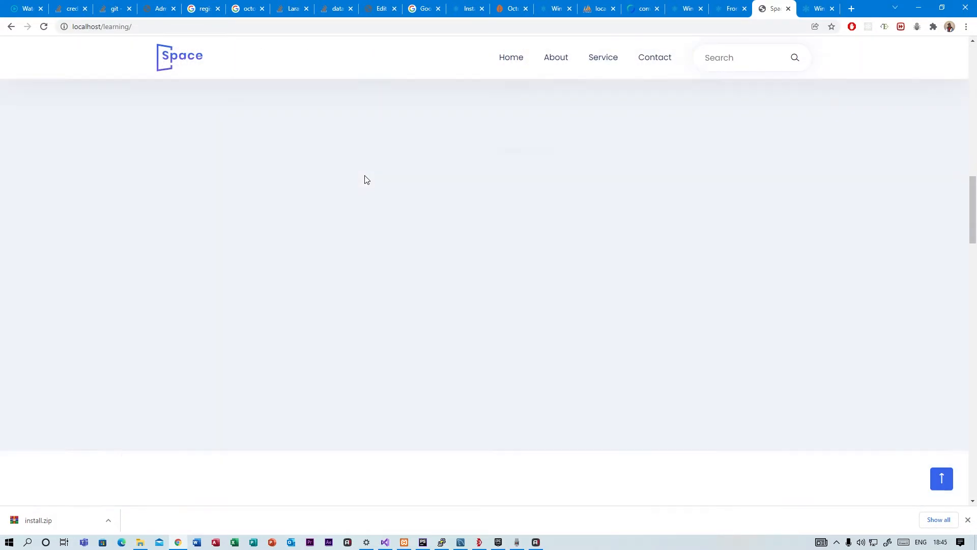
pyautogui.scroll(-3)
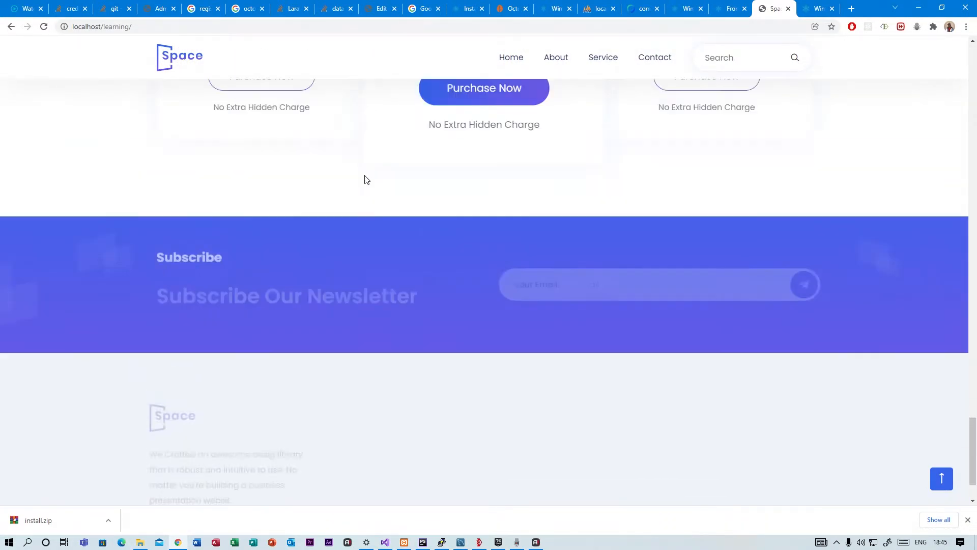
pyautogui.scroll(3)
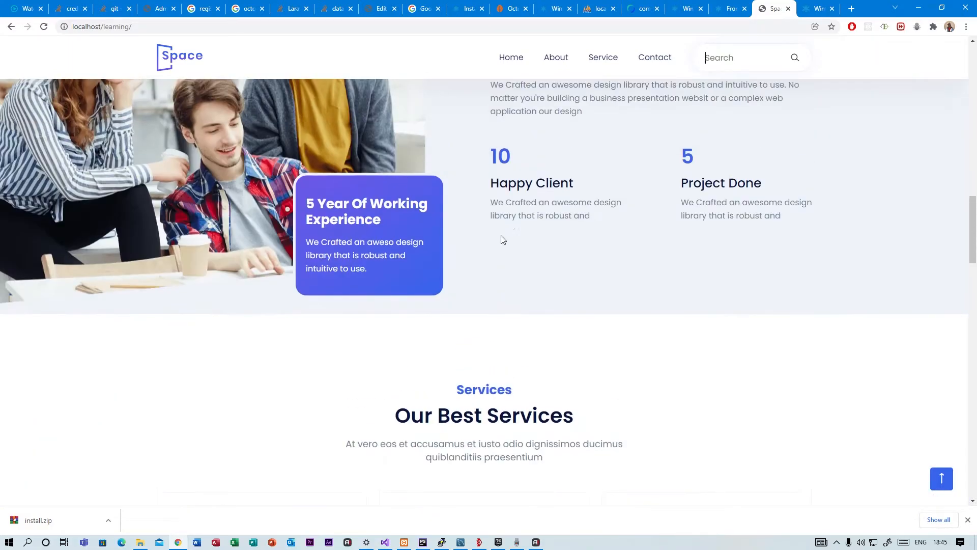
pyautogui.moveTo(183, 260)
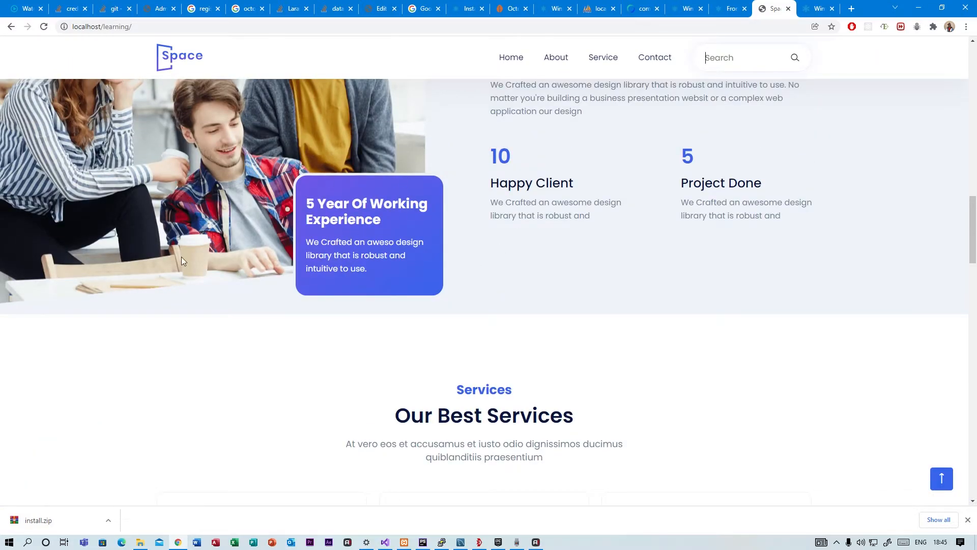
pyautogui.scroll(-3)
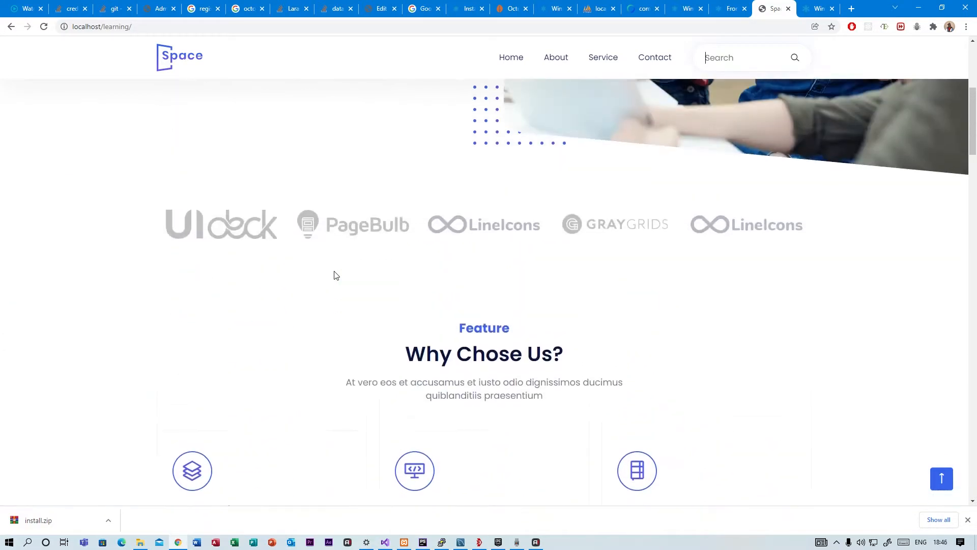
pyautogui.scroll(3)
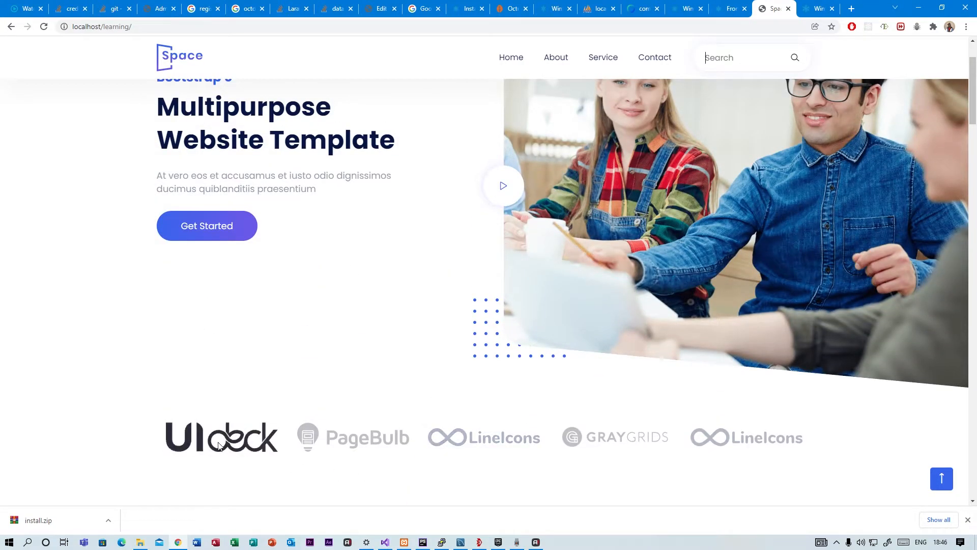
pyautogui.moveTo(176, 433)
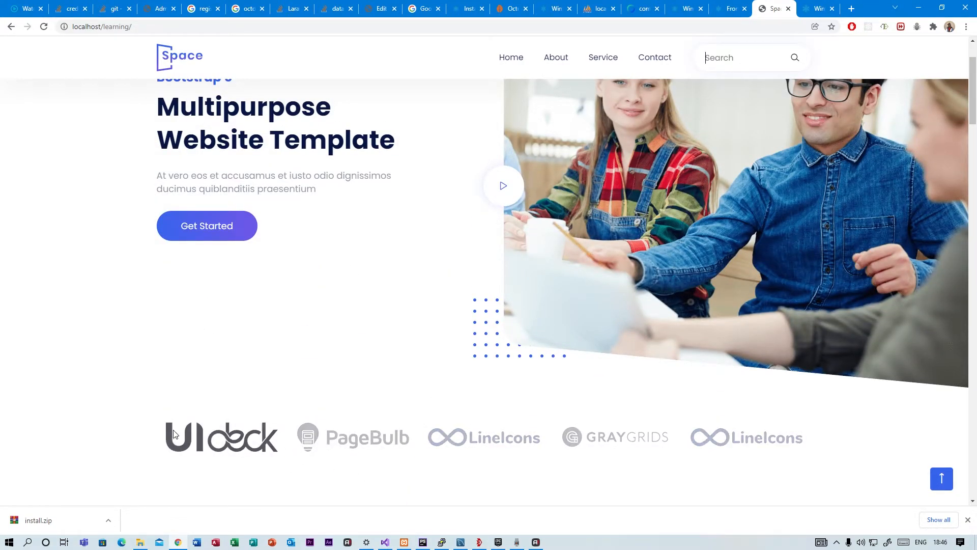
pyautogui.scroll(-3)
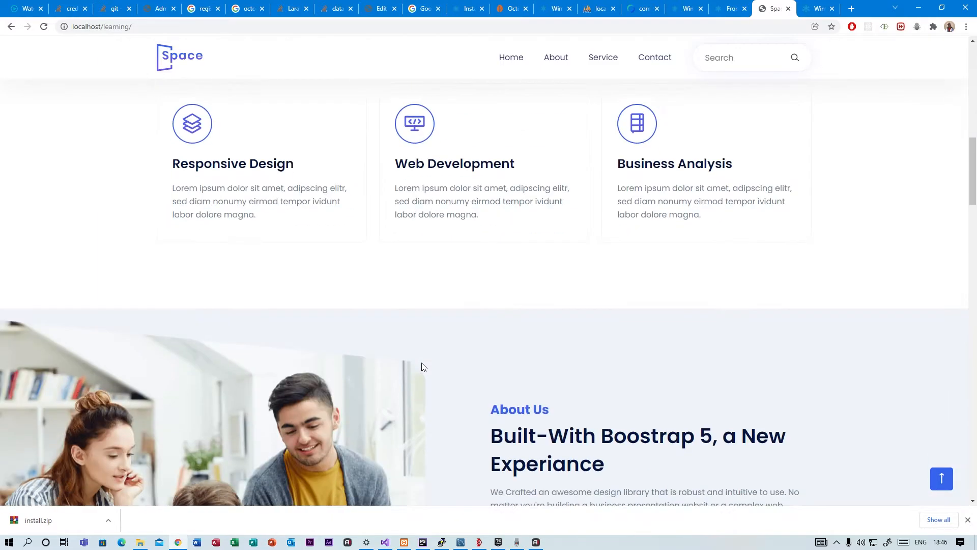
pyautogui.scroll(3)
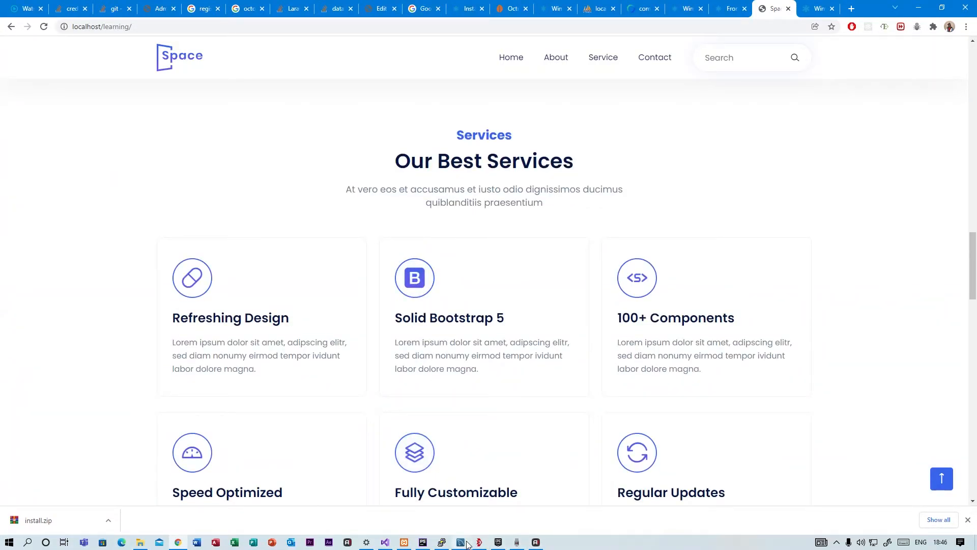
pyautogui.moveTo(366, 549)
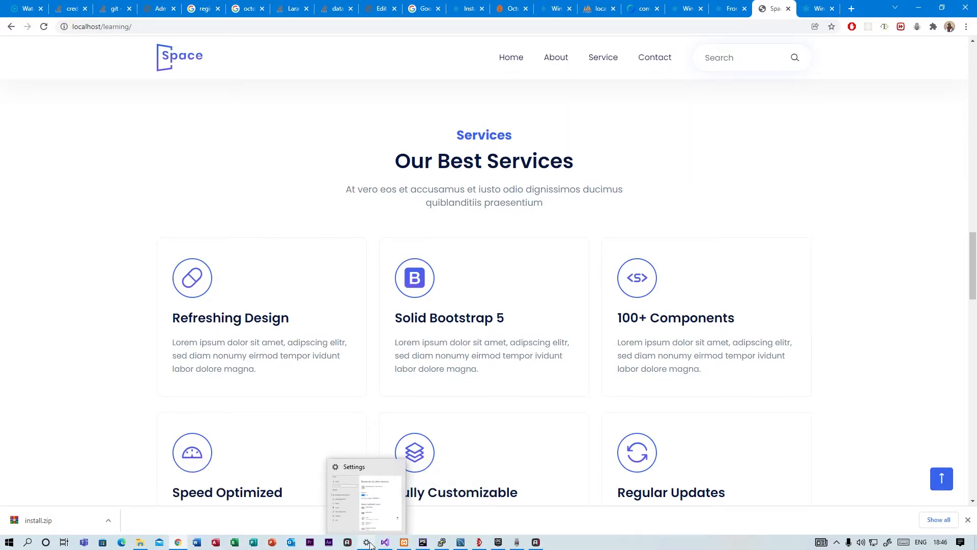
pyautogui.moveTo(442, 541)
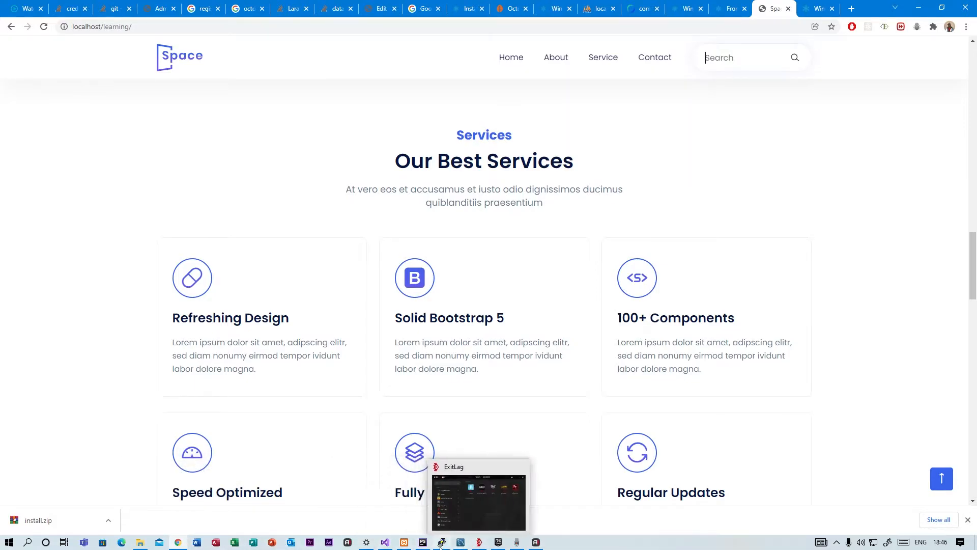
# Return to PhpStorm, collapse partials and assets, expand pages, and scroll index.htm up to the hero section.
pyautogui.click(421, 541)
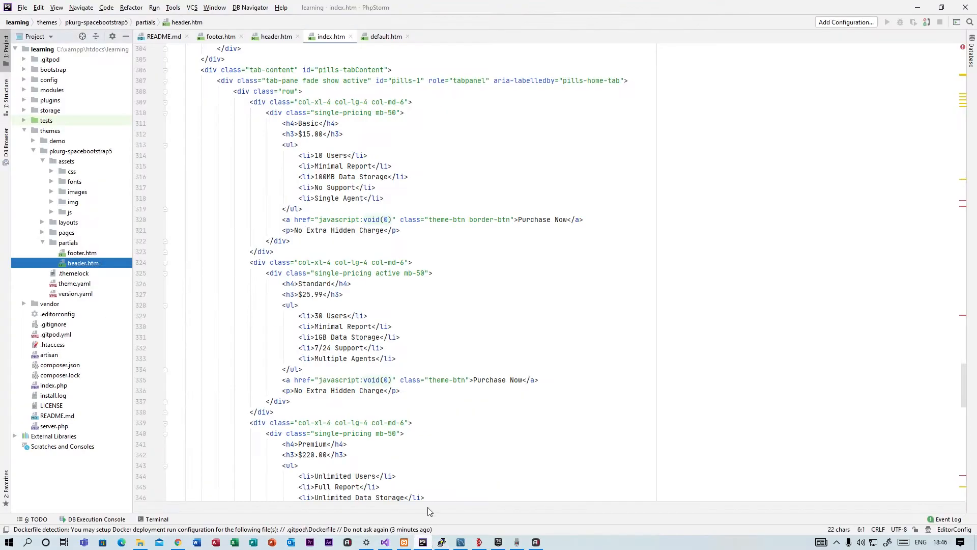
pyautogui.click(73, 273)
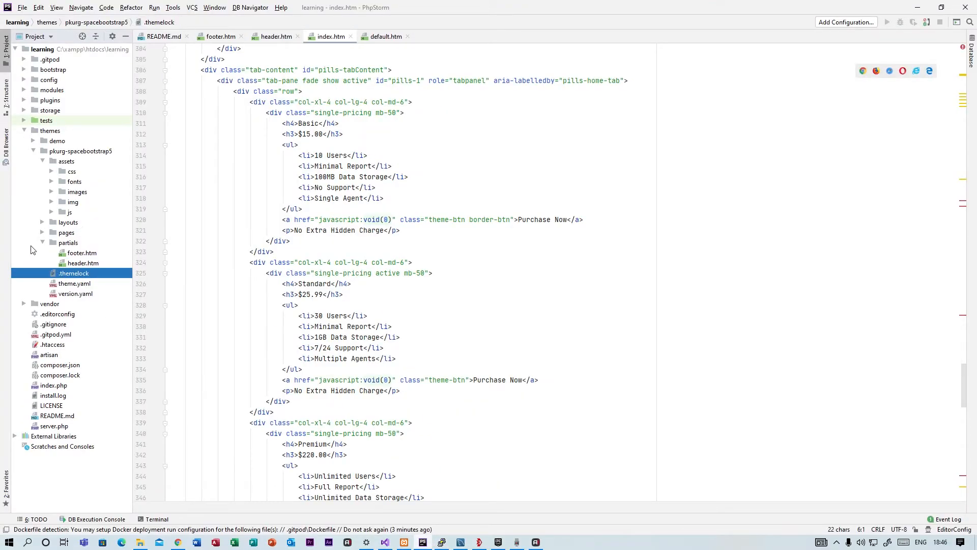
pyautogui.click(42, 243)
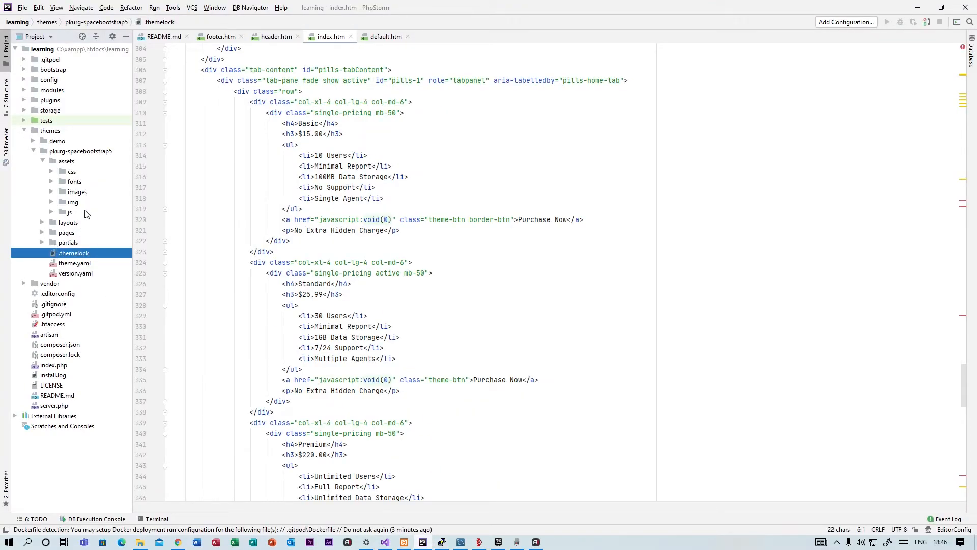
pyautogui.moveTo(44, 162)
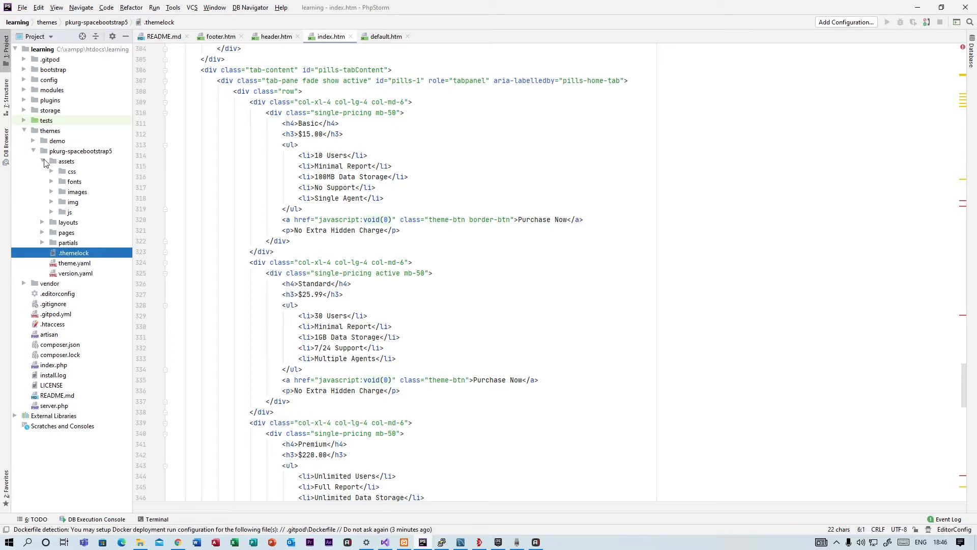
pyautogui.click(59, 160)
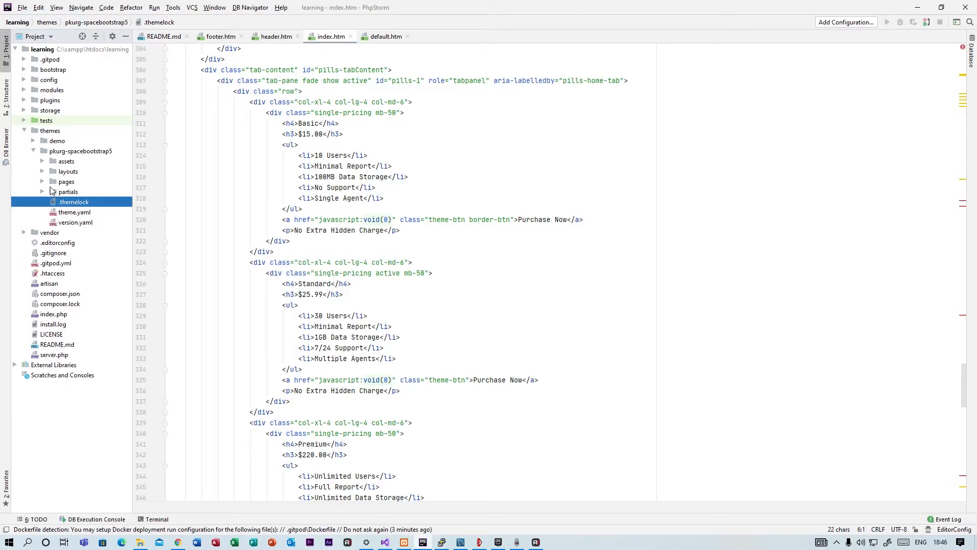
pyautogui.click(66, 181)
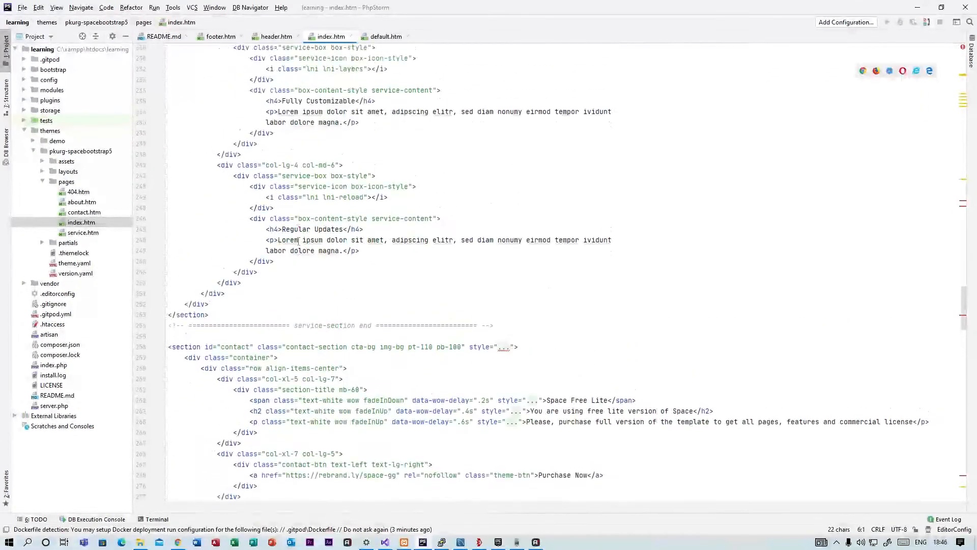
pyautogui.scroll(3)
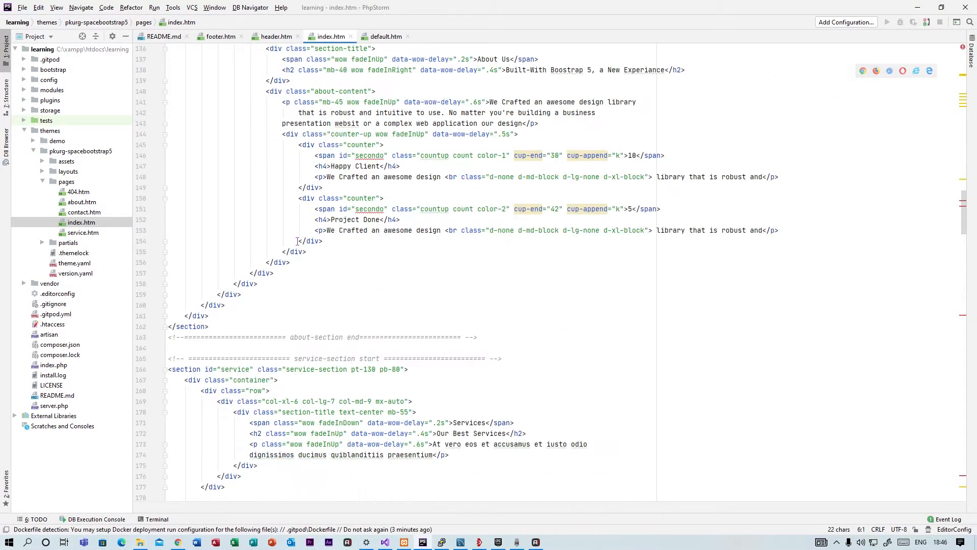
pyautogui.scroll(3)
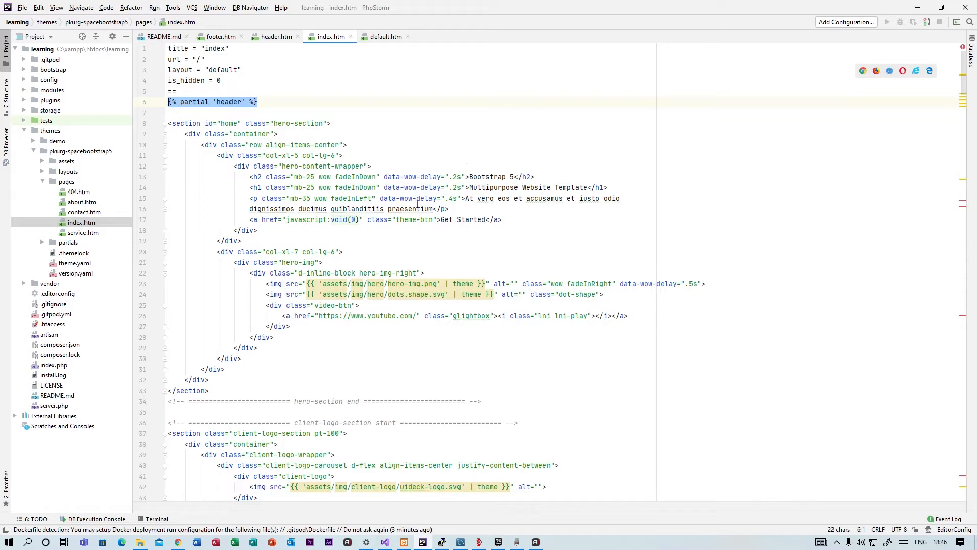
pyautogui.moveTo(476, 214)
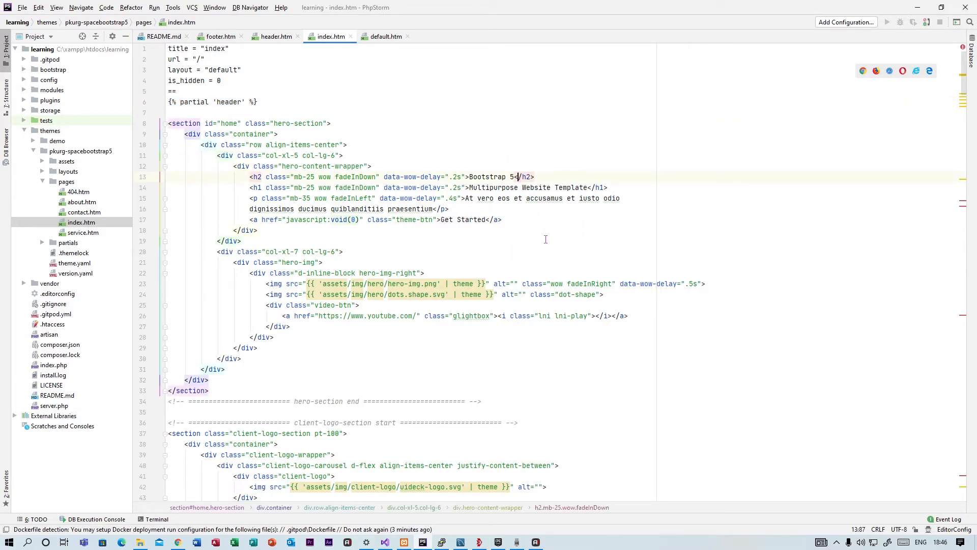
# Replace the hero subheading's 'Bootstrap 5' text so the h2 reads 'Leaning'.
pyautogui.press('BackSpace')
pyautogui.write('Learn')
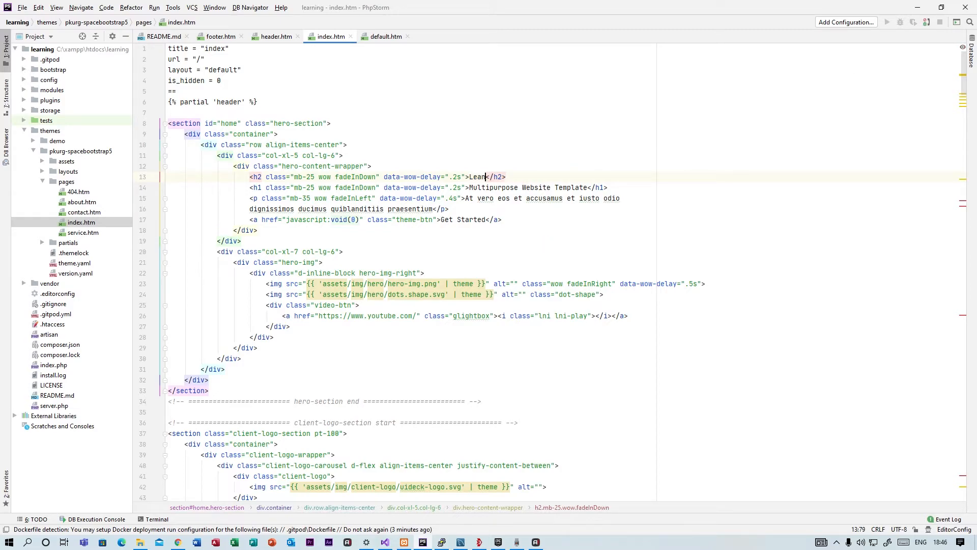
pyautogui.write('ing')
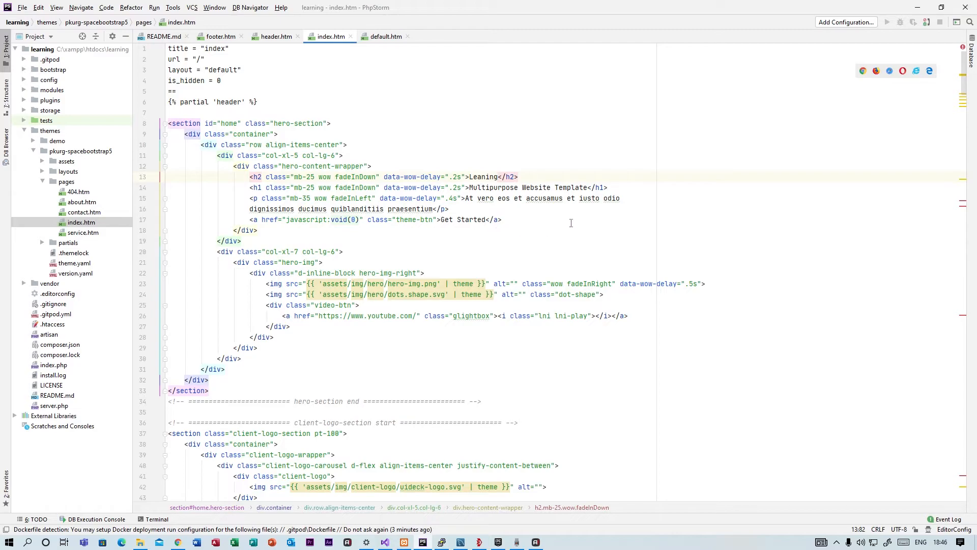
# Rewrite the hero h1 headline to 'I am Leaning Stuff. Yay!'.
pyautogui.click(581, 188)
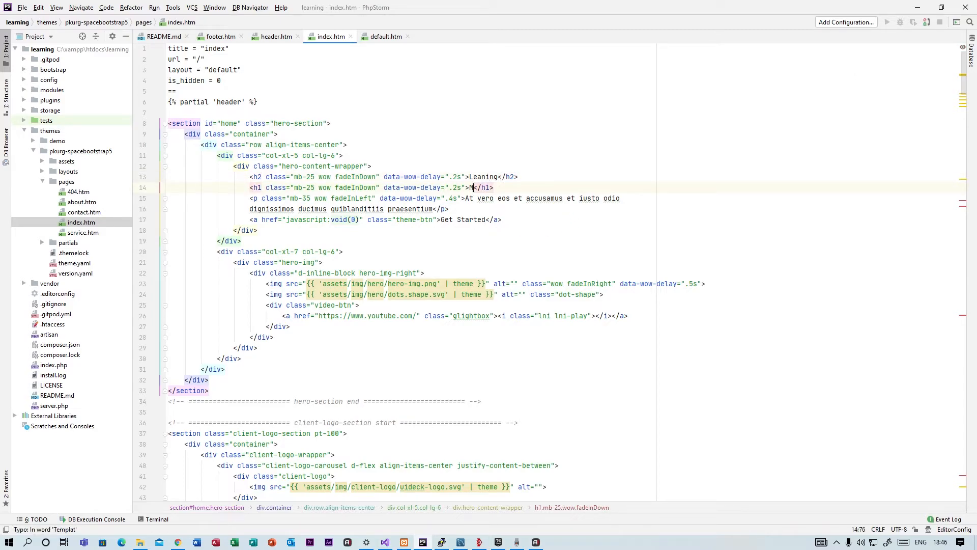
pyautogui.write('I am L')
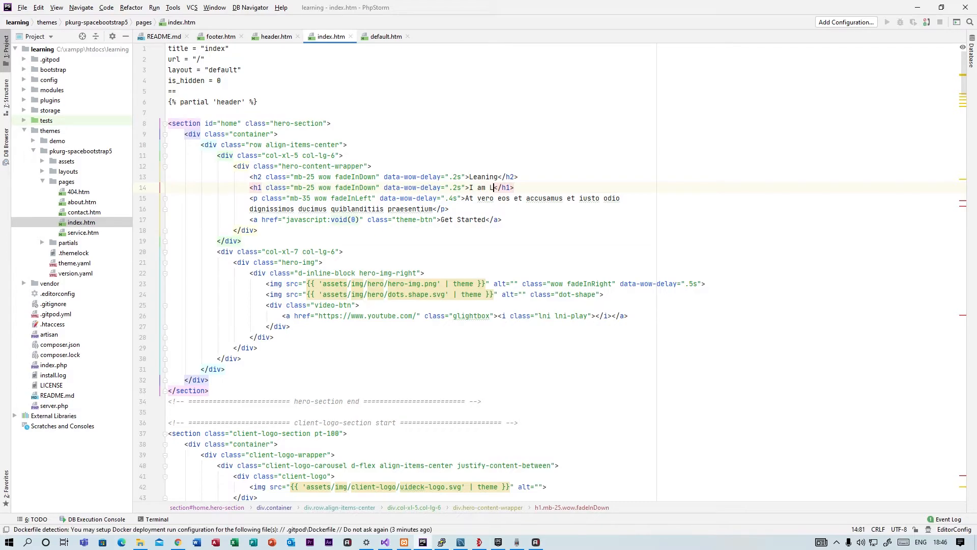
pyautogui.write('eaning Stuff.')
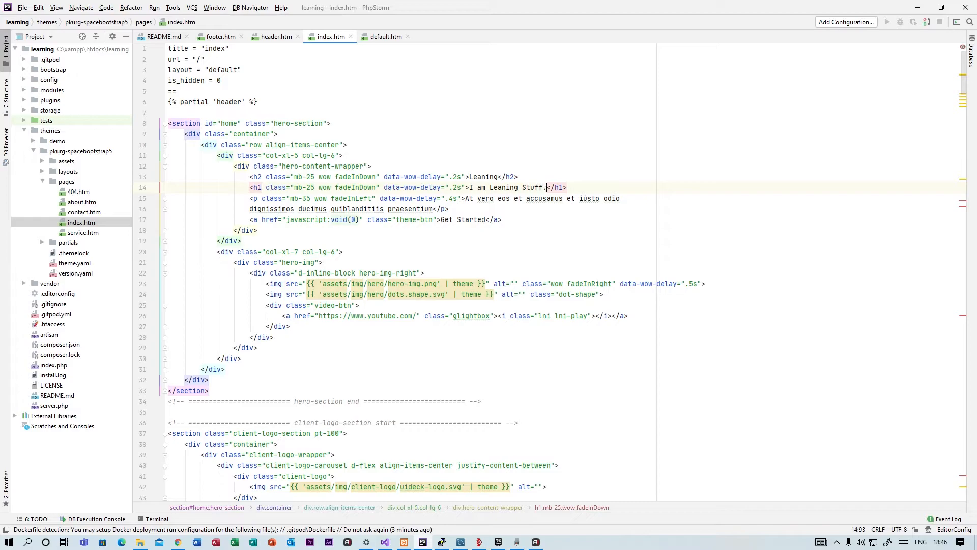
pyautogui.write('y')
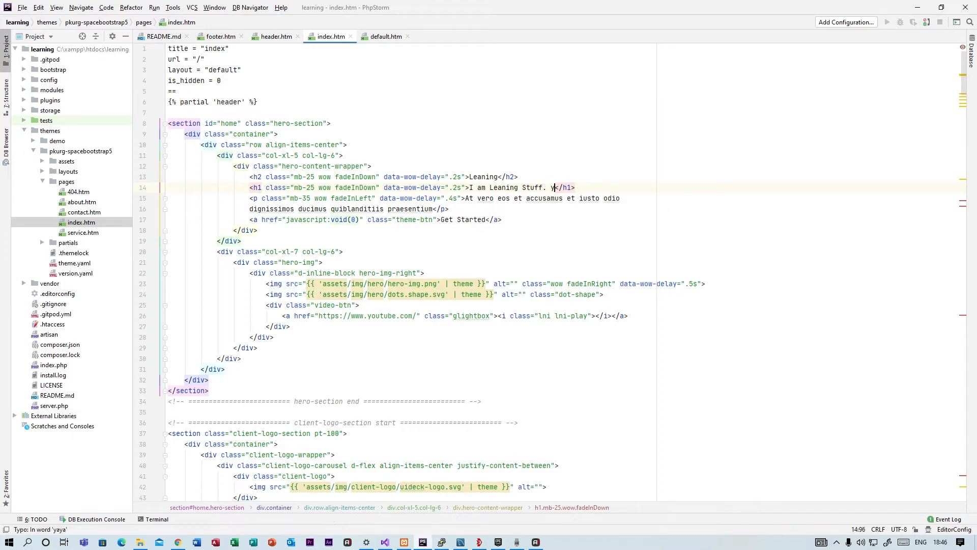
pyautogui.write('ay!')
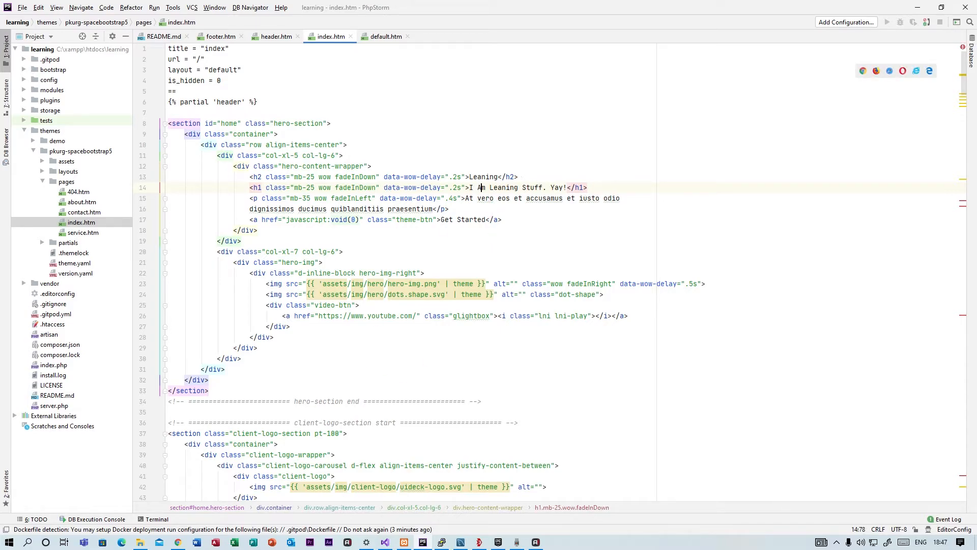
pyautogui.click(372, 166)
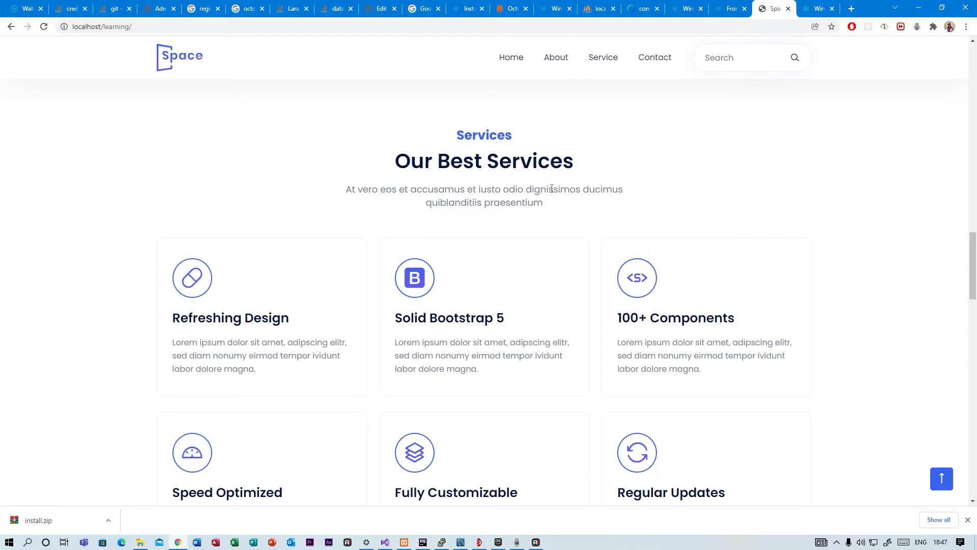
# Scroll the refreshed localhost page up to the hero showing 'Leaning' and 'I Am Leaning Stuff. Yay!'.
pyautogui.scroll(3)
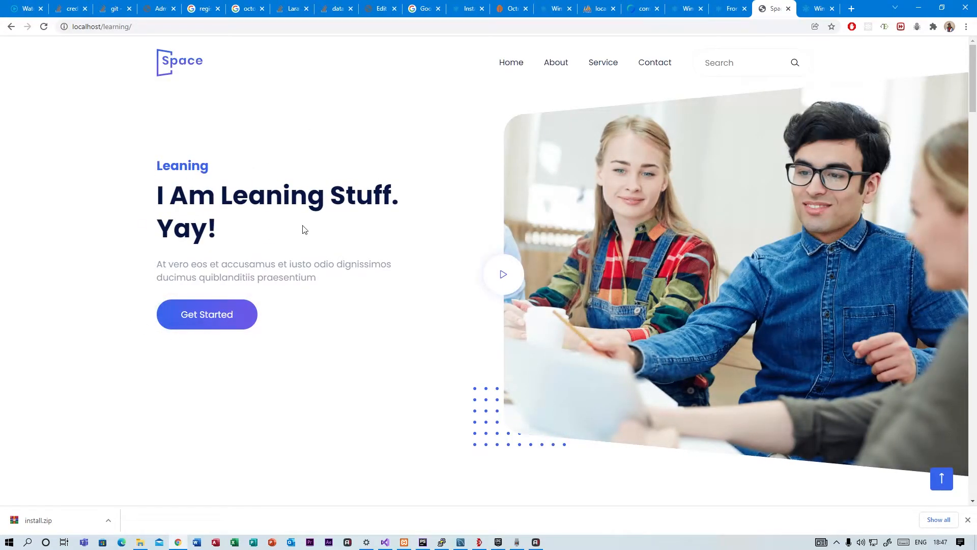
pyautogui.moveTo(331, 258)
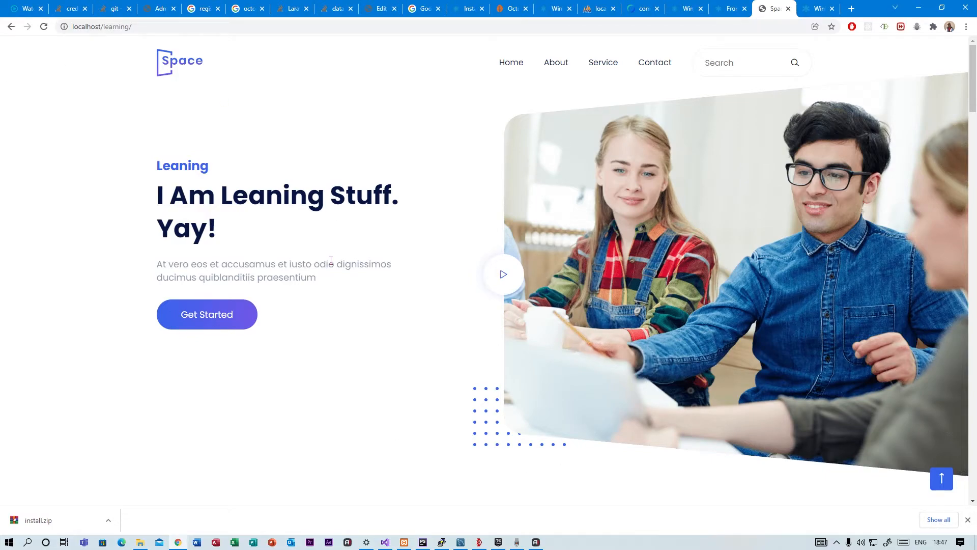
pyautogui.moveTo(351, 183)
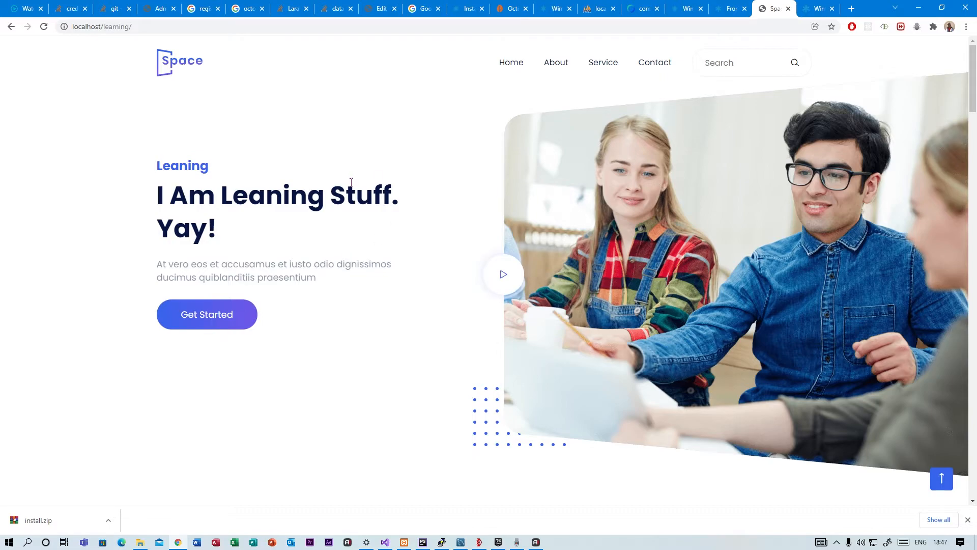
pyautogui.moveTo(376, 425)
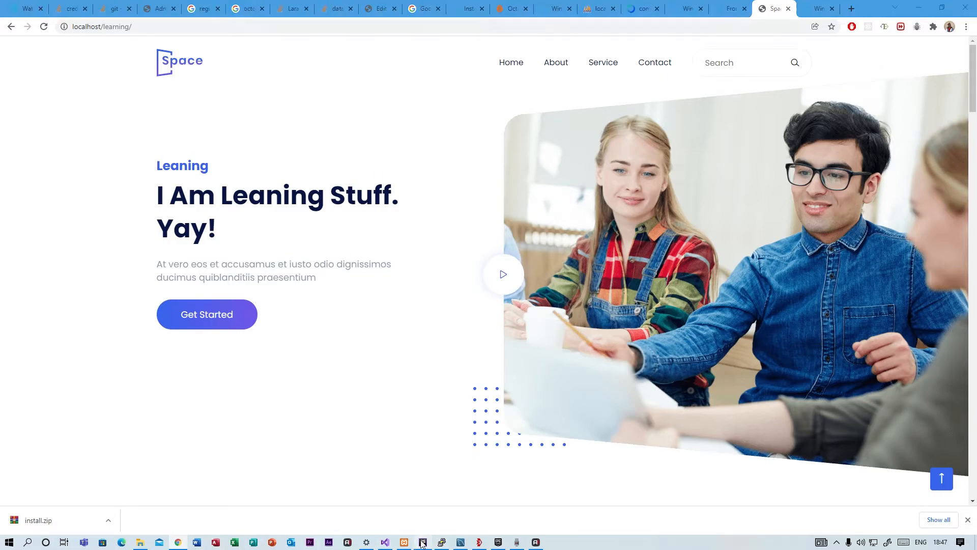
# In index.htm's theme-btn anchor, replace the 'Get Started' label with 'Lean More'.
pyautogui.click(403, 541)
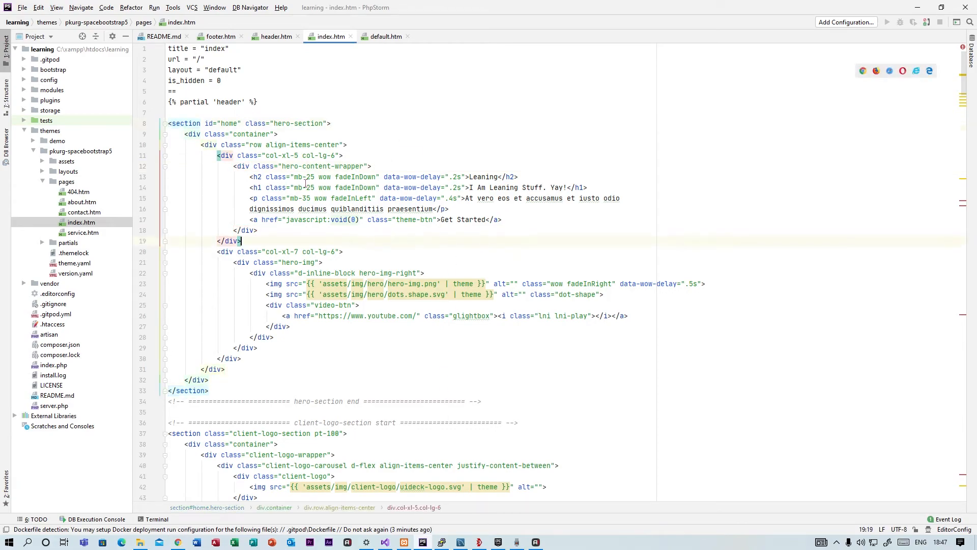
pyautogui.scroll(-3)
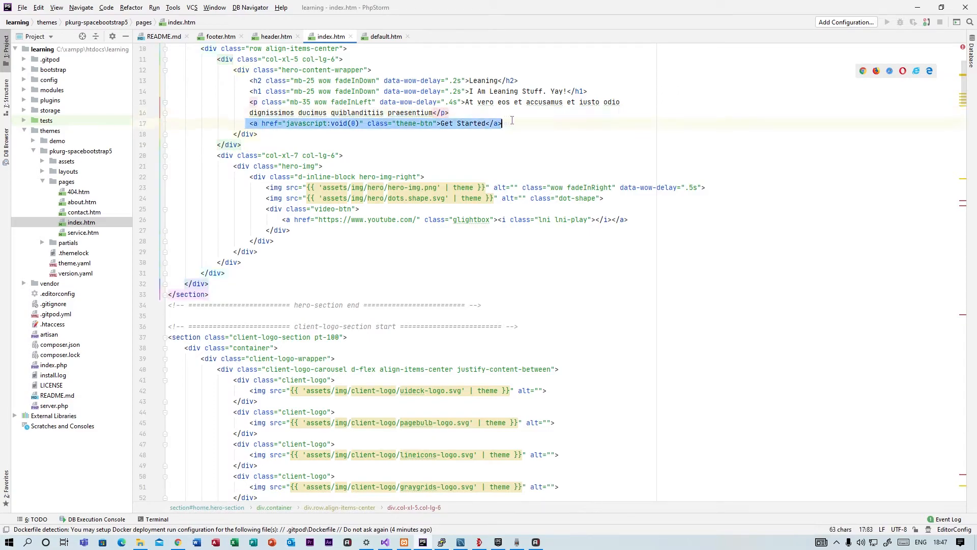
pyautogui.click(501, 123)
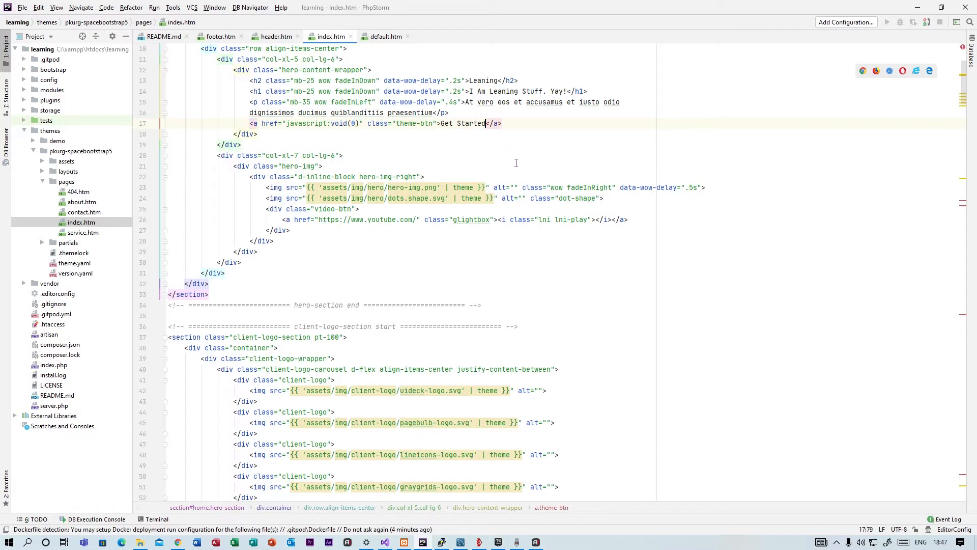
pyautogui.press('Backspace')
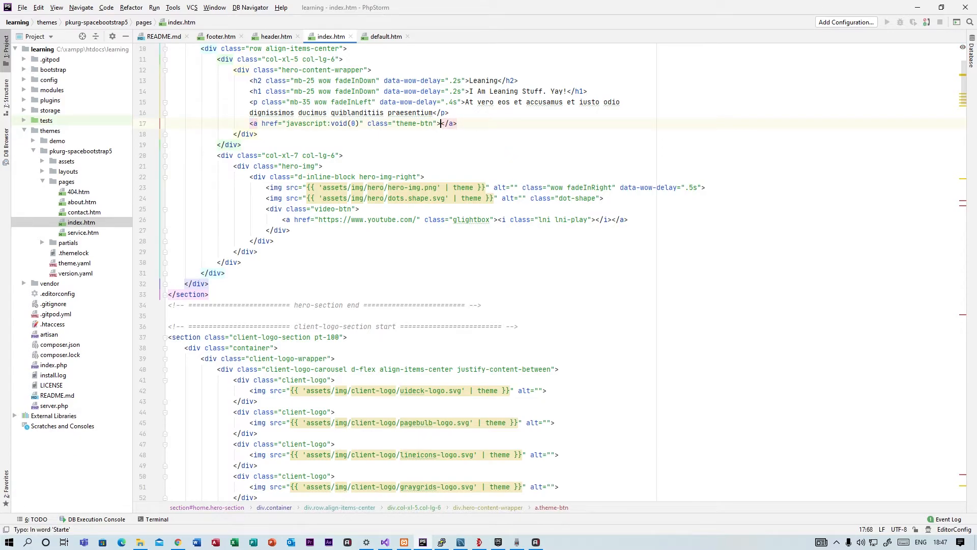
pyautogui.write('Lean Mo')
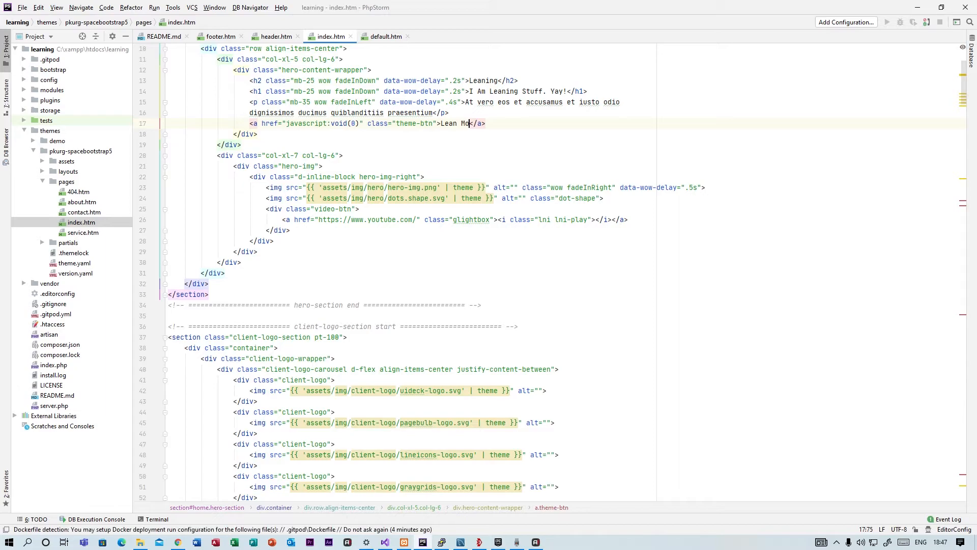
pyautogui.write('re')
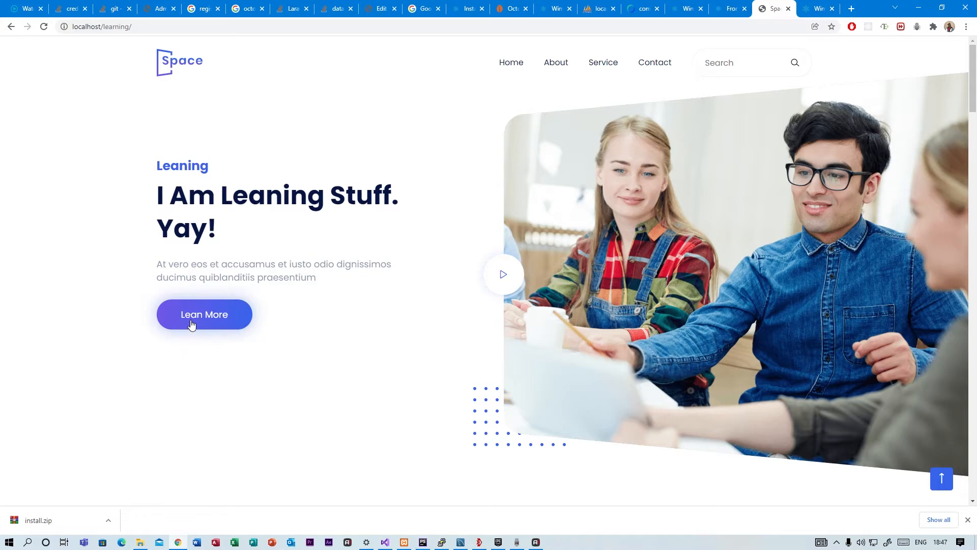
# Scroll the reloaded localhost site with its Lean More button through pricing, newsletter and footer and back up.
pyautogui.scroll(-3)
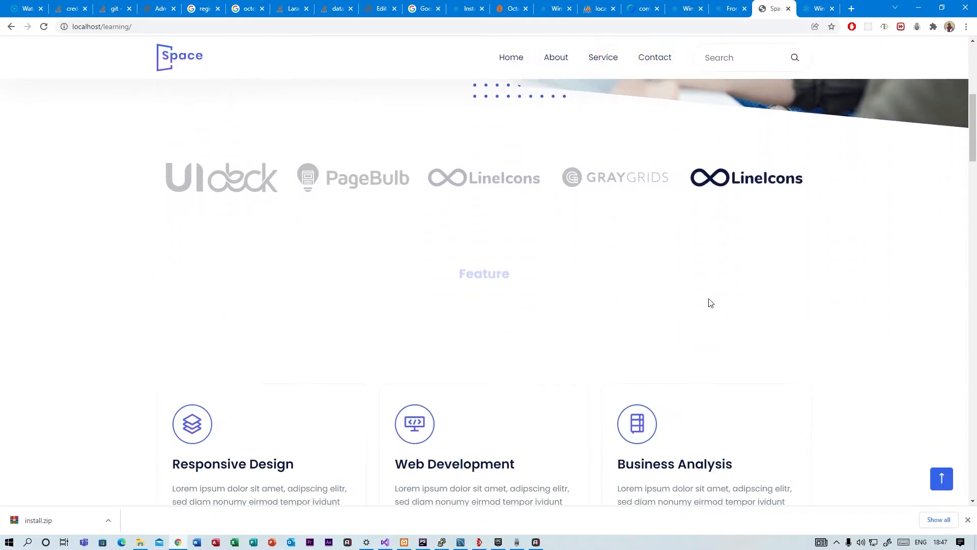
pyautogui.scroll(-3)
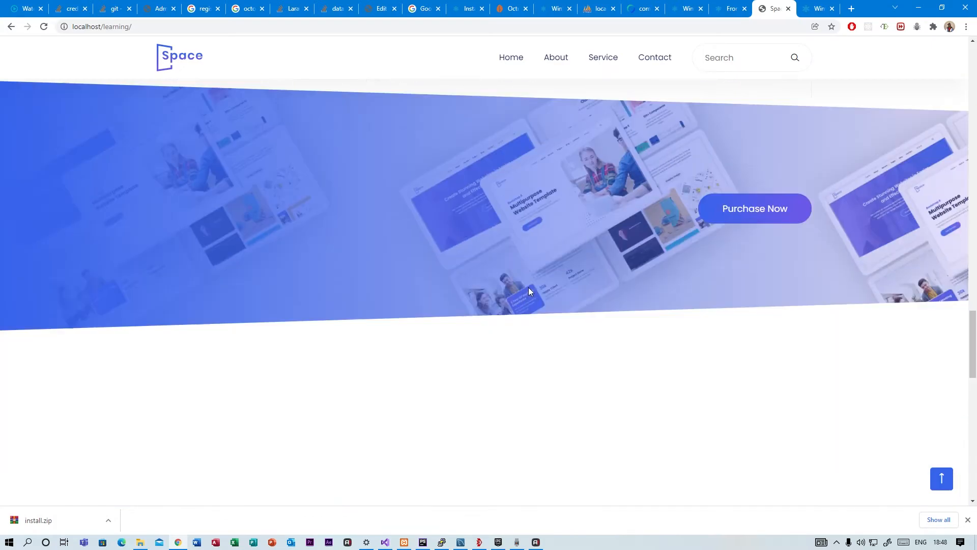
pyautogui.scroll(-3)
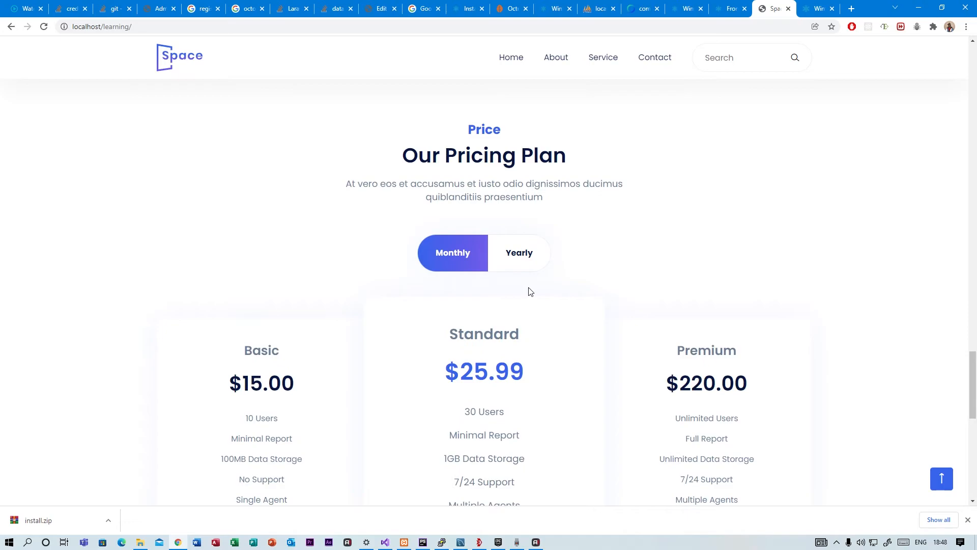
pyautogui.scroll(-3)
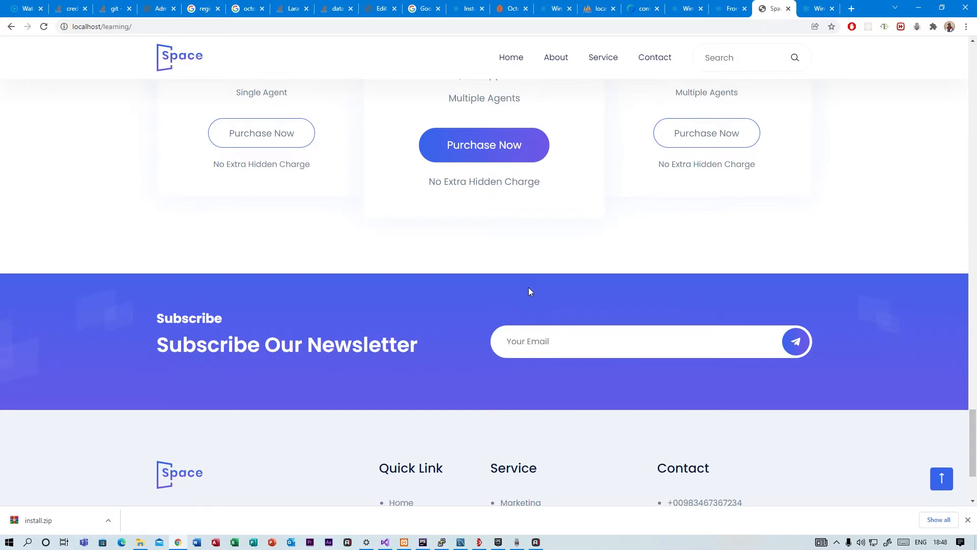
pyautogui.scroll(3)
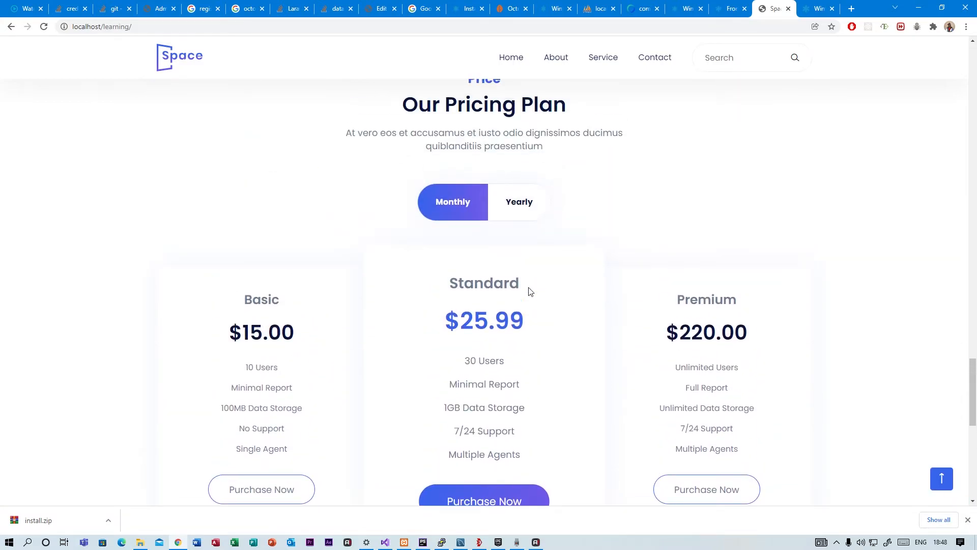
pyautogui.scroll(-3)
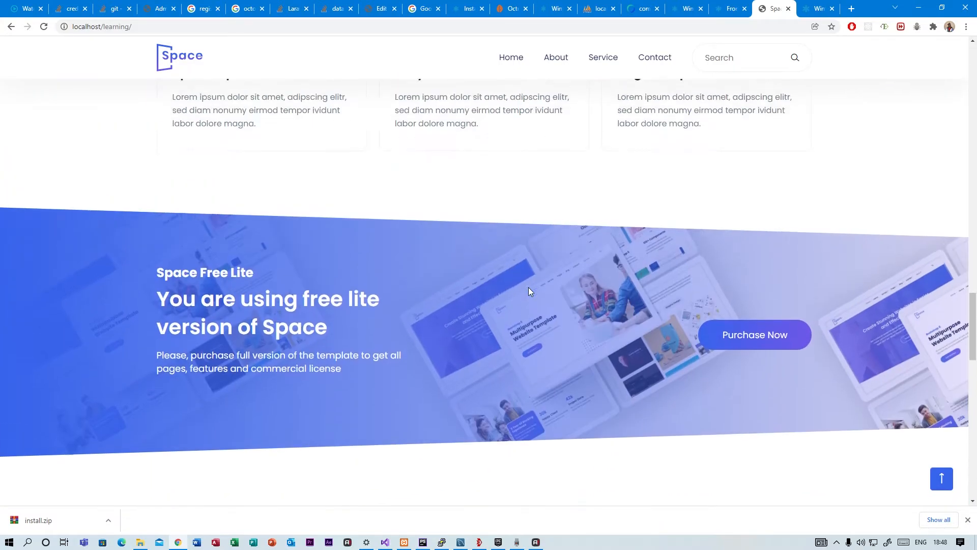
pyautogui.scroll(3)
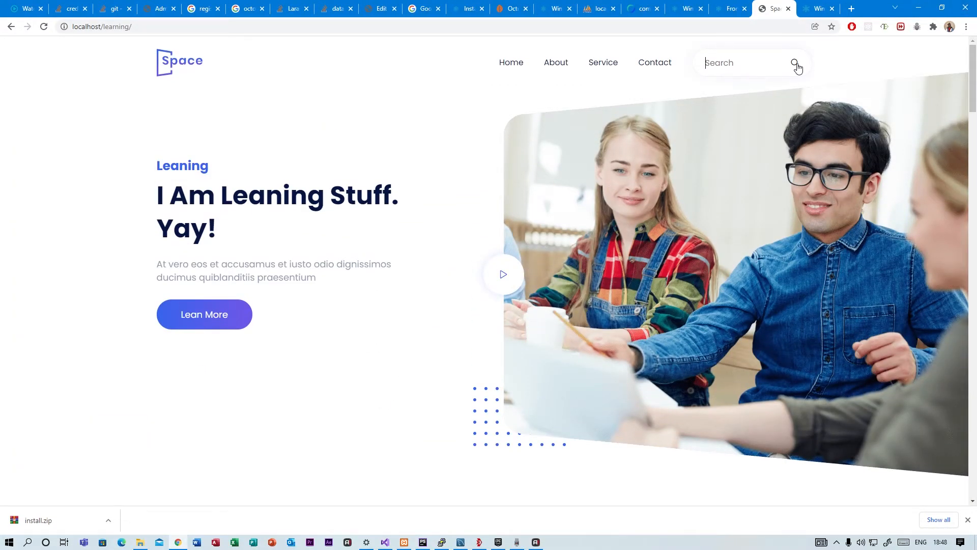
pyautogui.click(794, 63)
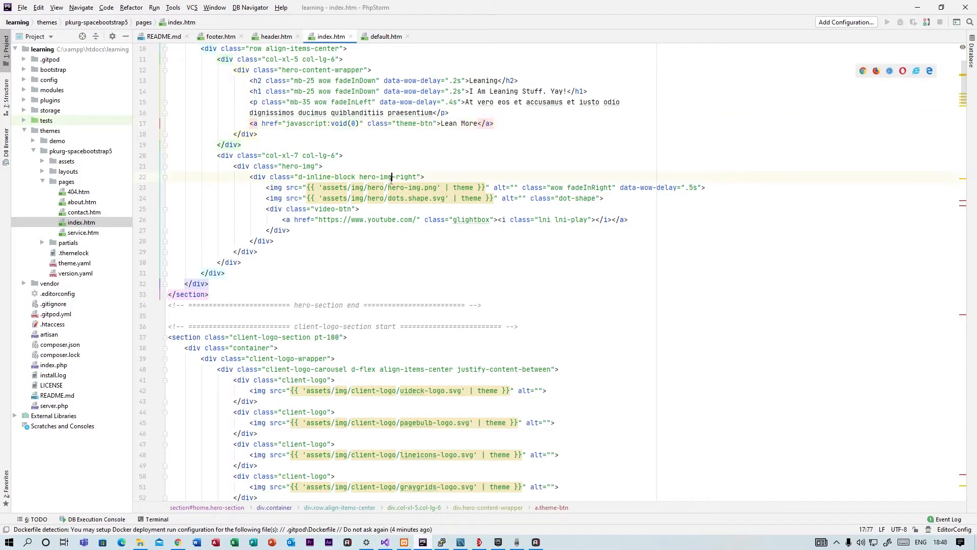
pyautogui.click(319, 187)
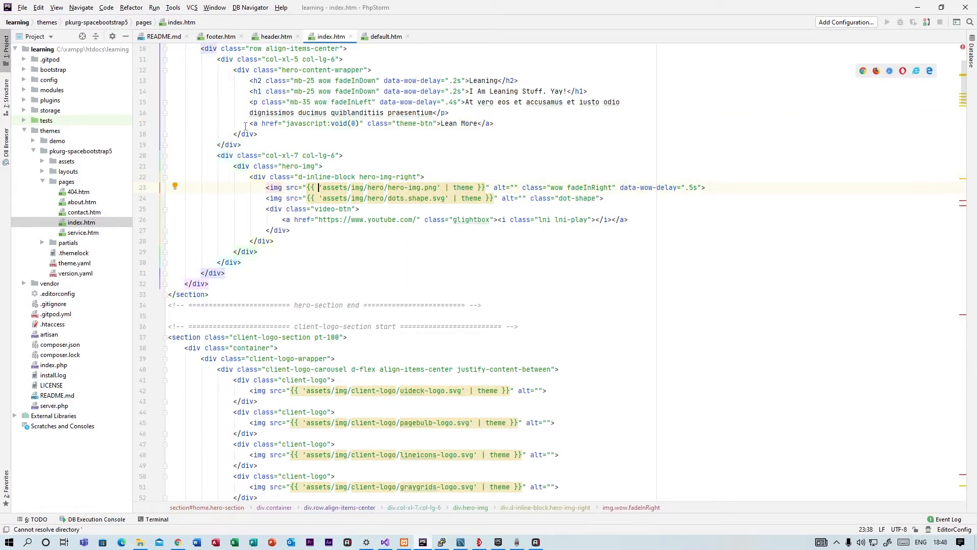
pyautogui.moveTo(338, 283)
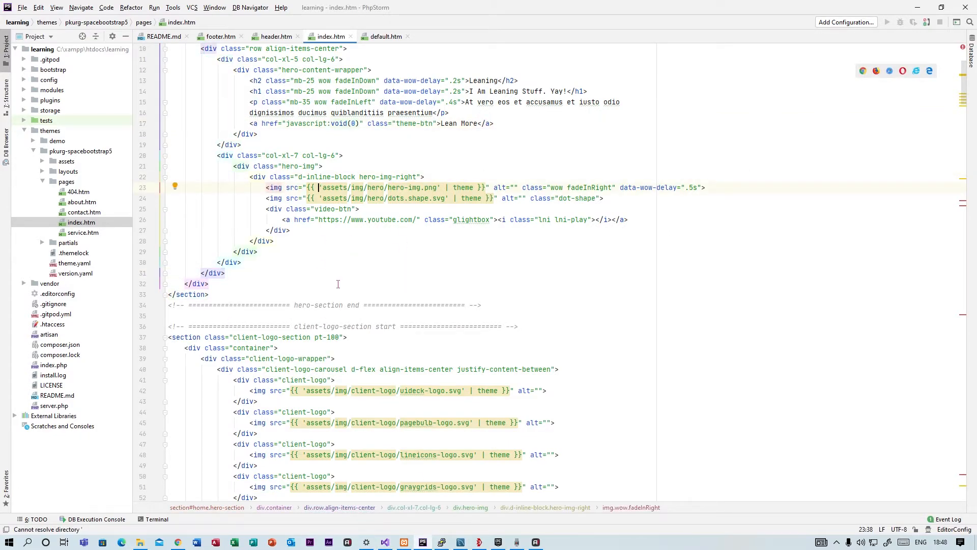
pyautogui.moveTo(337, 293)
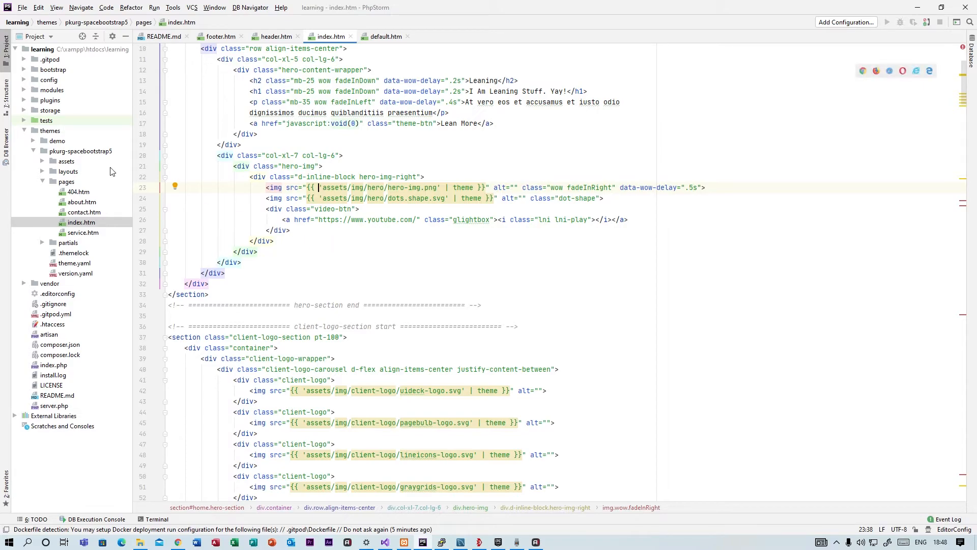
pyautogui.click(36, 130)
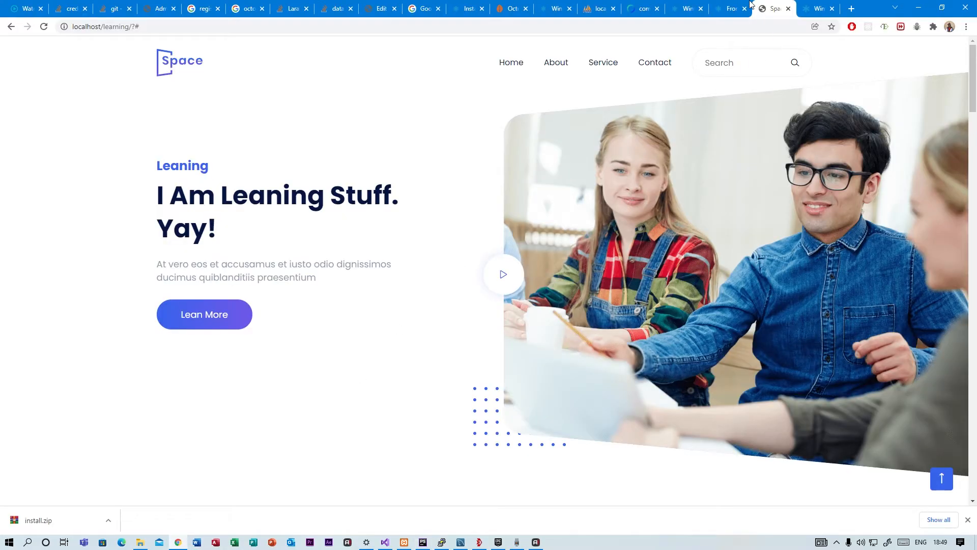
# Switch to the backend Front-end theme page listing Demo and the active Space Bootstrap 5 theme.
pyautogui.click(730, 8)
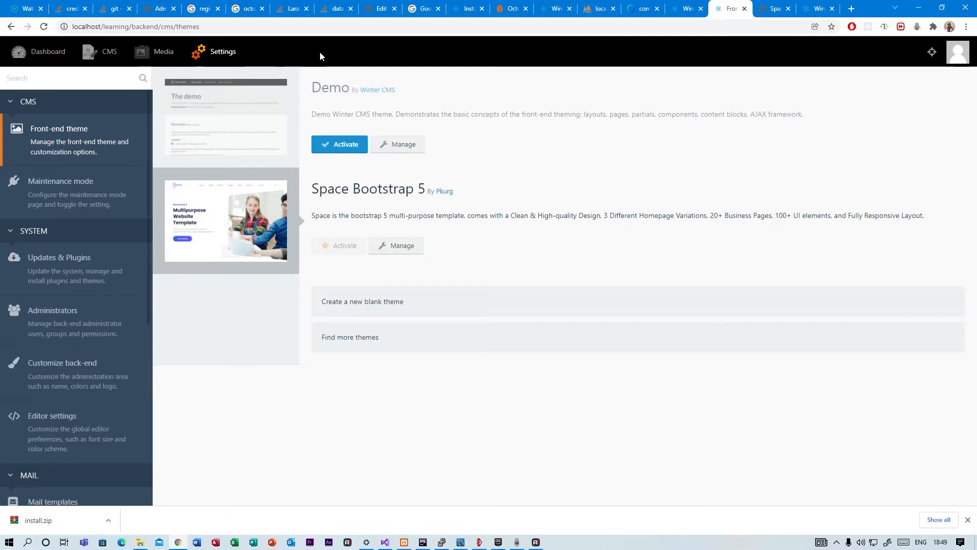
pyautogui.moveTo(475, 517)
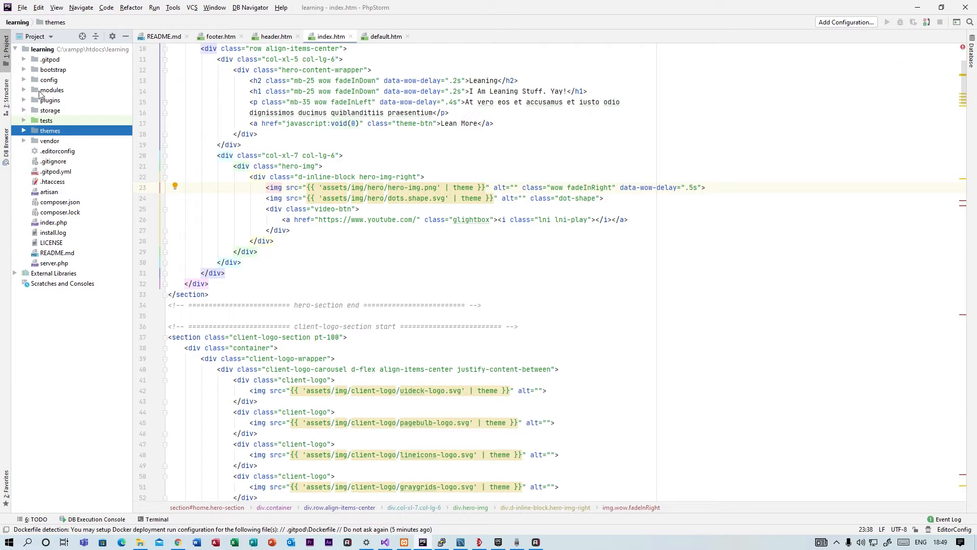
# Expand plugins > winter > demo to reveal its components, updates, composer.json and Plugin.php.
pyautogui.click(50, 100)
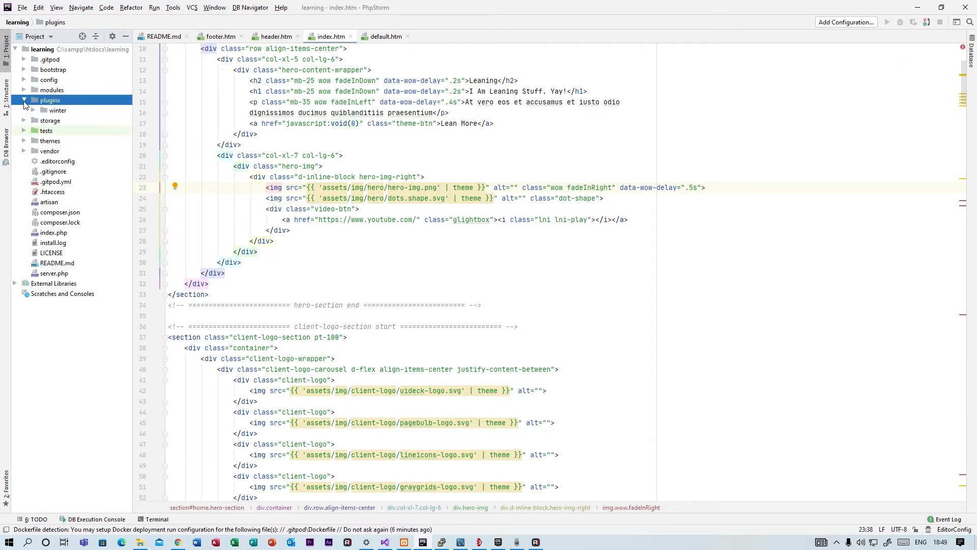
pyautogui.click(58, 111)
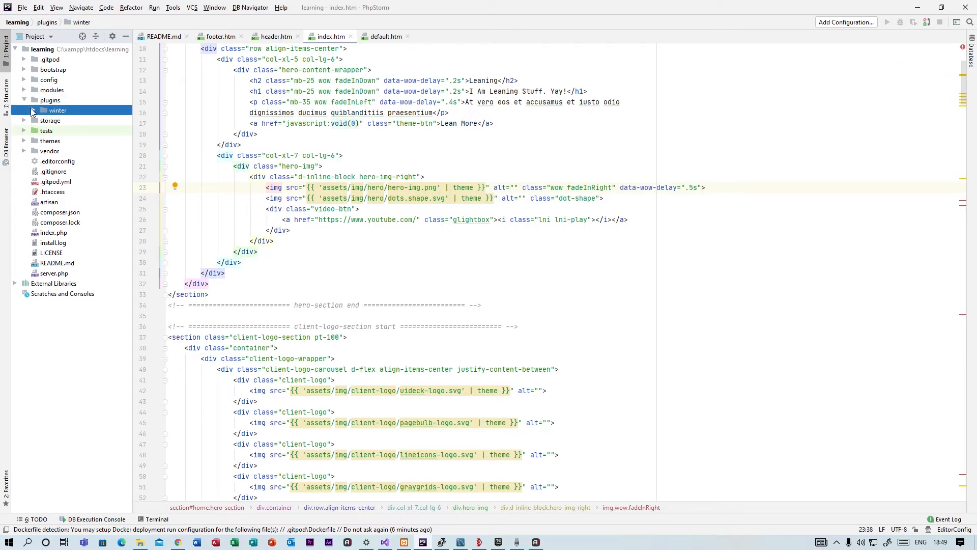
pyautogui.click(33, 110)
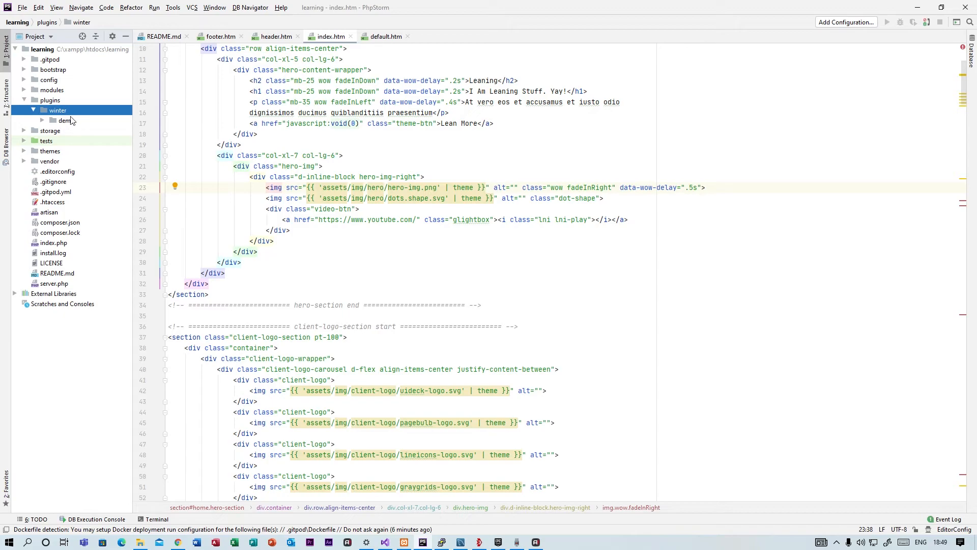
pyautogui.click(66, 120)
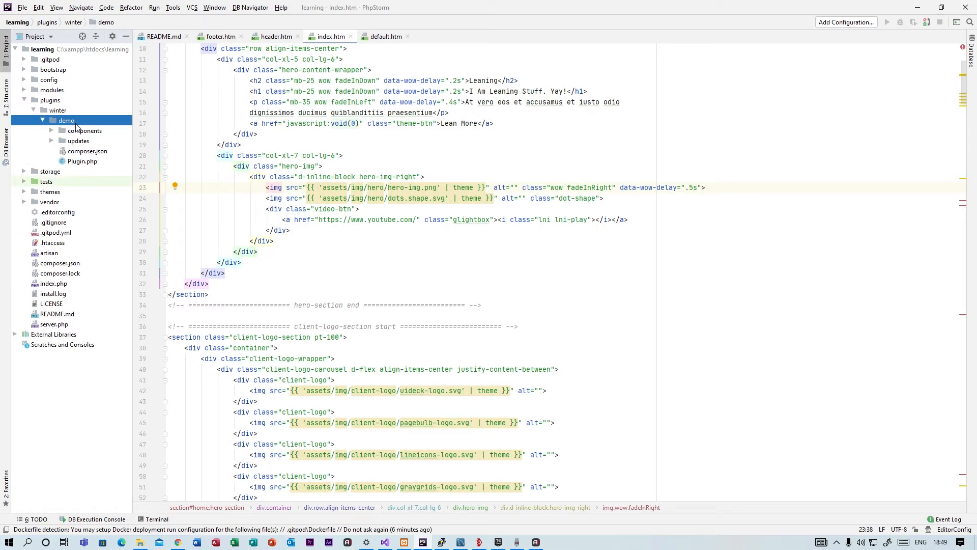
pyautogui.click(78, 140)
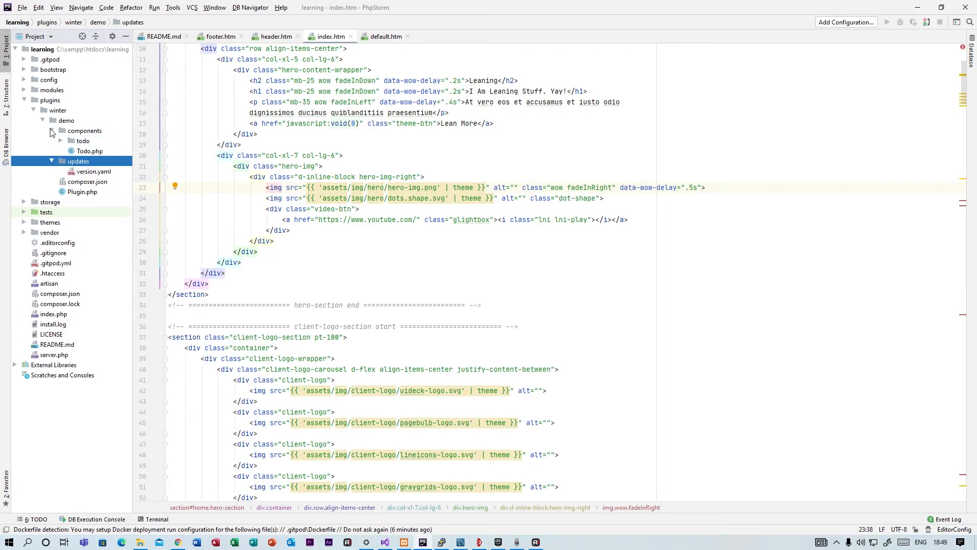
pyautogui.click(84, 130)
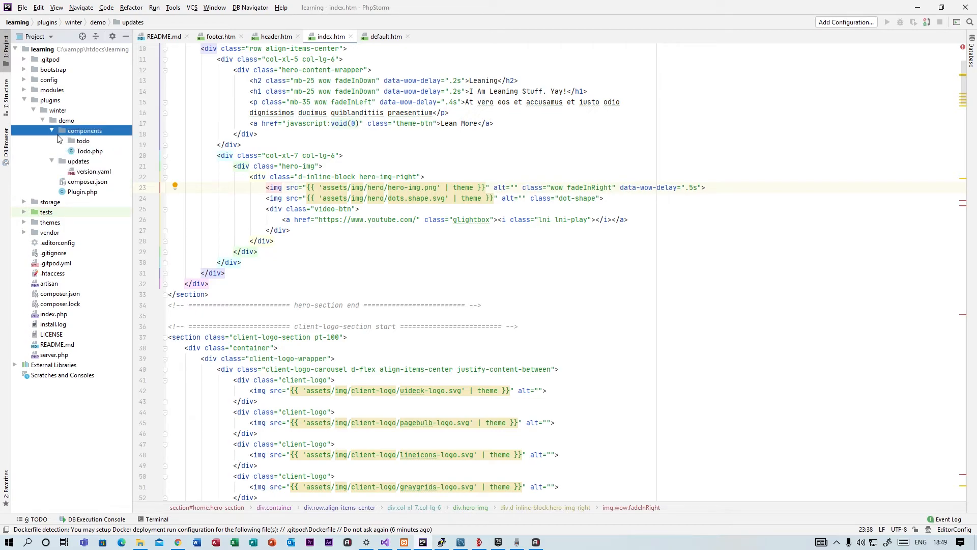
pyautogui.click(85, 130)
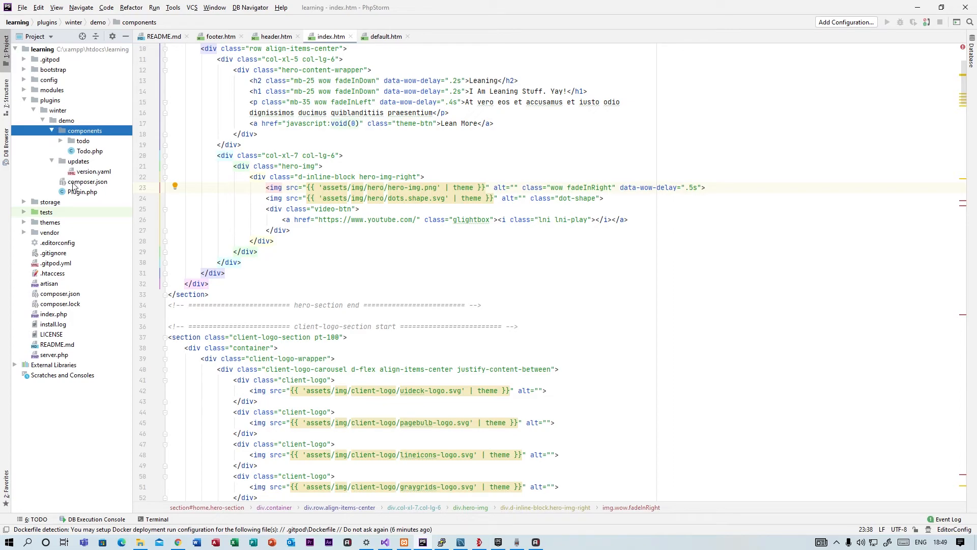
# Open the demo plugin's Plugin.php to review pluginDetails and the registered Todo component.
pyautogui.doubleClick(81, 191)
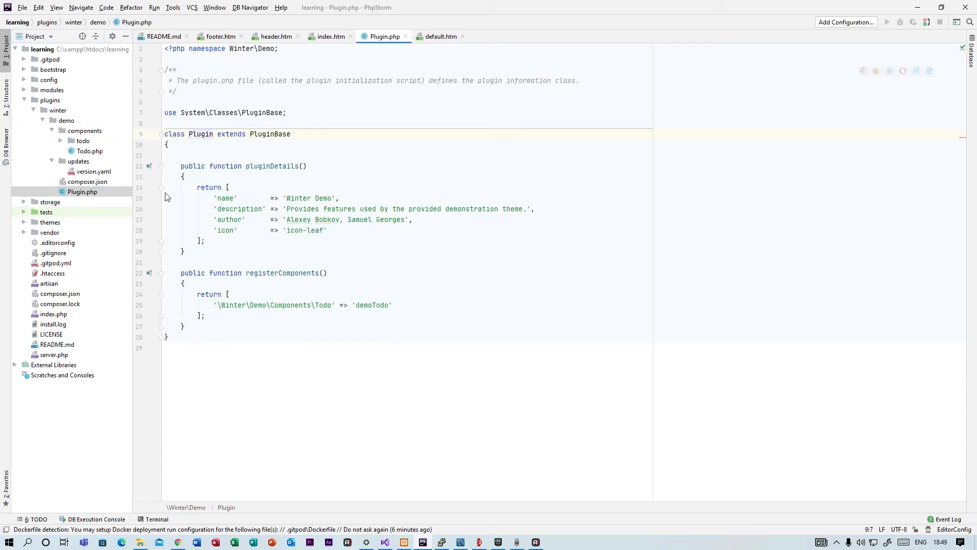
pyautogui.moveTo(142, 205)
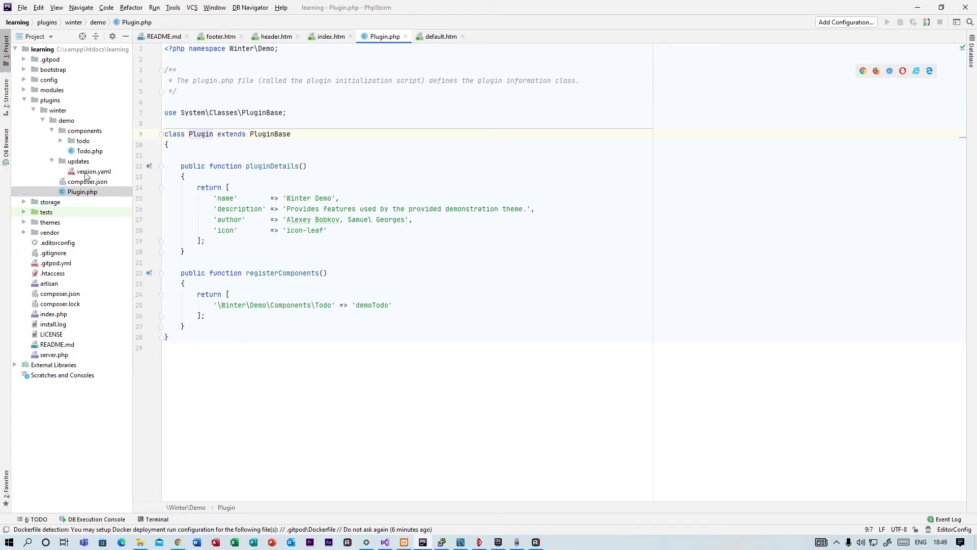
pyautogui.moveTo(98, 158)
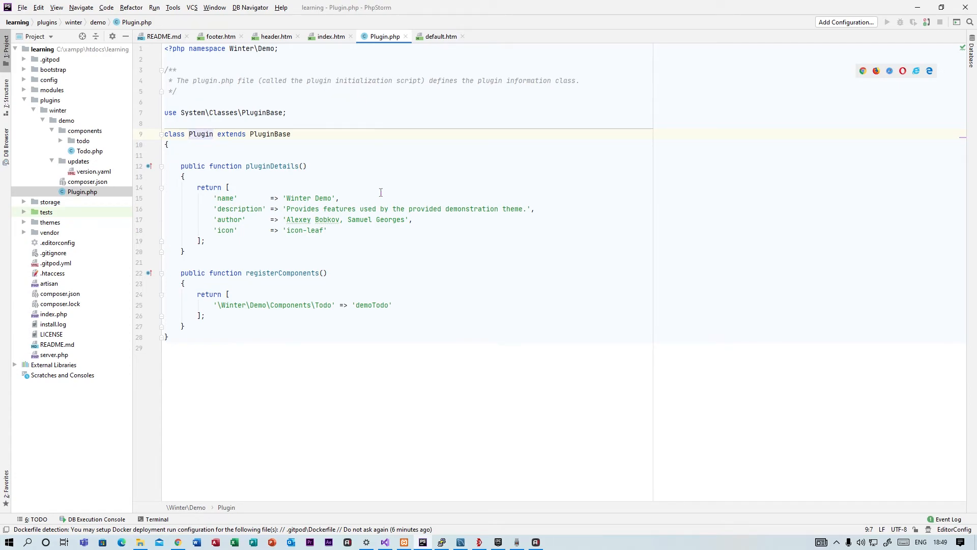
pyautogui.moveTo(299, 247)
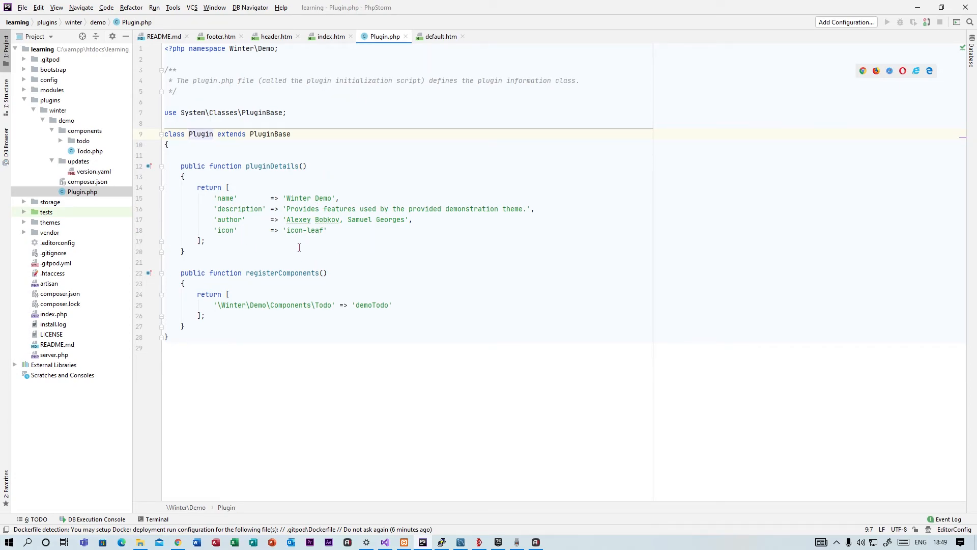
pyautogui.moveTo(385, 259)
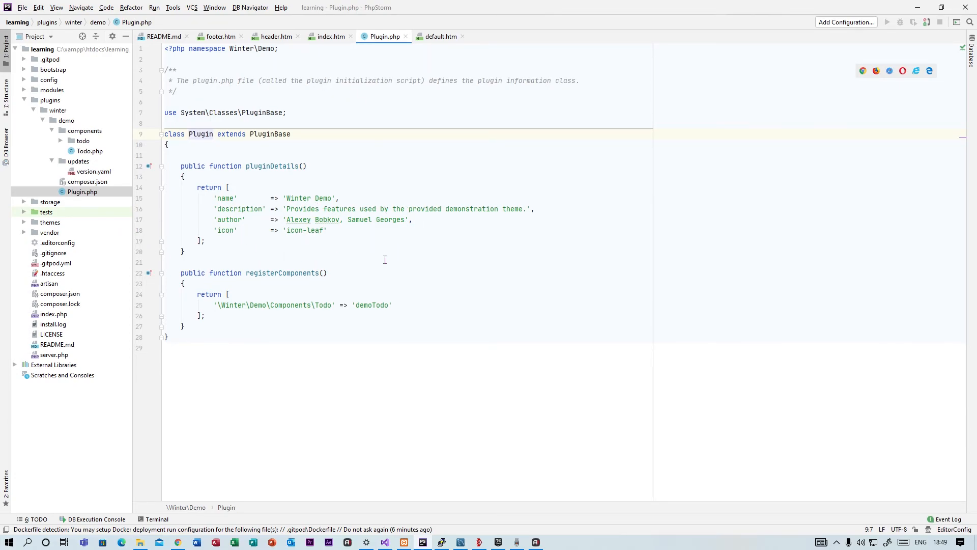
pyautogui.moveTo(360, 396)
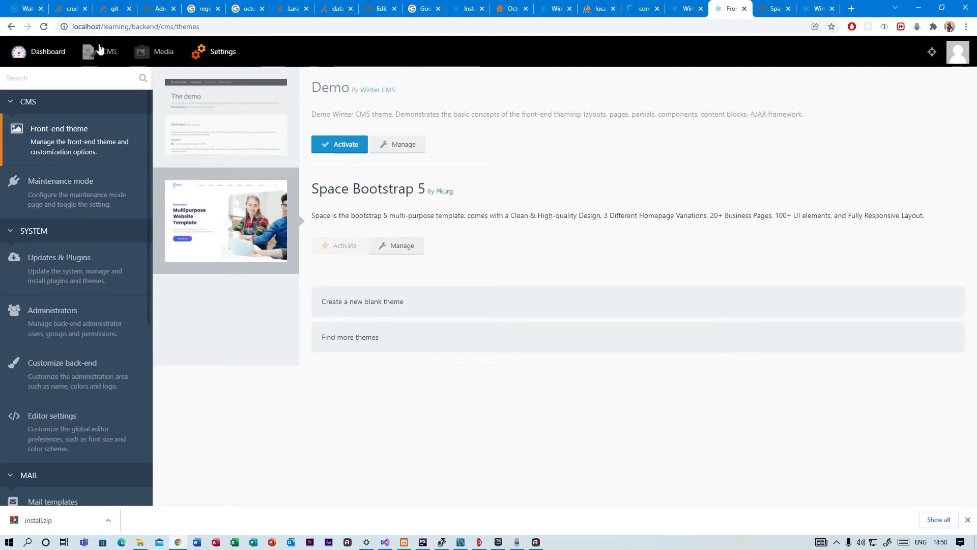
pyautogui.moveTo(135, 233)
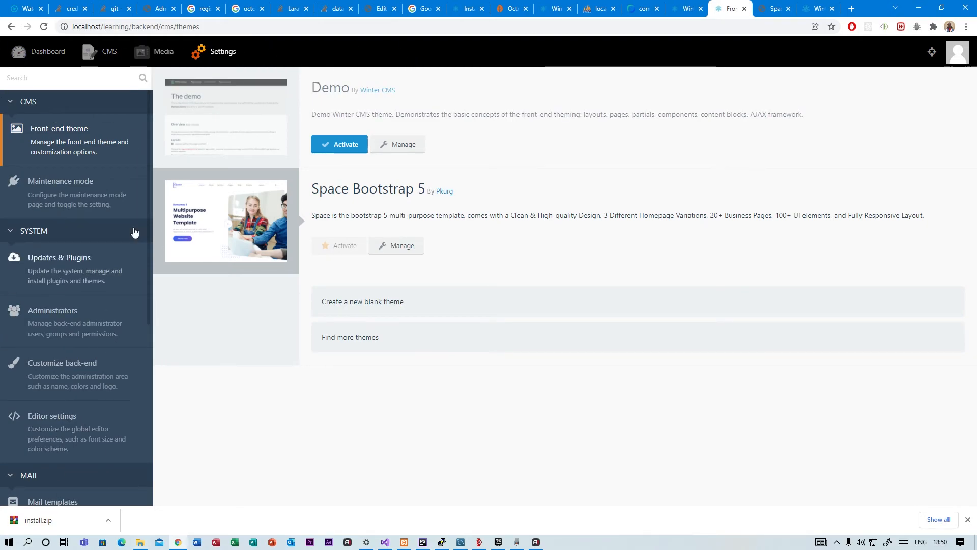
pyautogui.moveTo(33, 477)
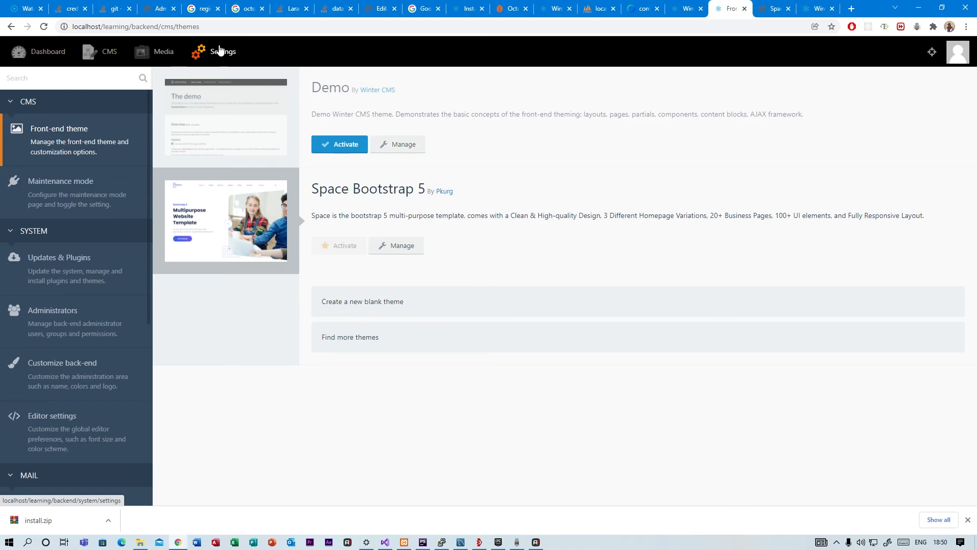
pyautogui.moveTo(164, 52)
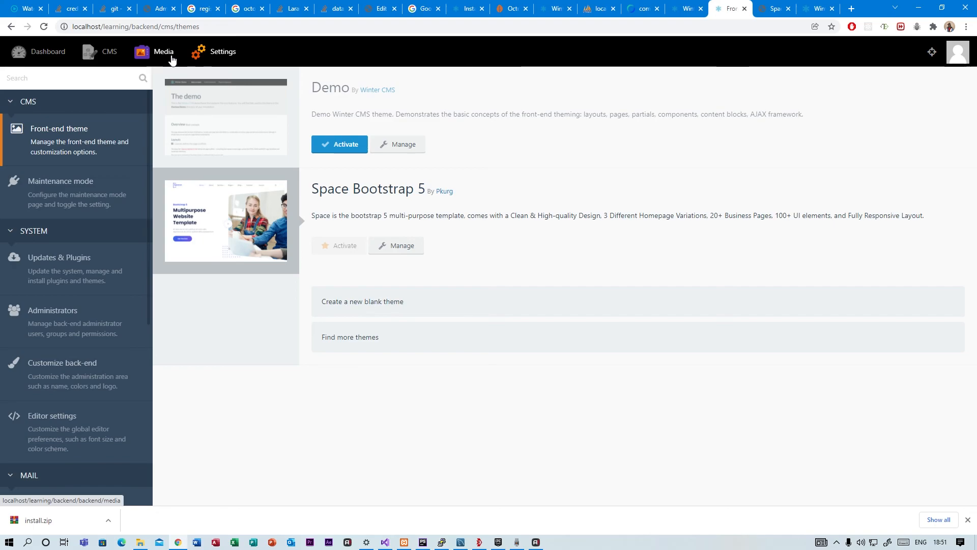
pyautogui.moveTo(125, 340)
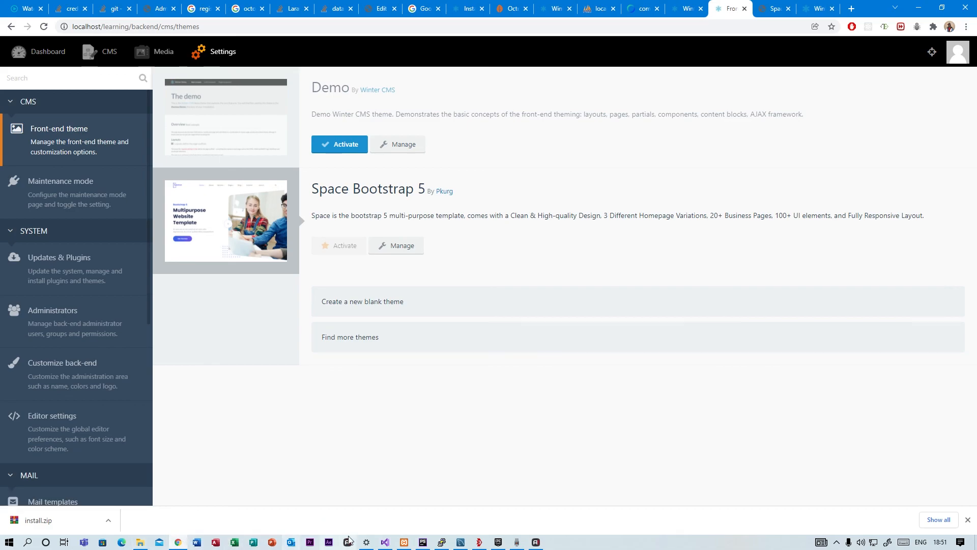
pyautogui.moveTo(404, 541)
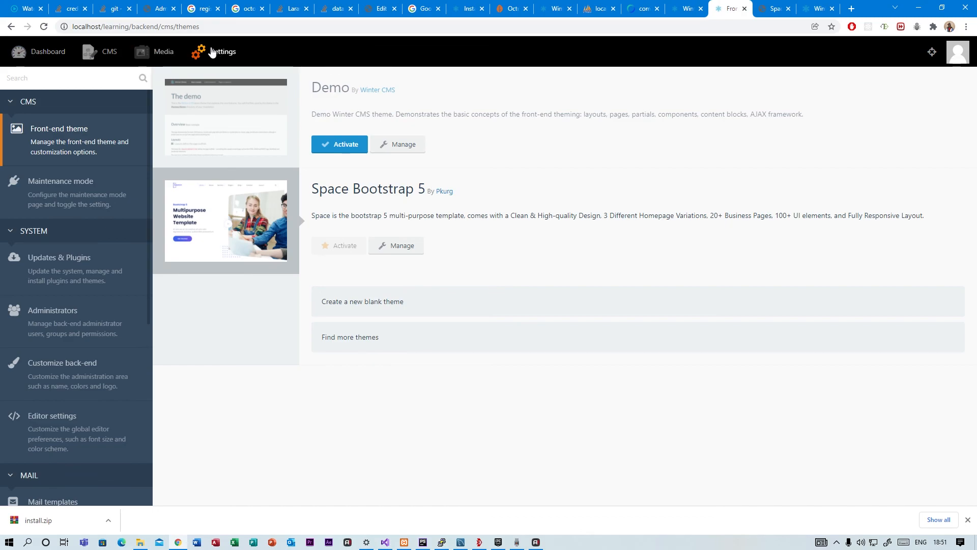
pyautogui.moveTo(512, 155)
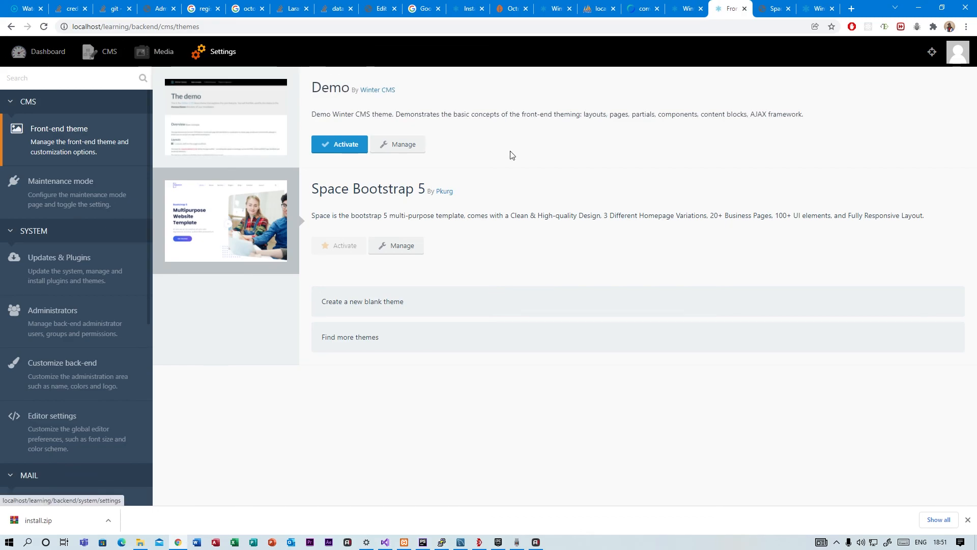